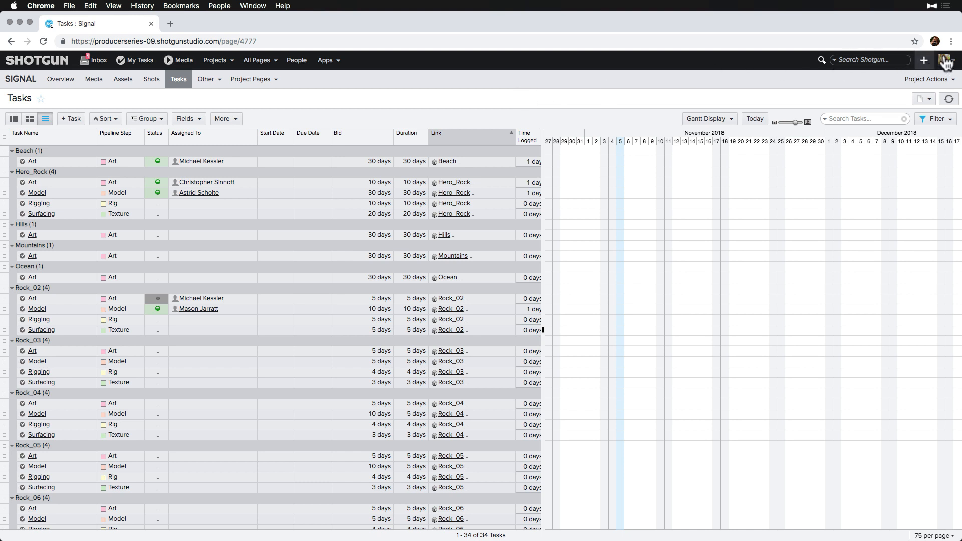
Step: Reach the Task Templates admin page from the profile avatar's Admin menu
click(950, 59)
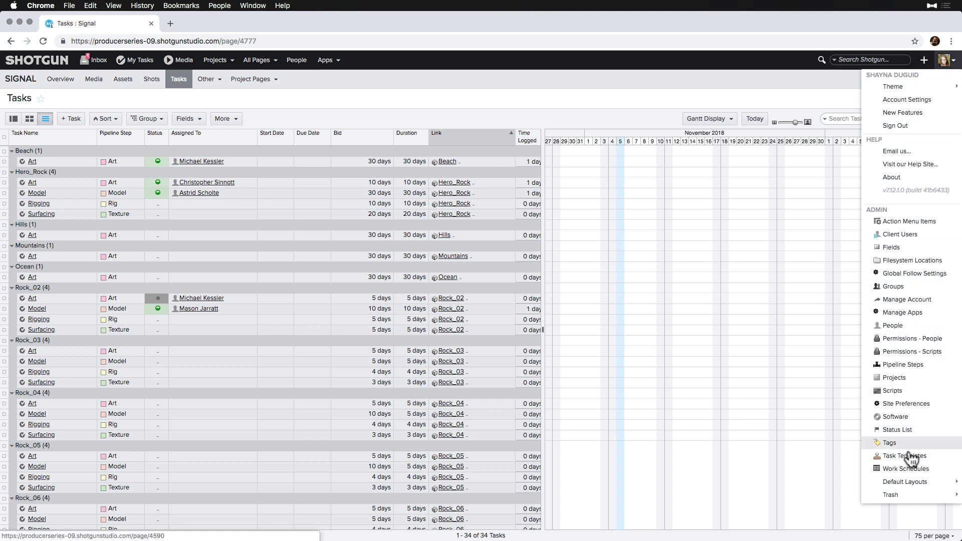
mouse_move(903, 456)
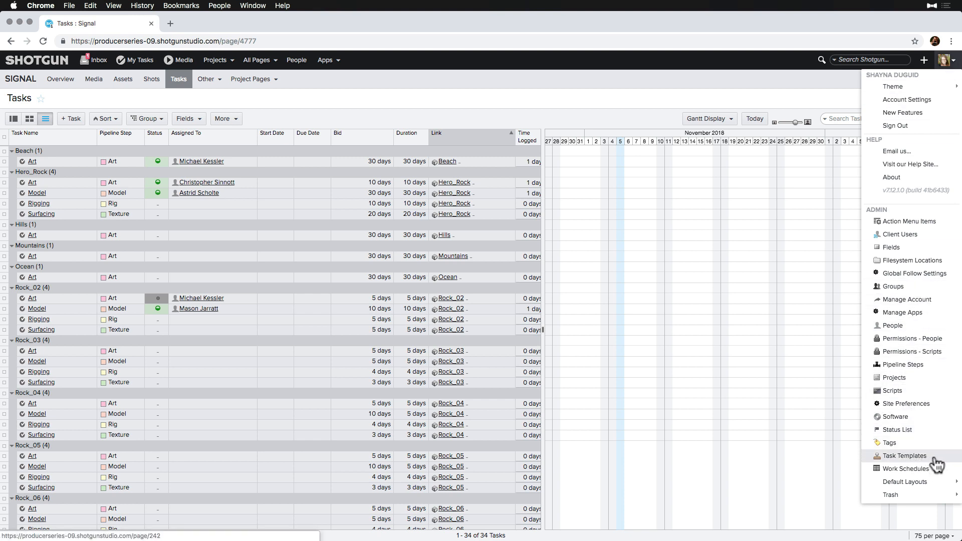
click(904, 456)
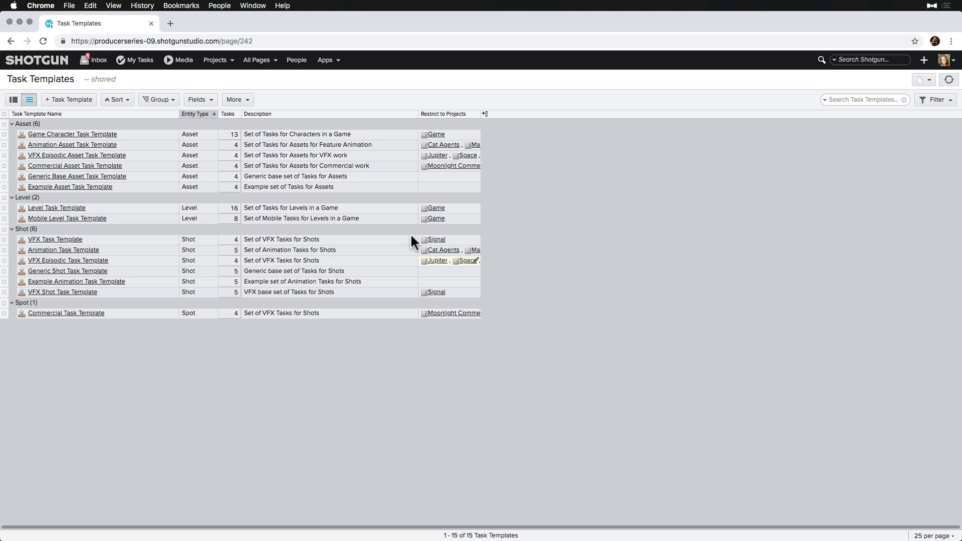
Step: Group the templates by Restrict to Projects above Entity Type and update the list
click(158, 99)
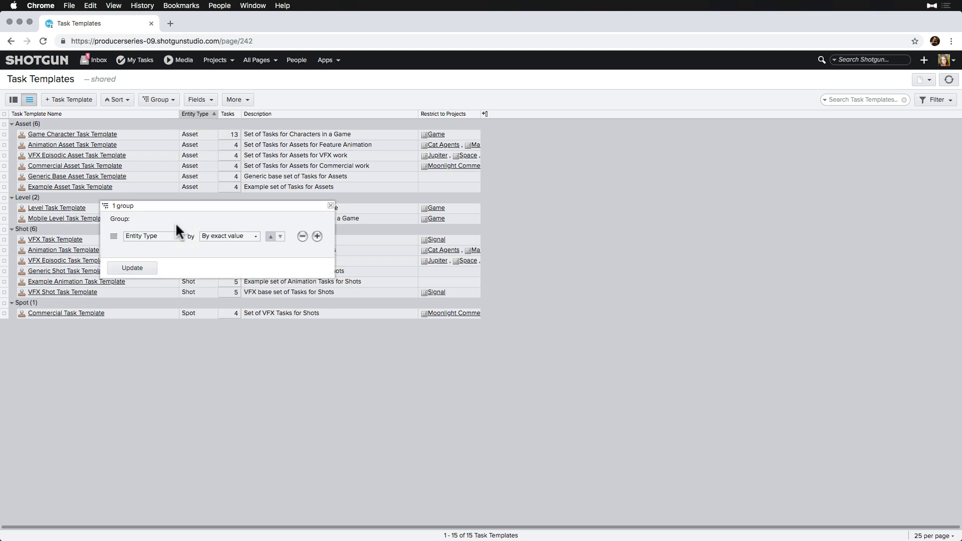
click(317, 236)
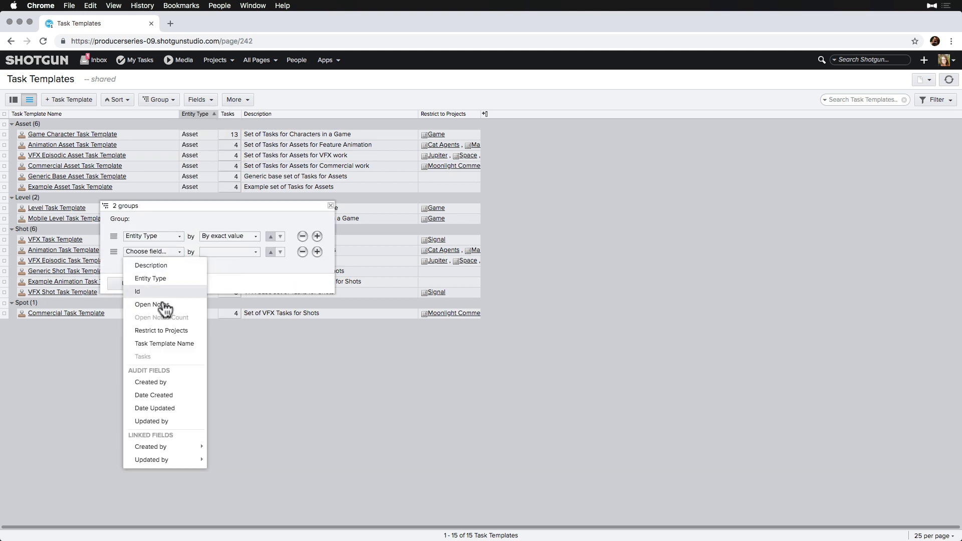
click(161, 330)
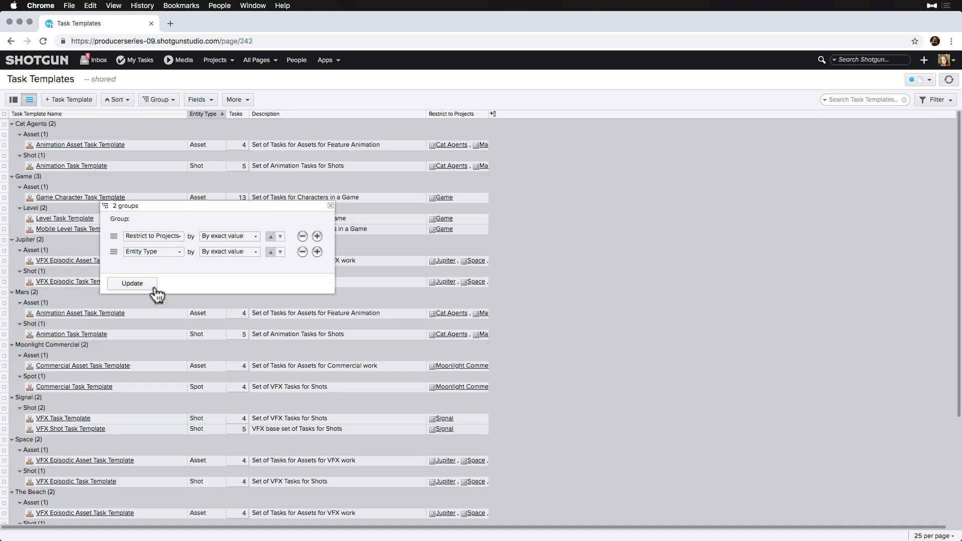
click(131, 282)
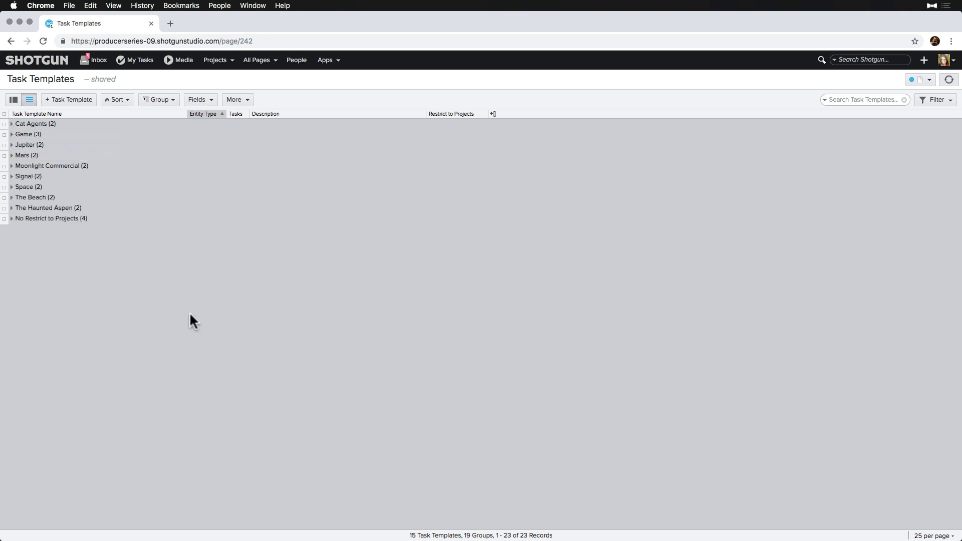
Step: Expand the Signal and No Restrict to Projects groups and view Generic Base Asset Task Template's tasks
click(11, 176)
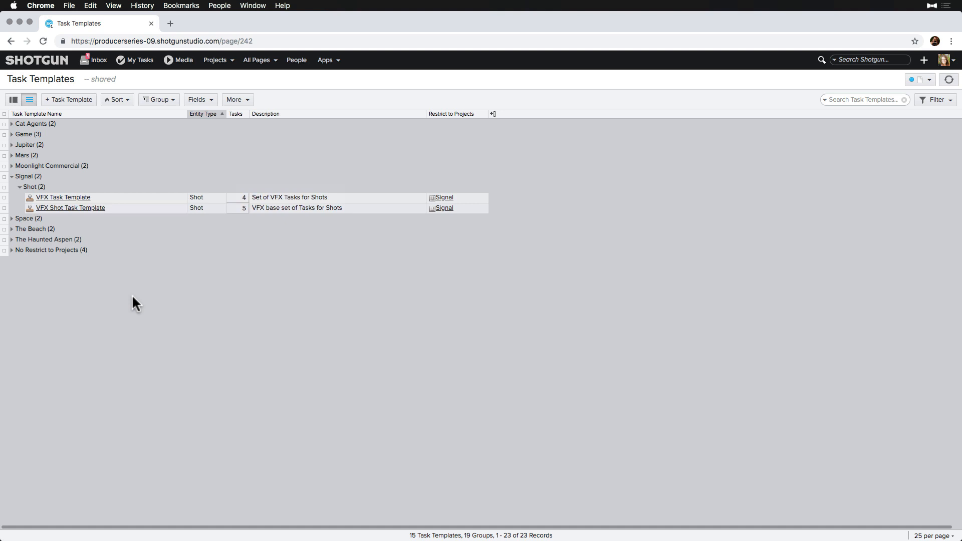
click(11, 251)
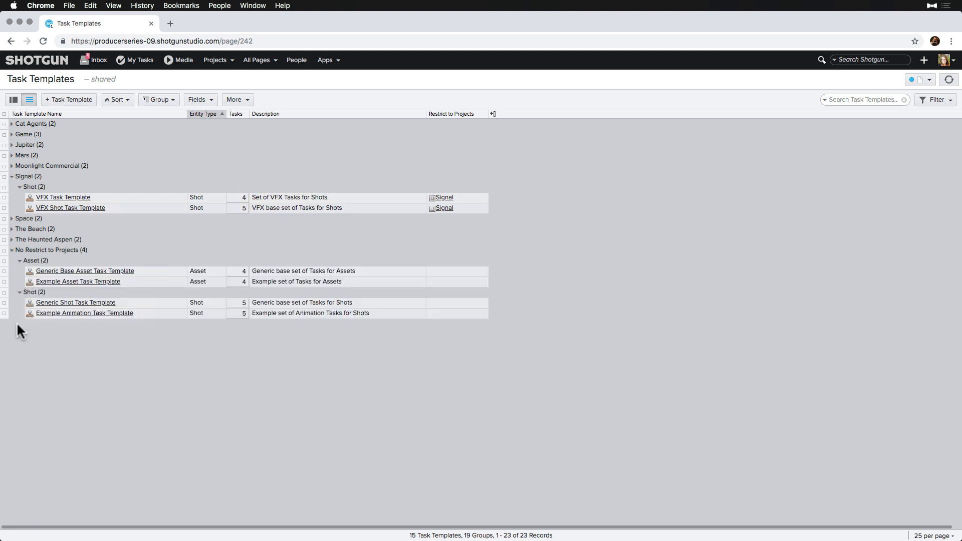
mouse_move(94, 286)
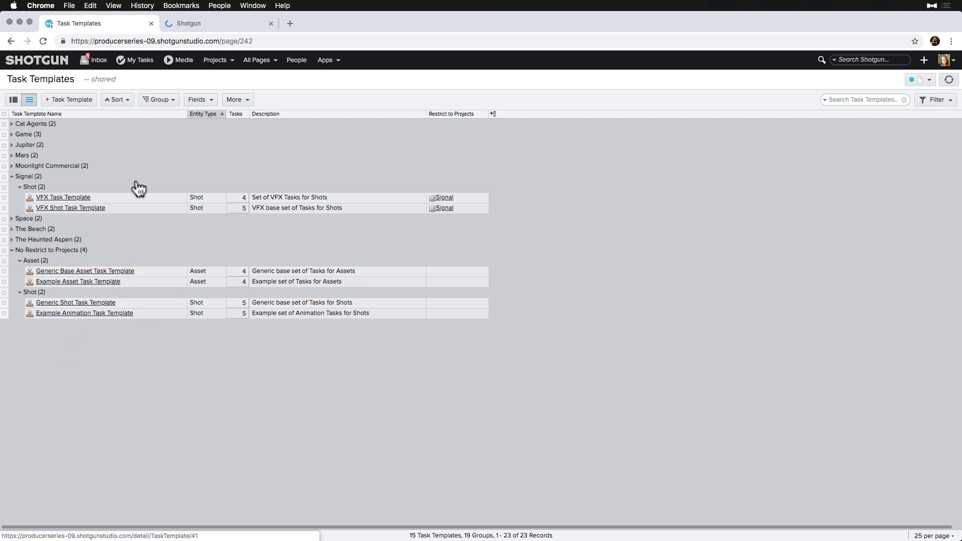
click(84, 270)
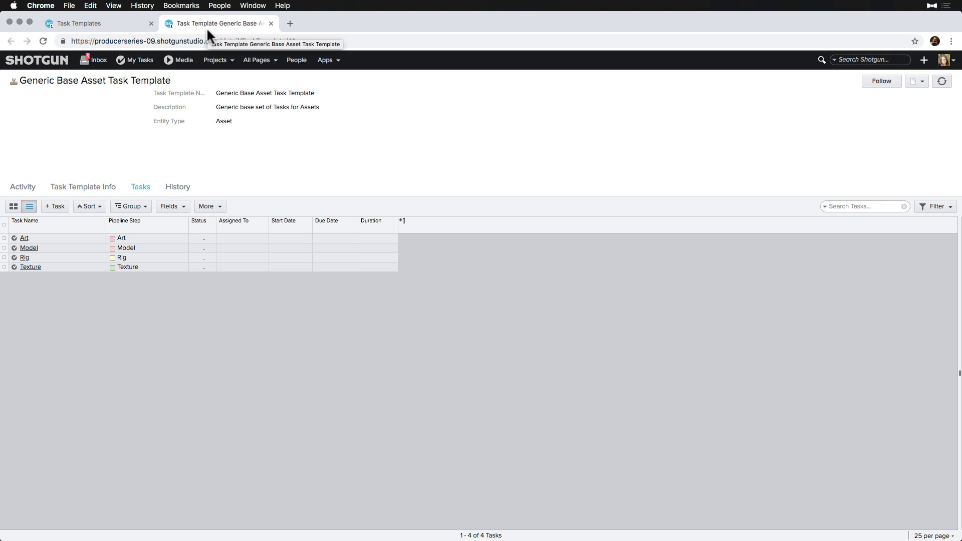
Step: Duplicate Example Asset Task Template with its tasks as VFX Asset Task Template under Signal
click(93, 23)
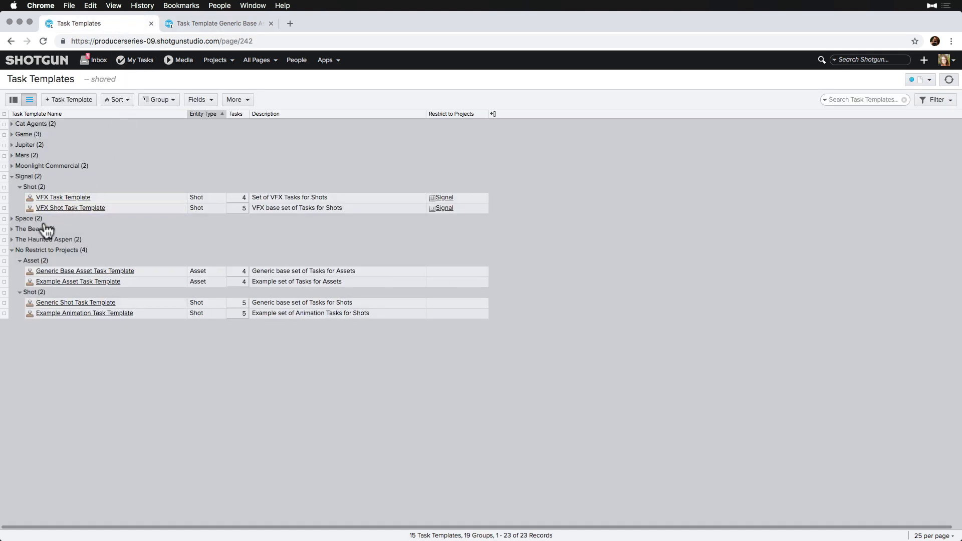
right_click(78, 281)
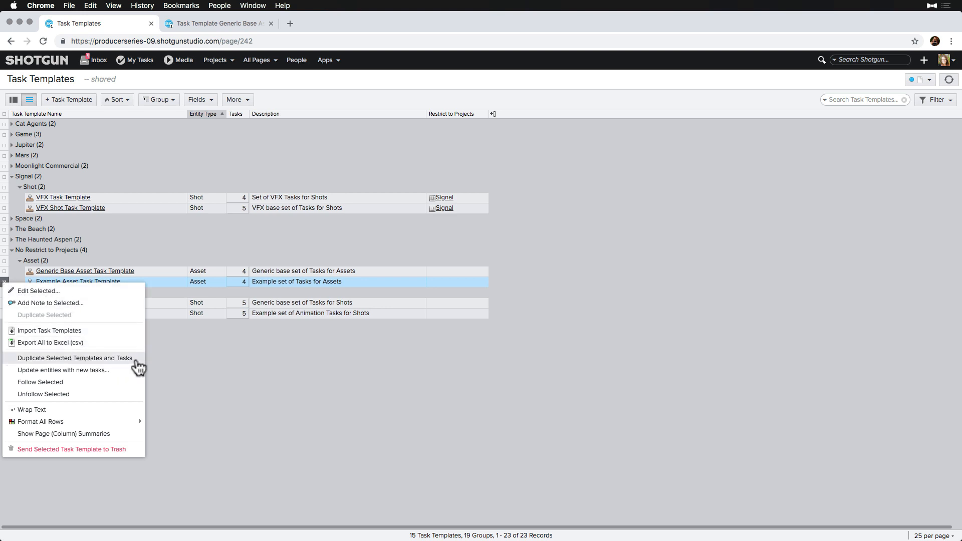
click(75, 357)
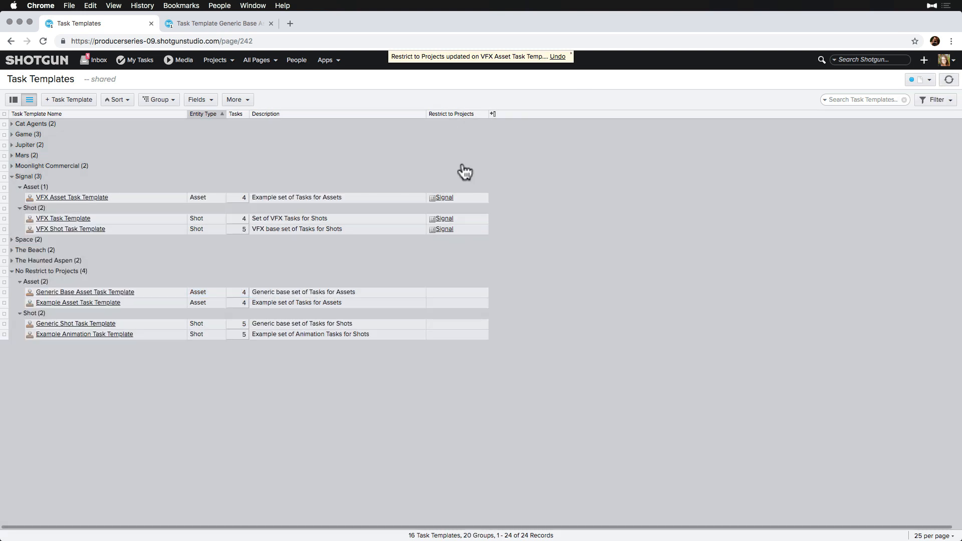
click(214, 23)
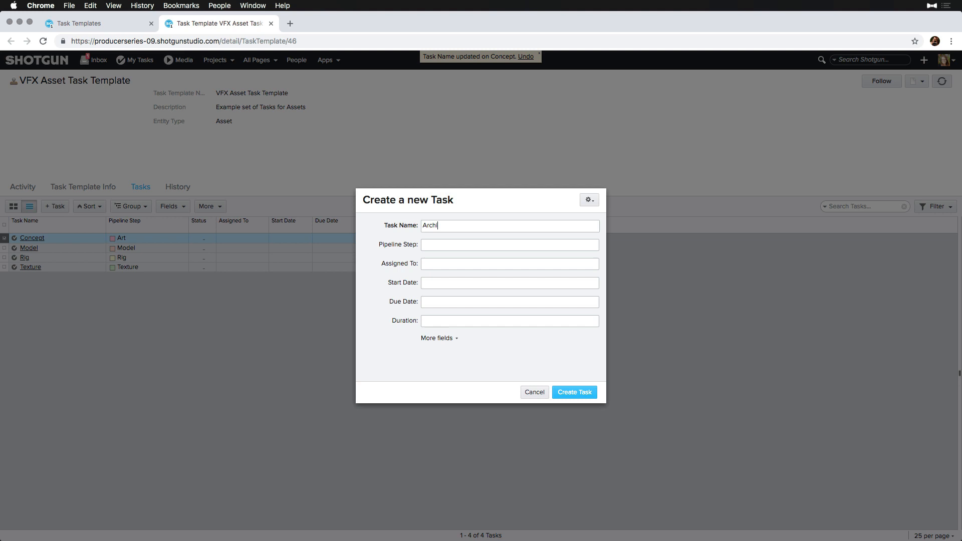
Step: Assign the Art pipeline step to the new Archive task
click(508, 245)
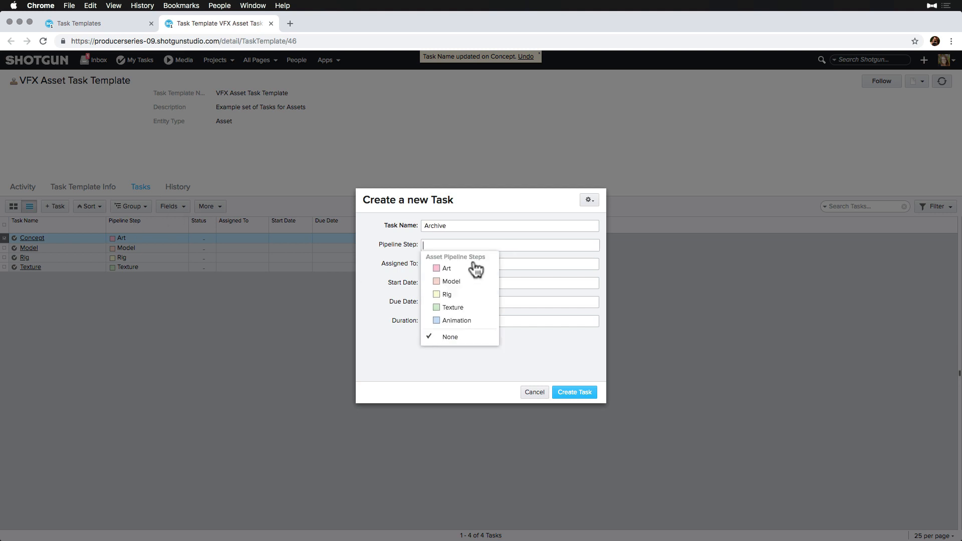
click(573, 392)
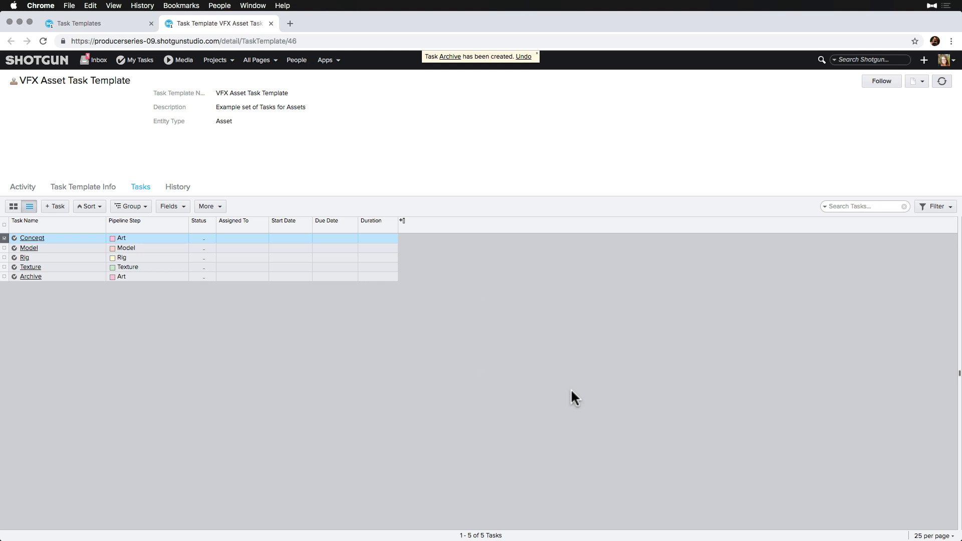
mouse_move(166, 202)
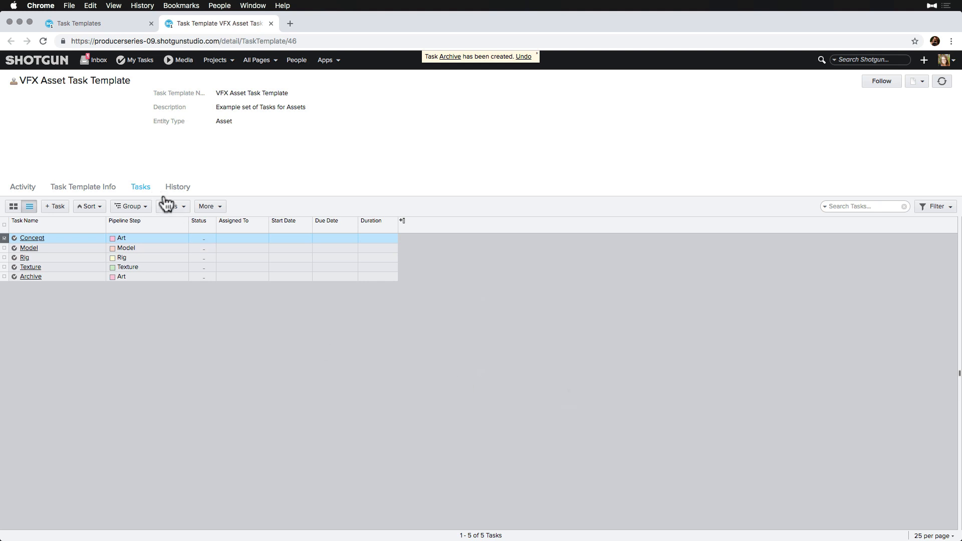
Step: Toggle all task field columns on via Manage Columns and apply
click(170, 205)
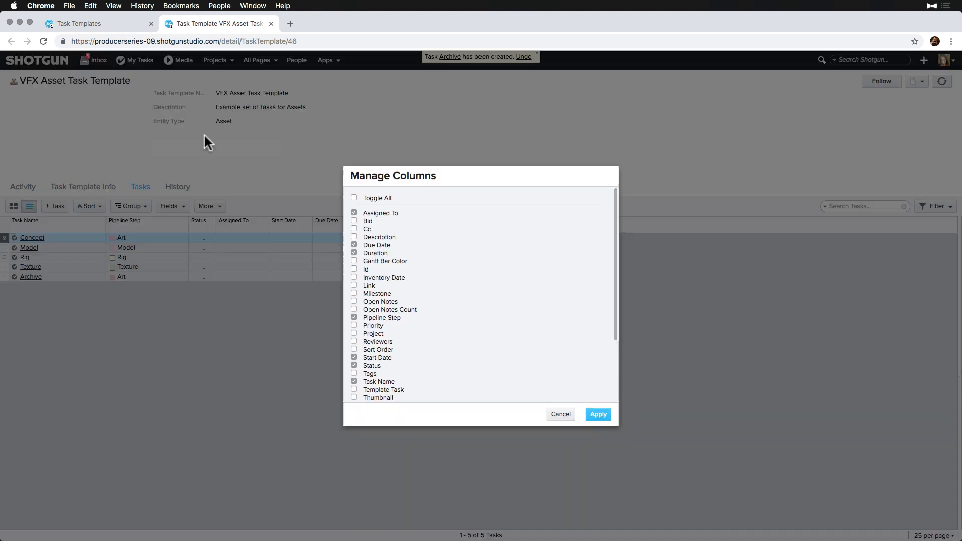
click(354, 197)
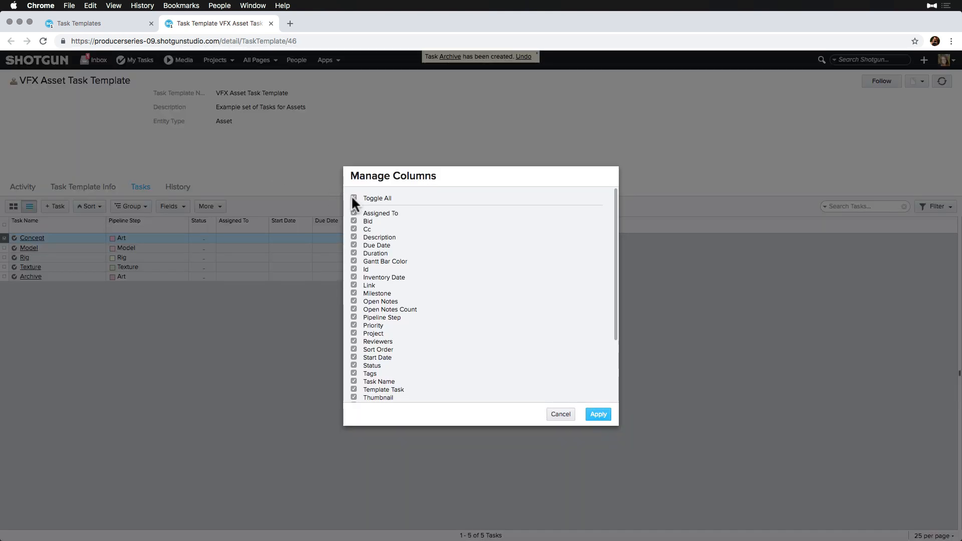
click(354, 197)
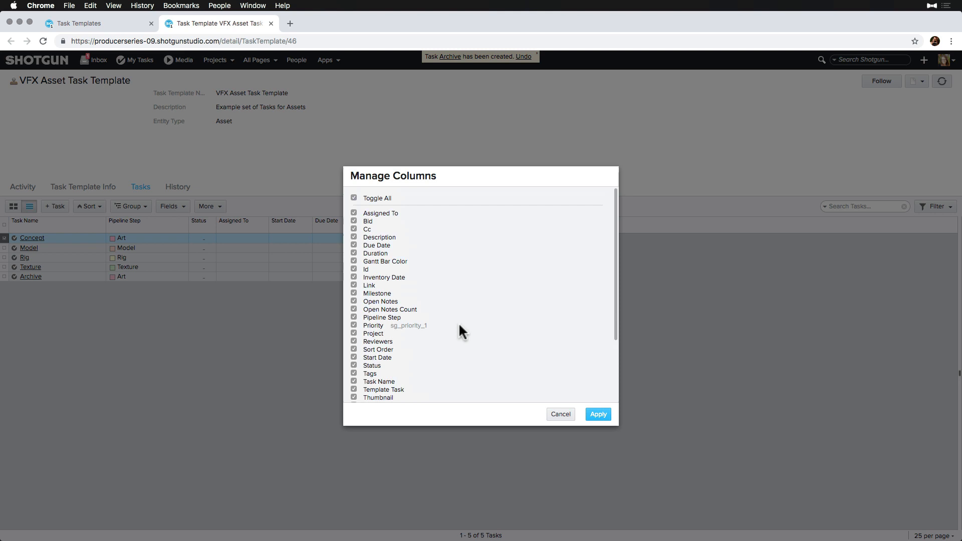
click(597, 414)
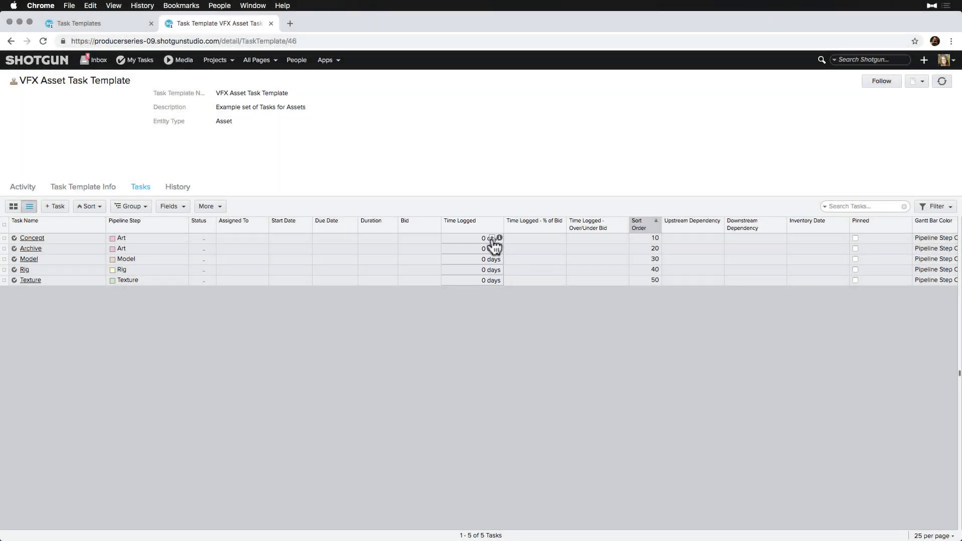
Step: Give the Concept task a 5-day duration, dismissing the time log form that popped up
click(498, 239)
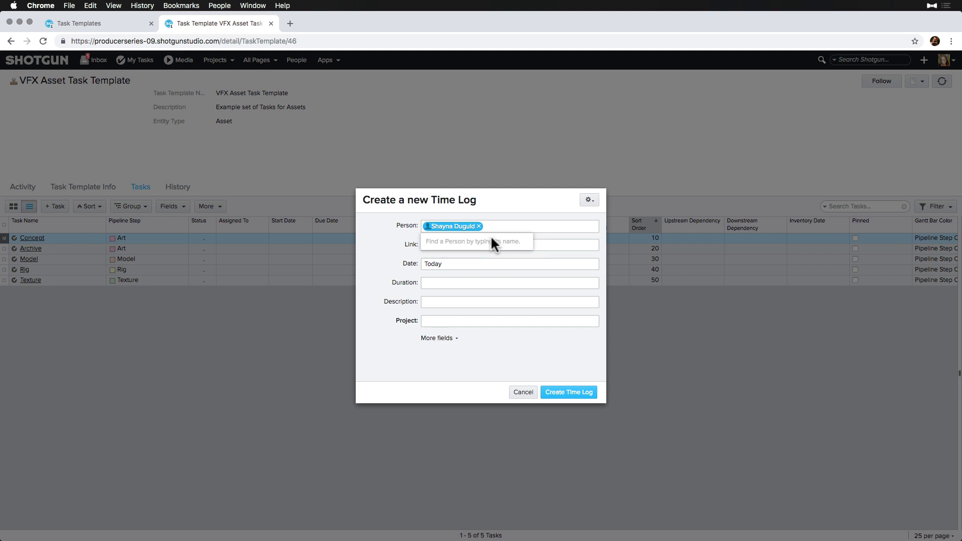
click(522, 392)
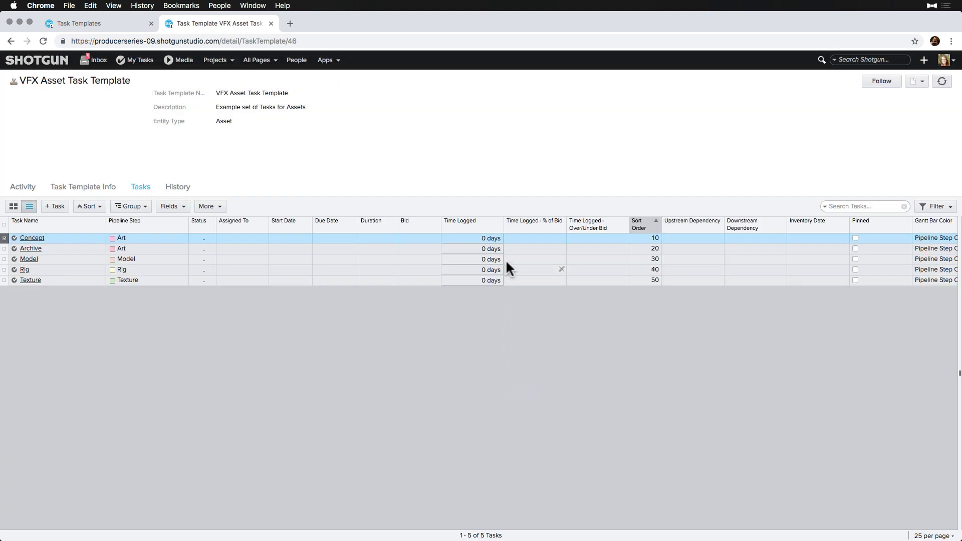
click(493, 238)
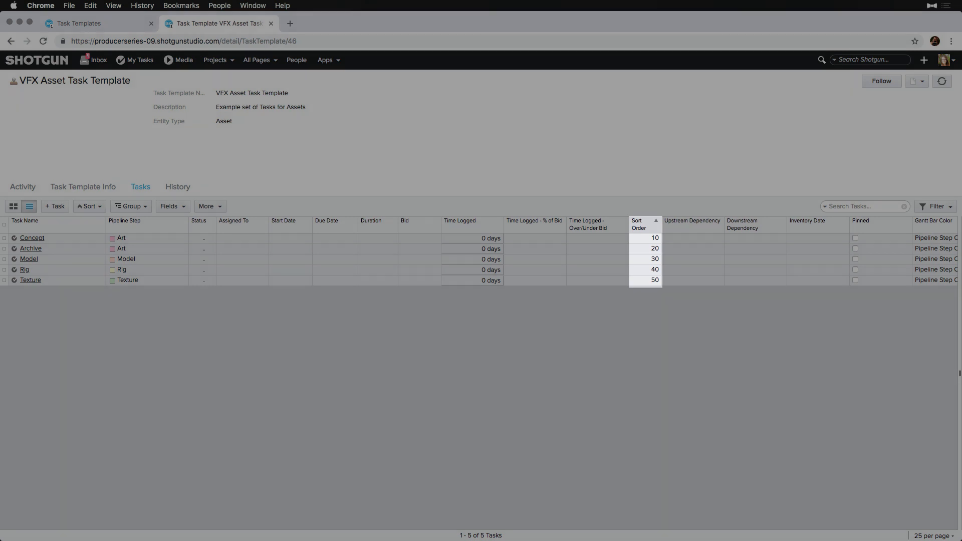
Step: Sort by Sort Order, select all five tasks and link them into a dependency chain
click(644, 224)
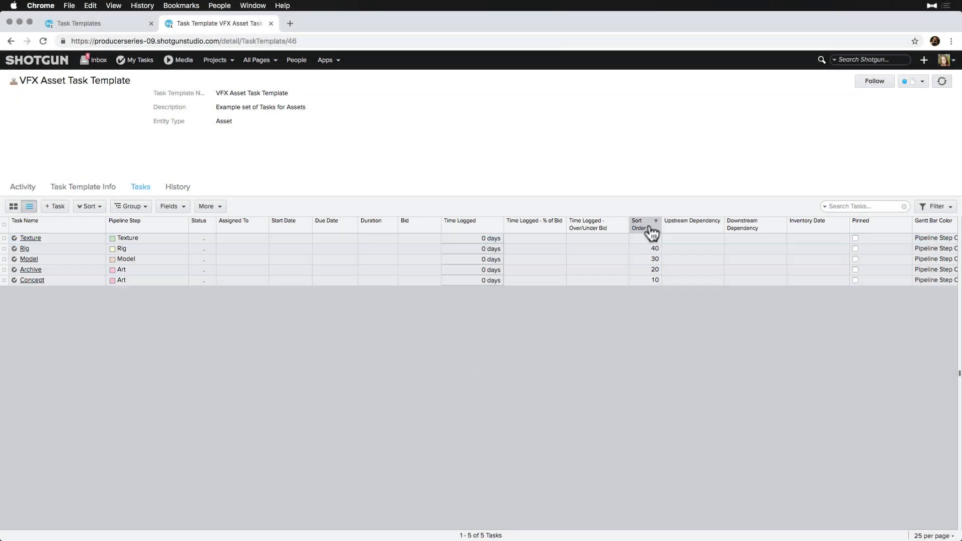
click(641, 221)
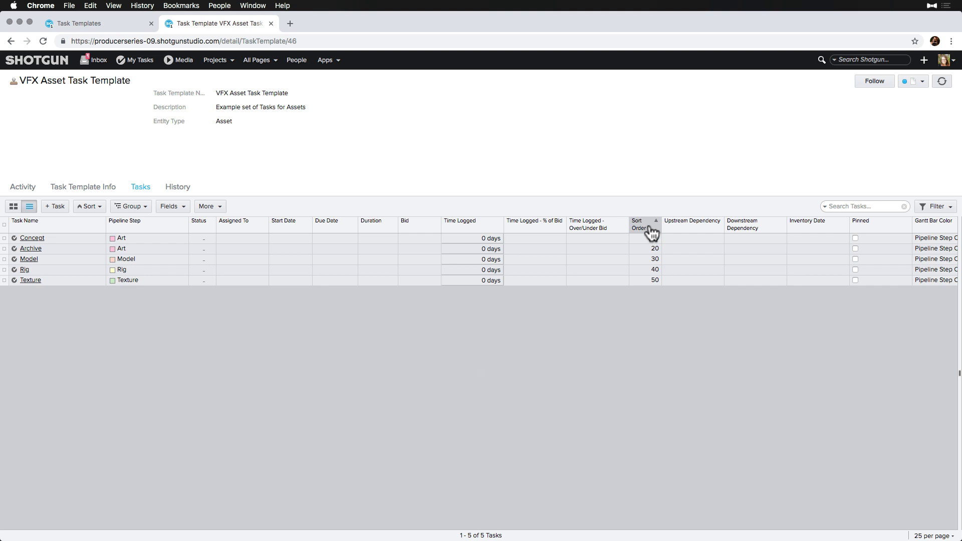
click(4, 225)
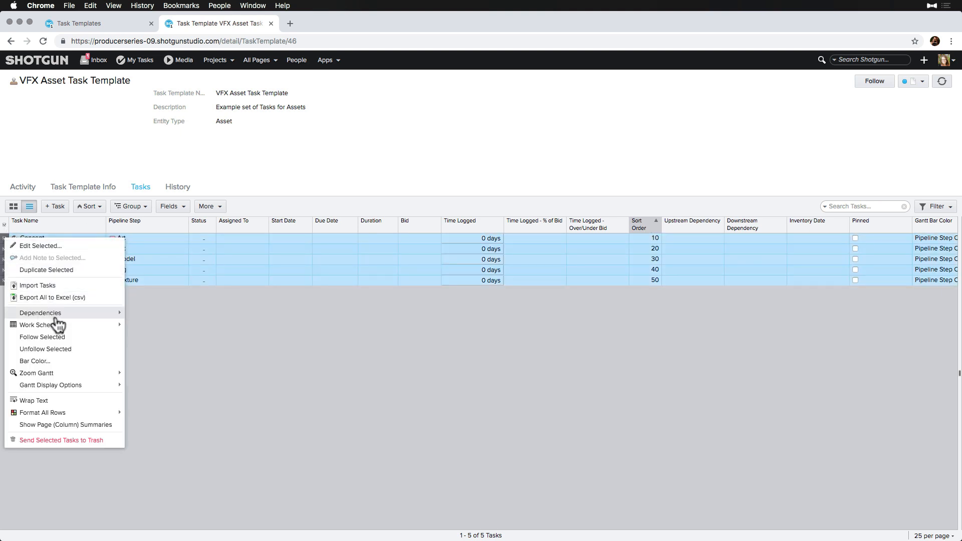
mouse_move(40, 312)
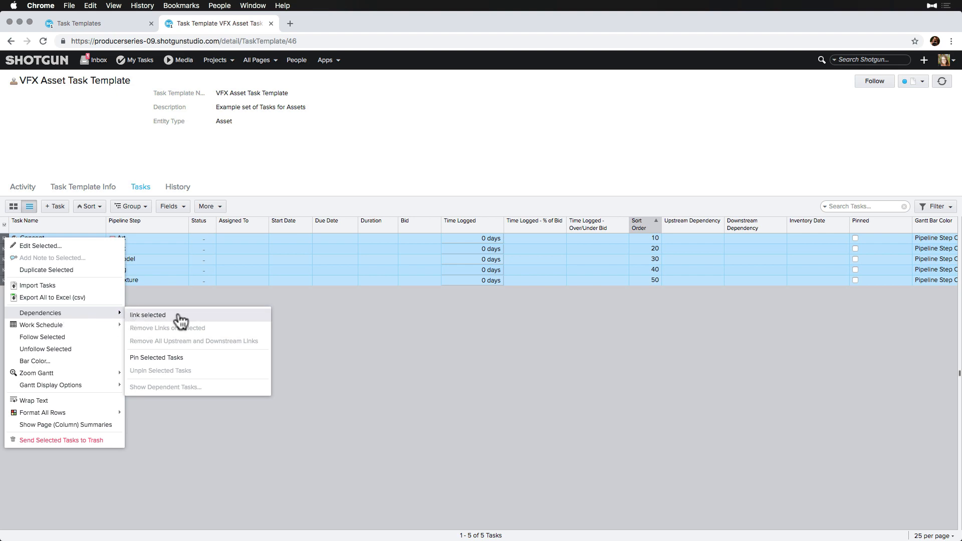
mouse_move(196, 322)
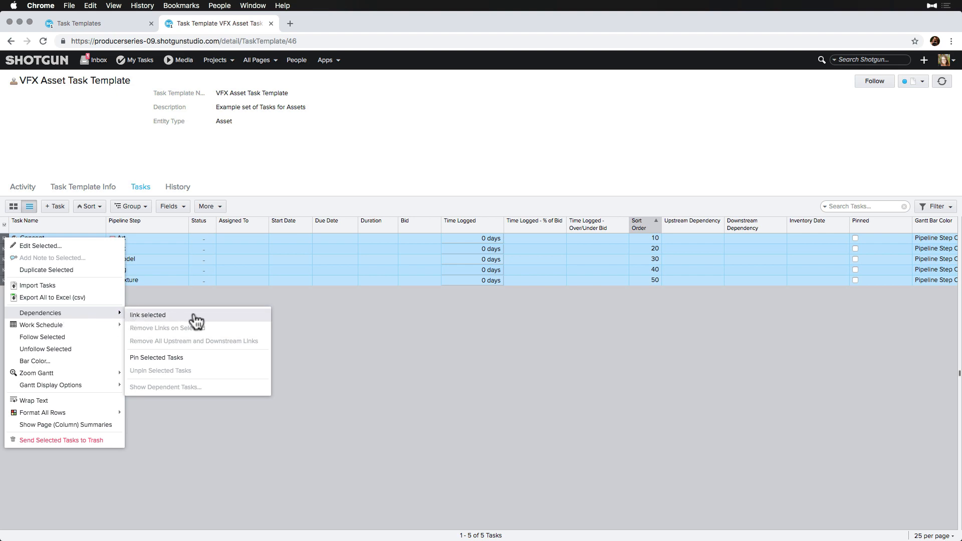
click(147, 314)
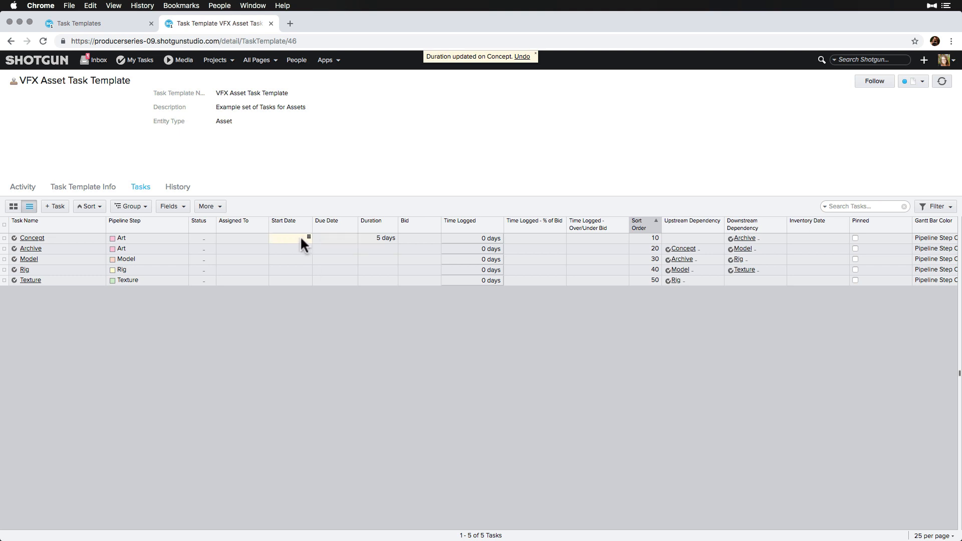
Step: Start Concept tomorrow, pin the tasks, then unpin the selected tasks via Dependencies
click(289, 238)
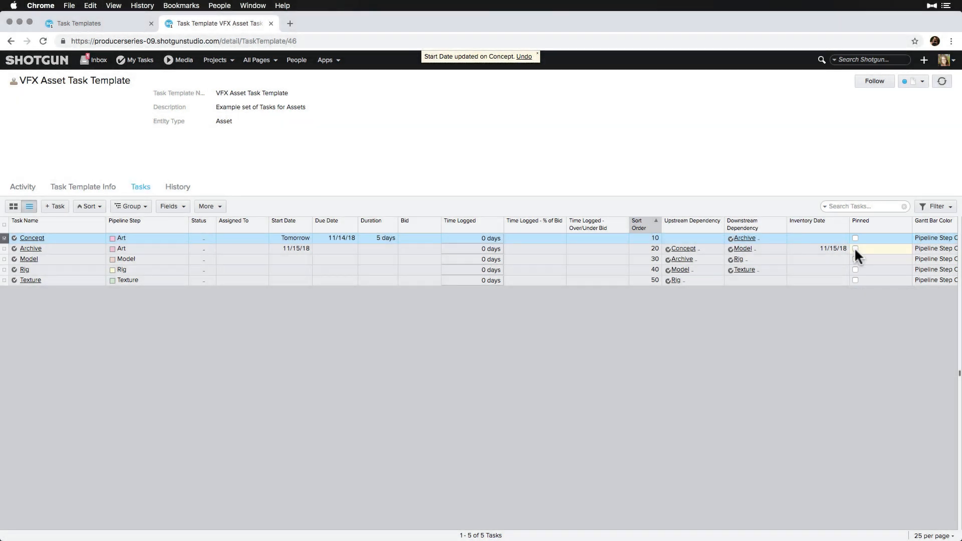
click(855, 238)
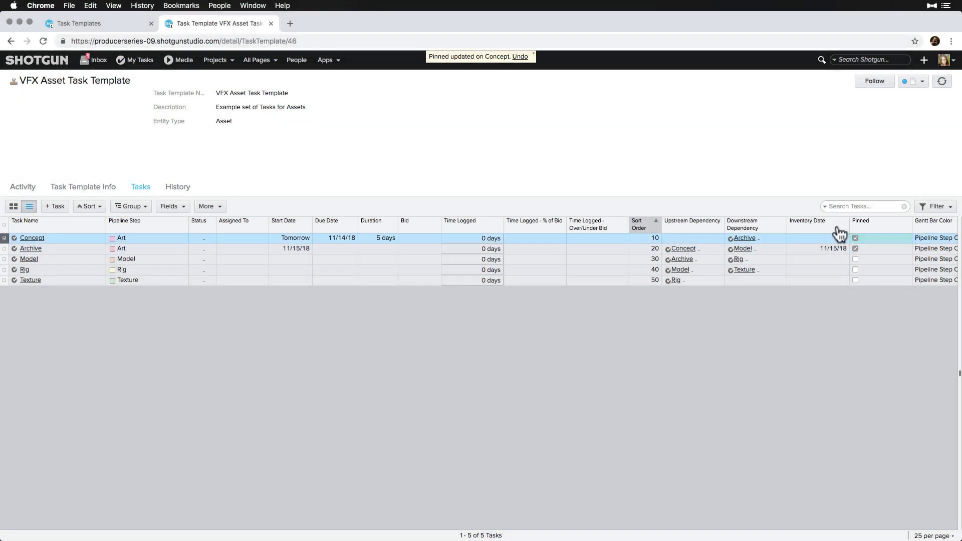
right_click(30, 249)
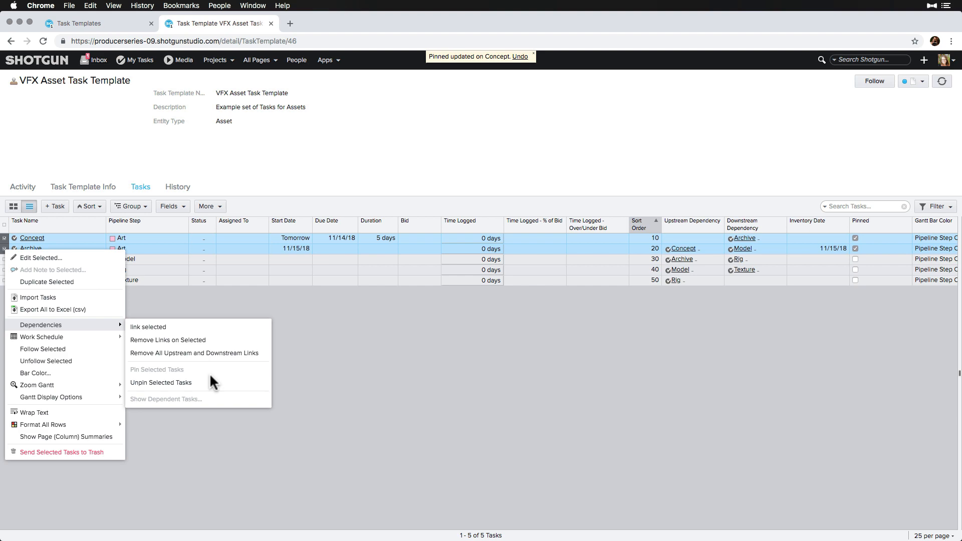
click(160, 383)
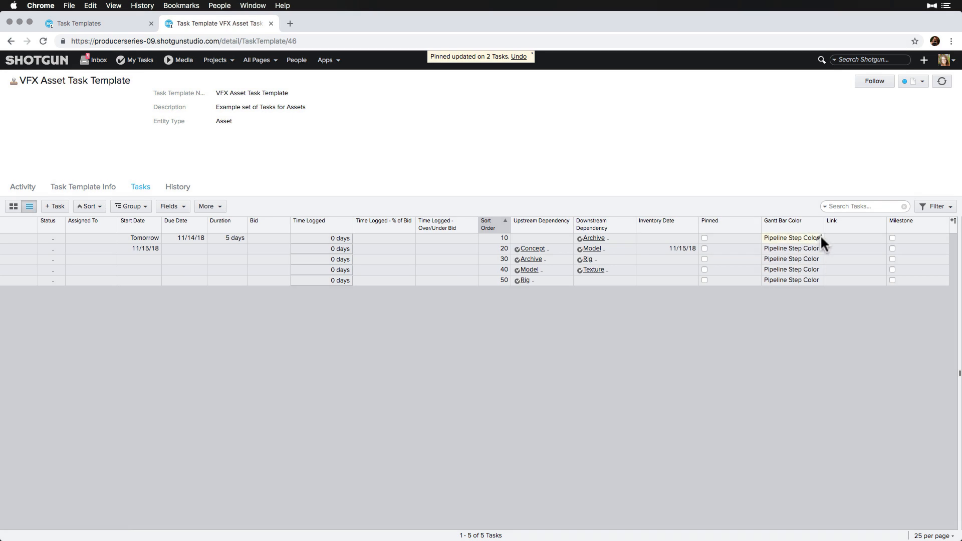
click(791, 239)
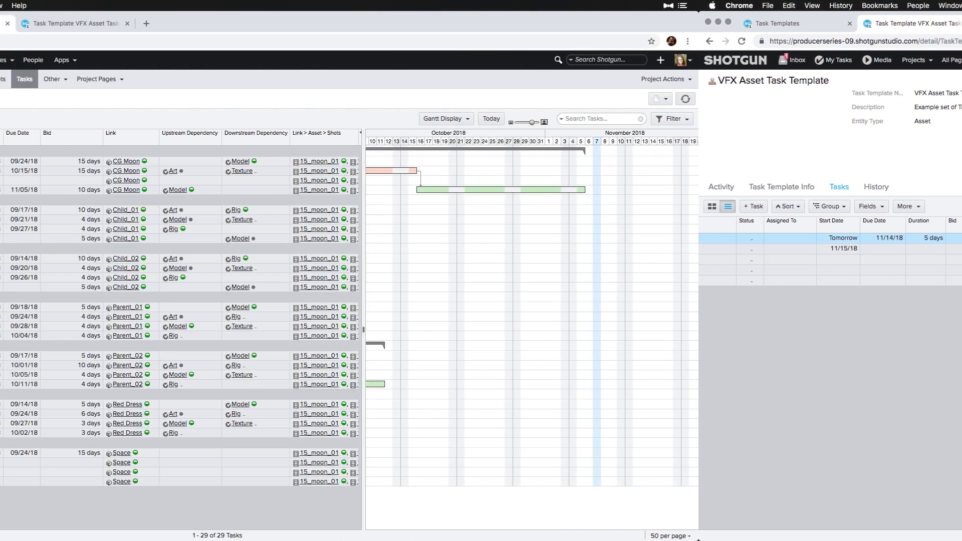
Step: Create an Art Client Review milestone task starting 11/09/18
click(72, 118)
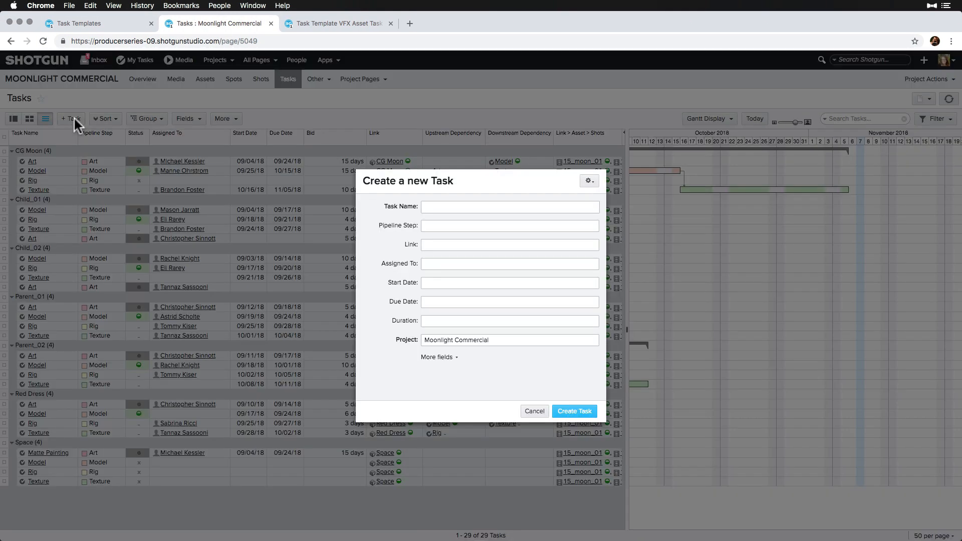
text(Art Client Review)
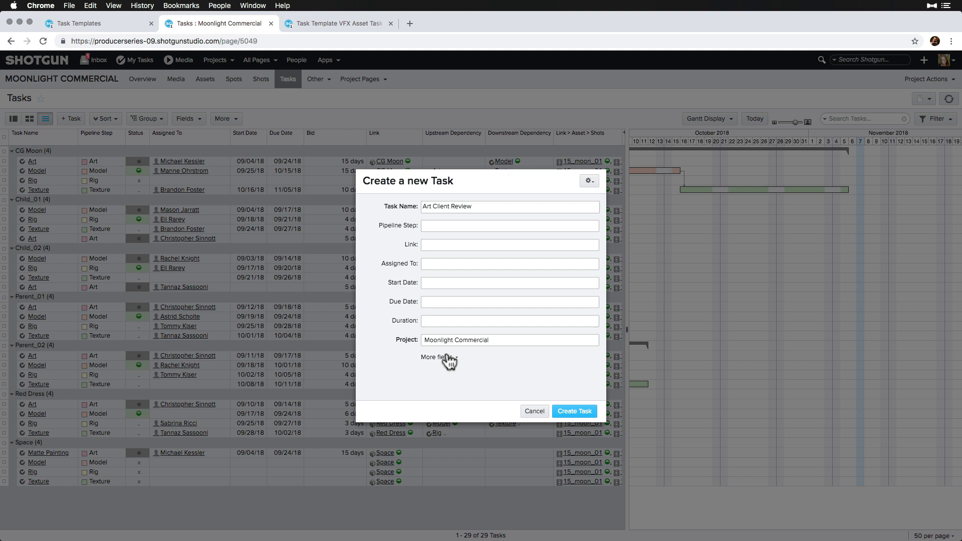
click(509, 272)
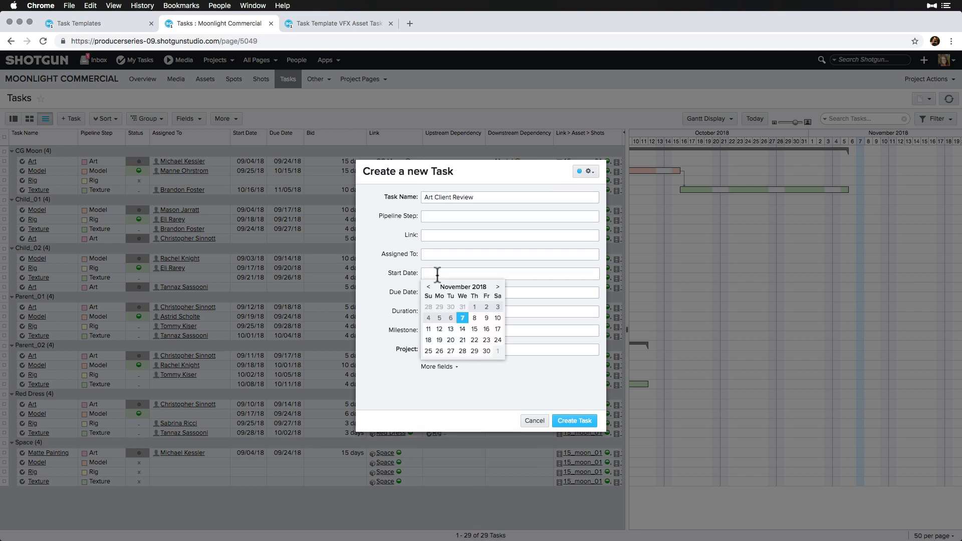
click(485, 317)
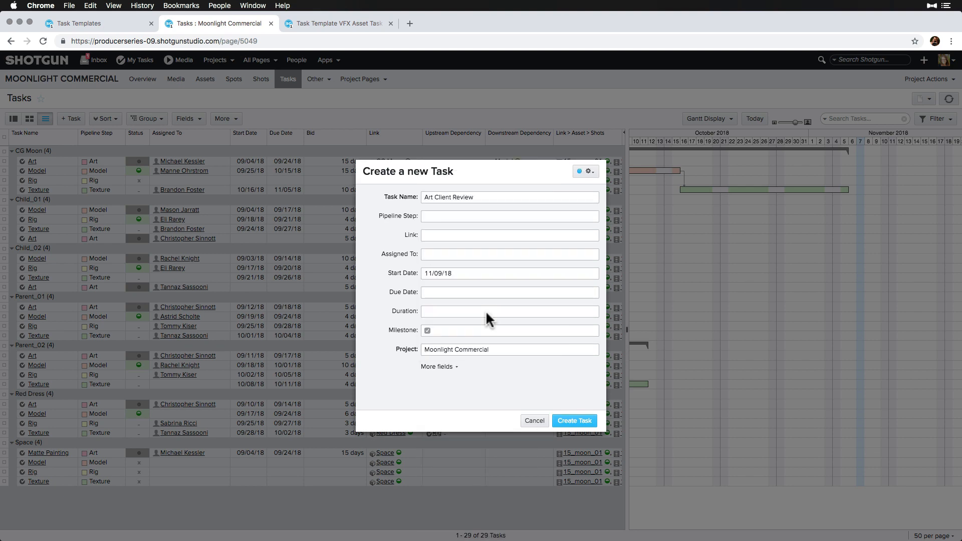
click(573, 421)
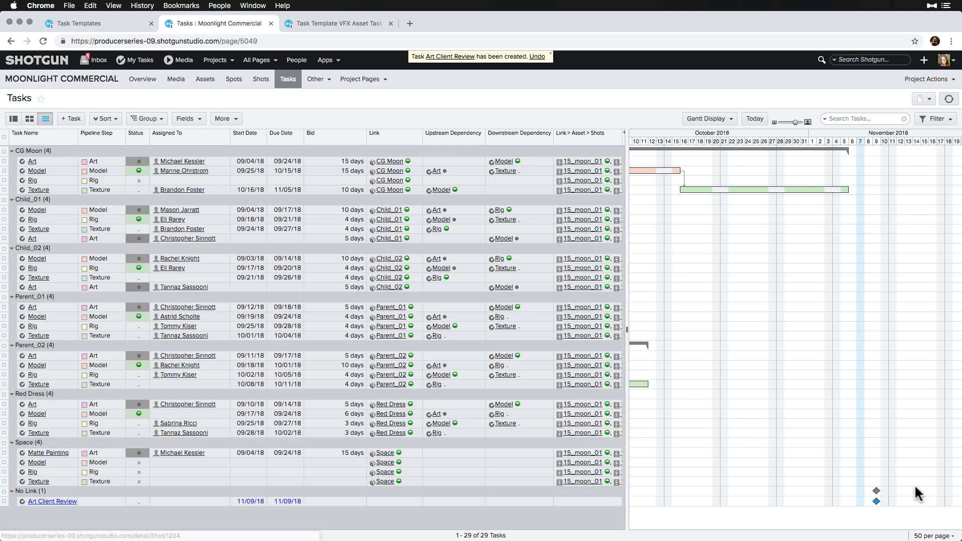
Step: Show phases and milestones on the schedule and return to the VFX Asset Task Template
click(707, 119)
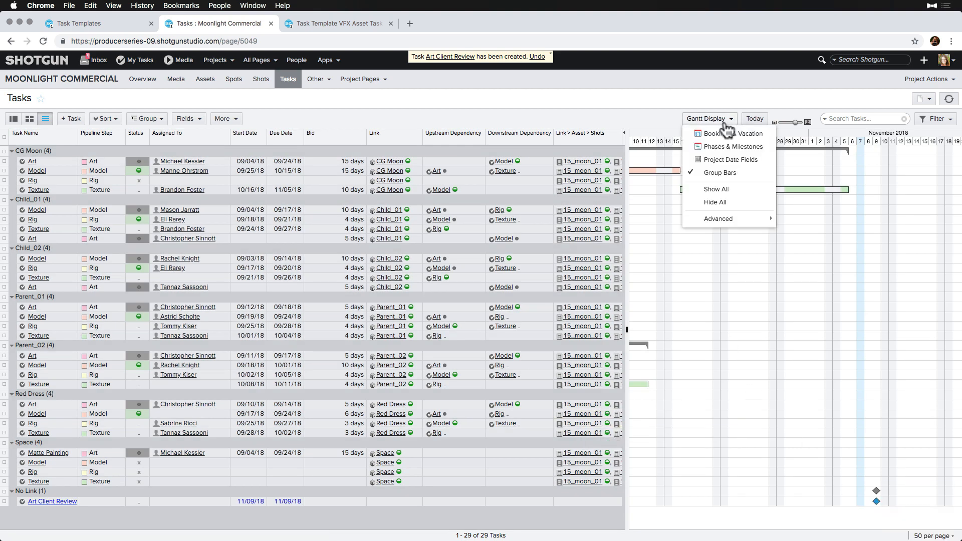
mouse_move(730, 146)
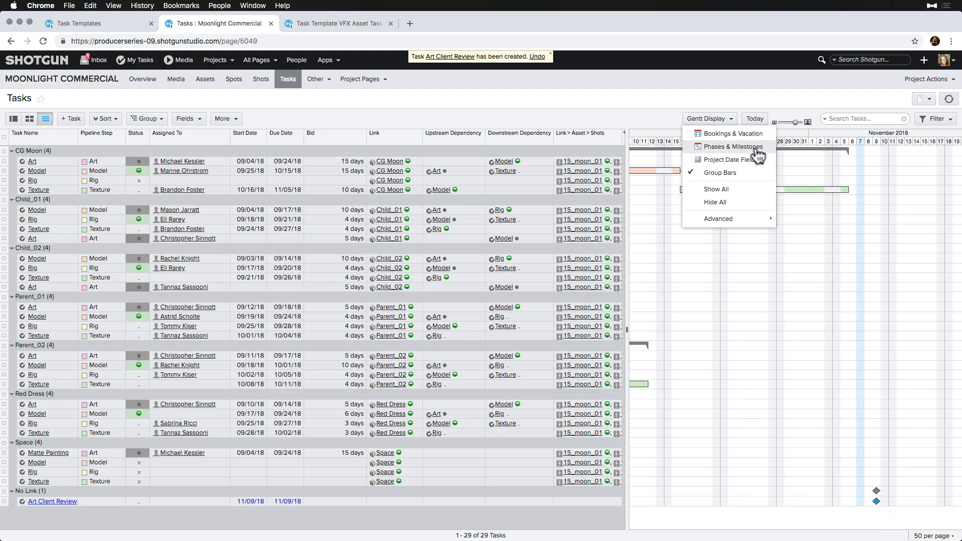
click(727, 134)
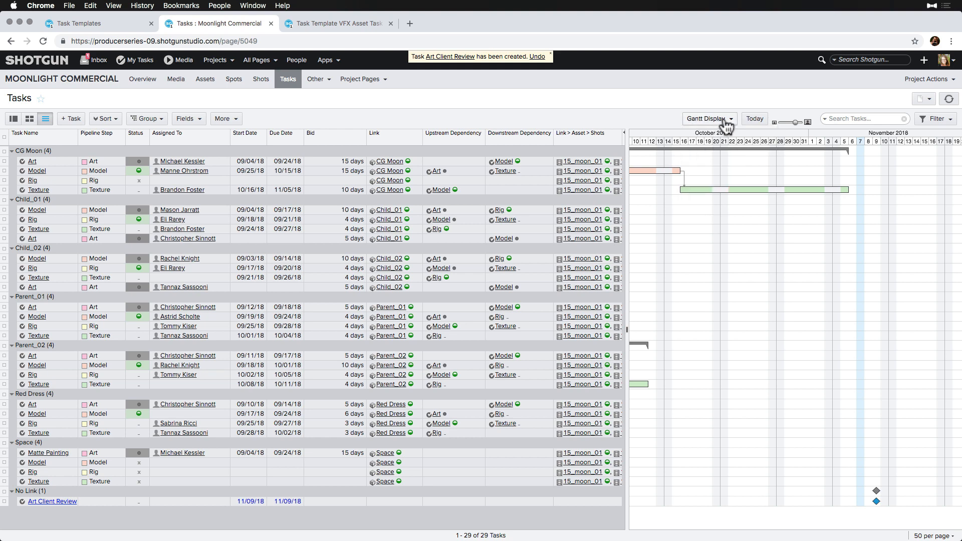
click(335, 23)
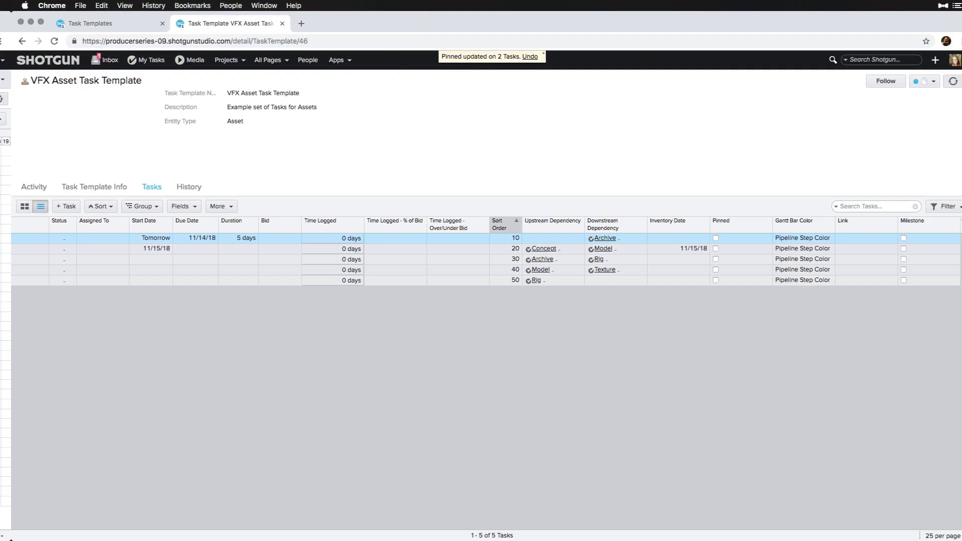
Step: Inspect the Task Name field in the new-task form's Field Properties and cancel
click(65, 206)
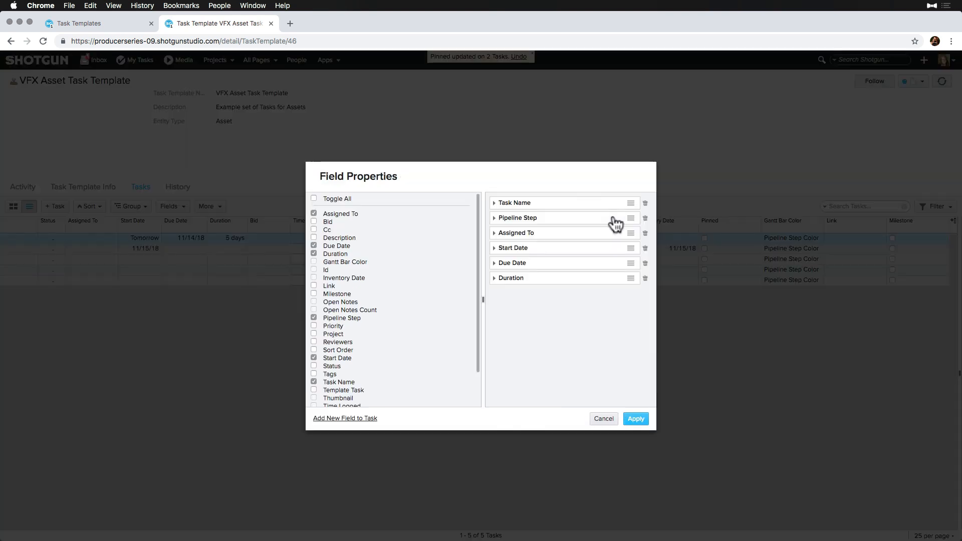
click(494, 203)
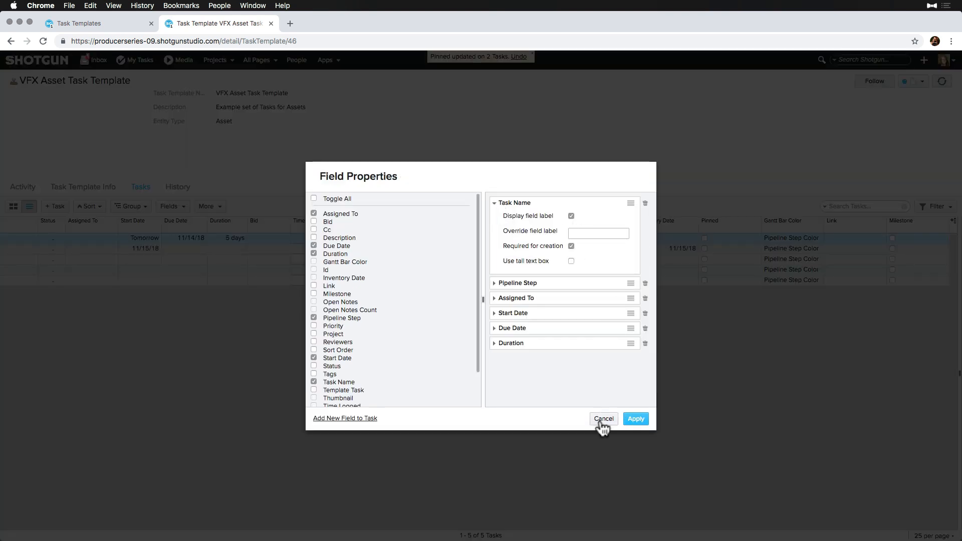
click(602, 419)
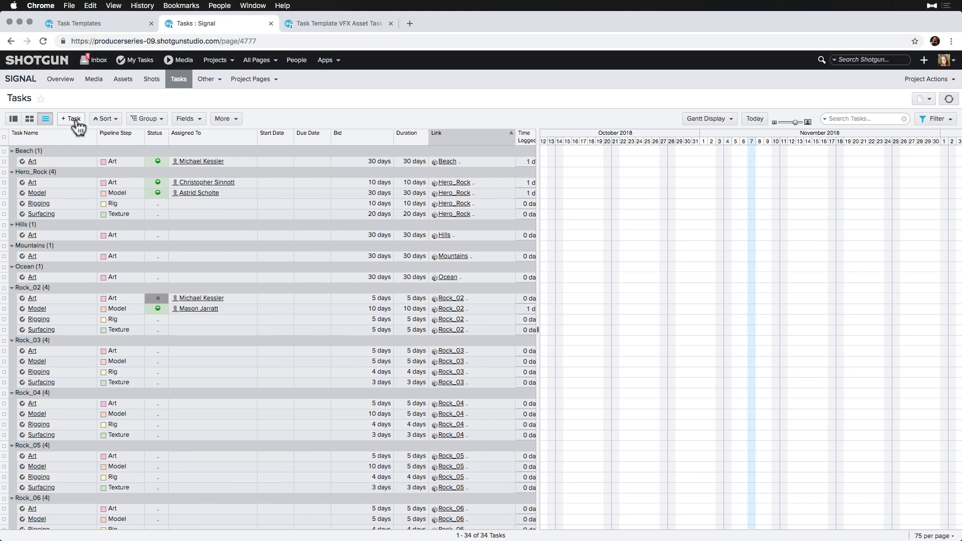
Step: Add Description to the task form and create a Tech Fix task with the Model step under Hero_Rock
click(70, 118)
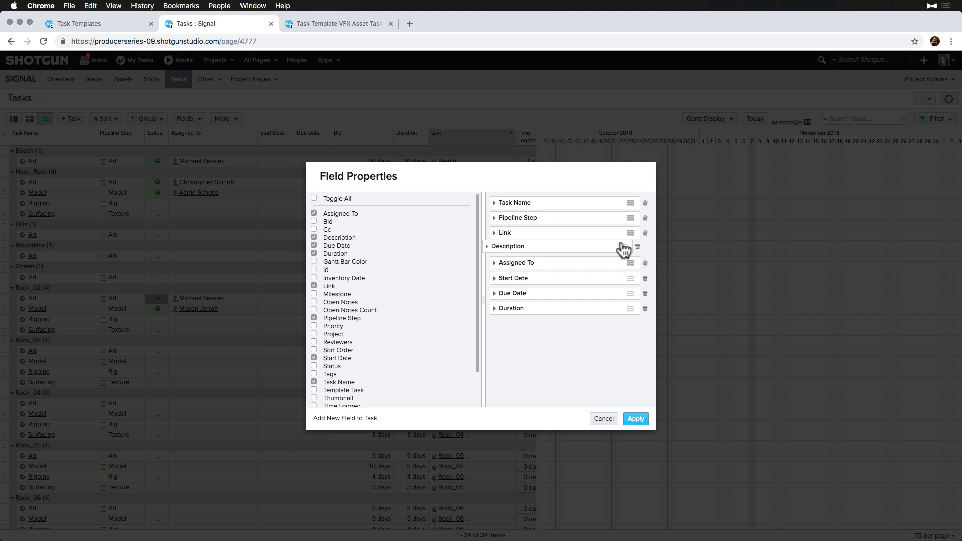
click(494, 246)
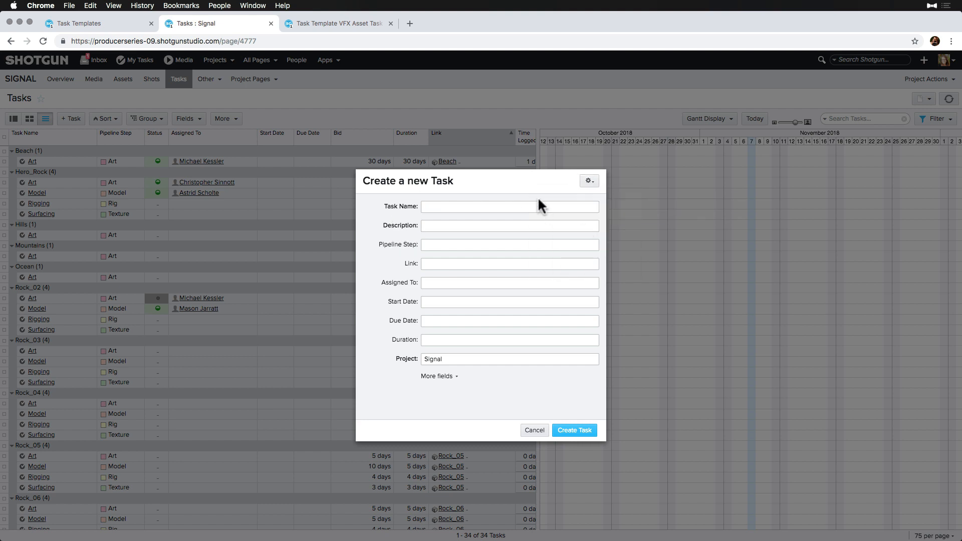
text(Tech Fix to the hero rock)
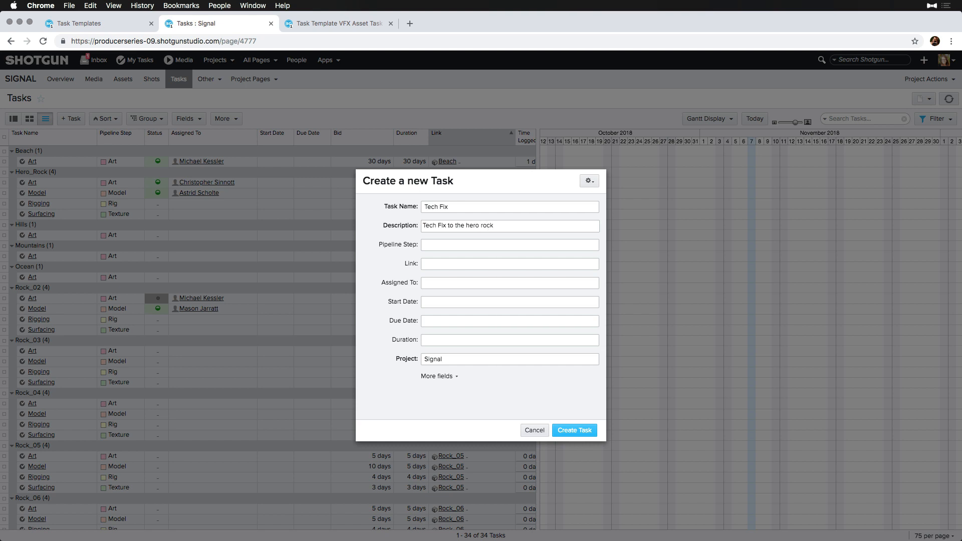
click(509, 244)
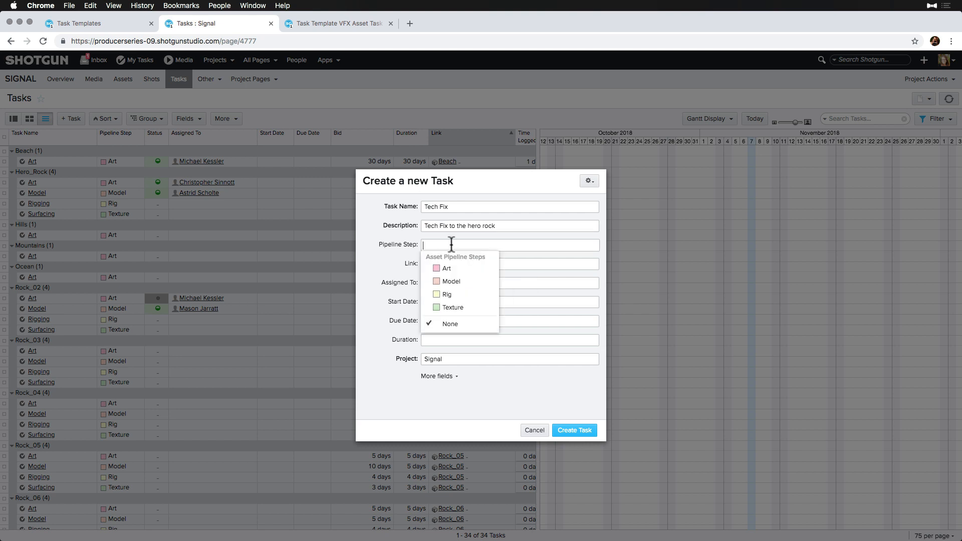
click(572, 430)
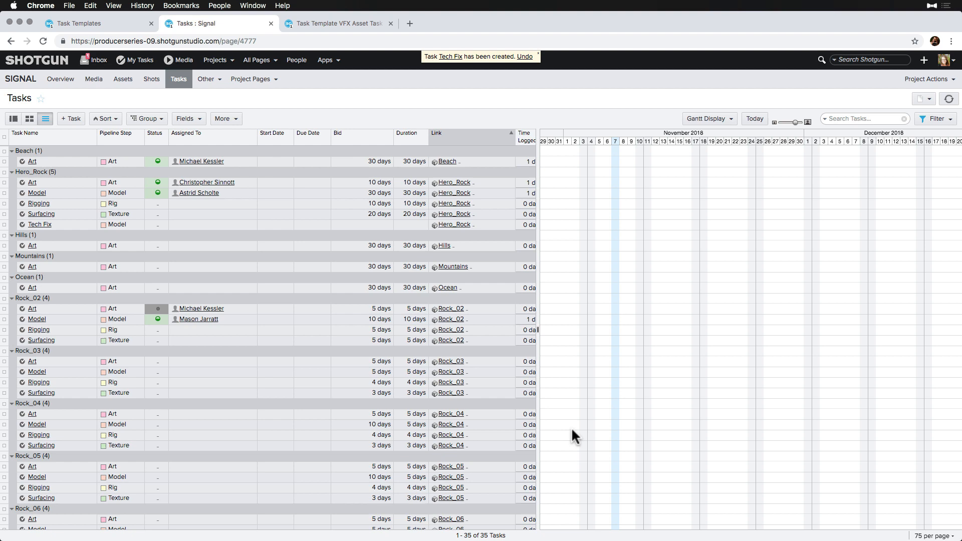
click(337, 23)
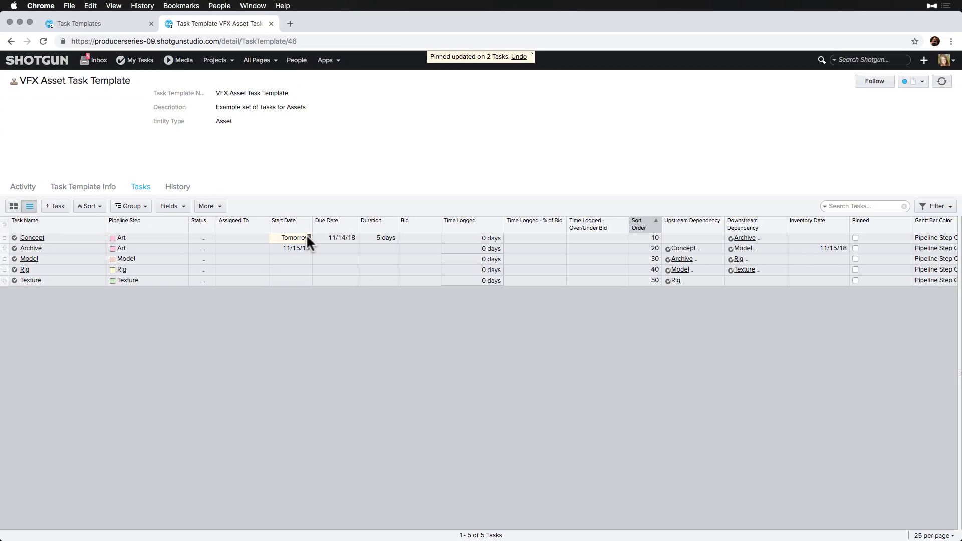
Step: Give Archive a 2-day bid and an assignee, then add an Asset Review task to the template
click(291, 248)
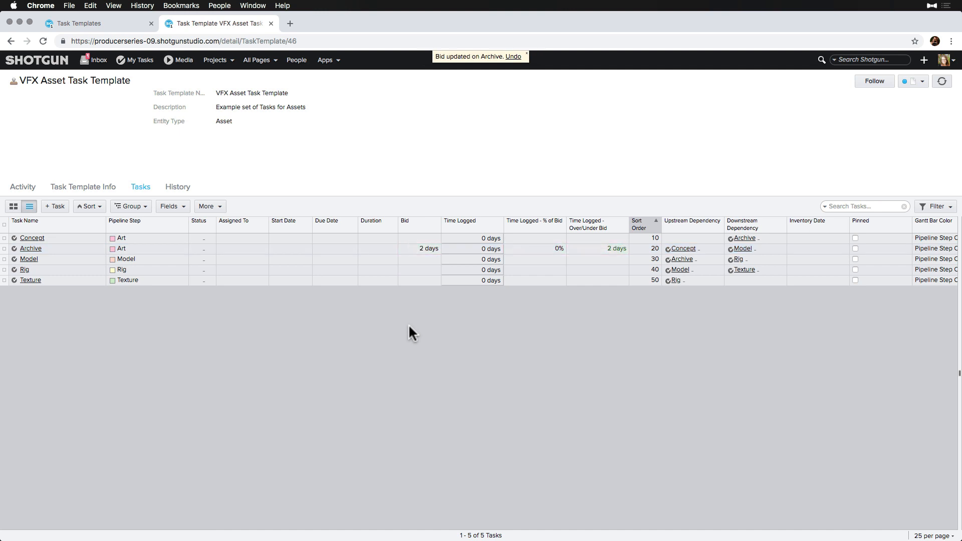
click(54, 206)
text(Asset Review)
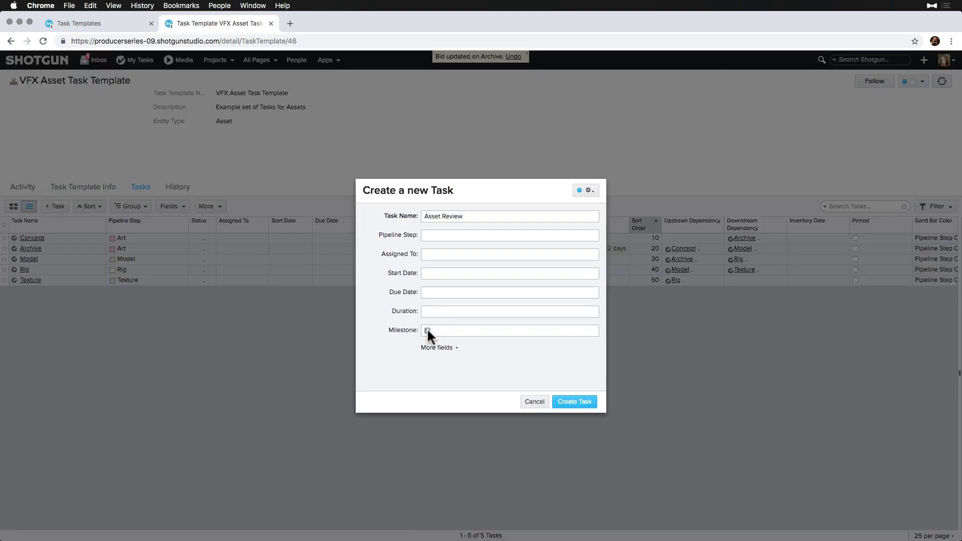
click(574, 401)
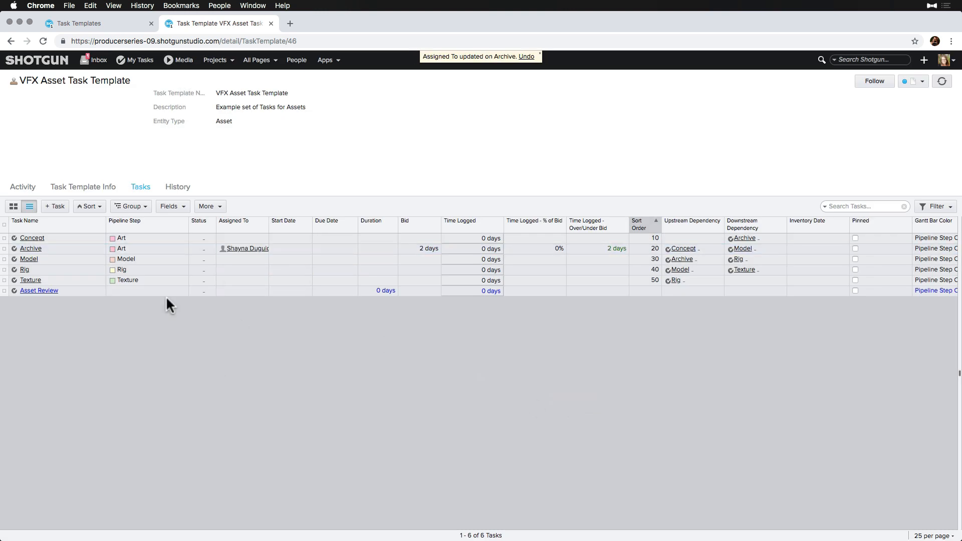
click(215, 59)
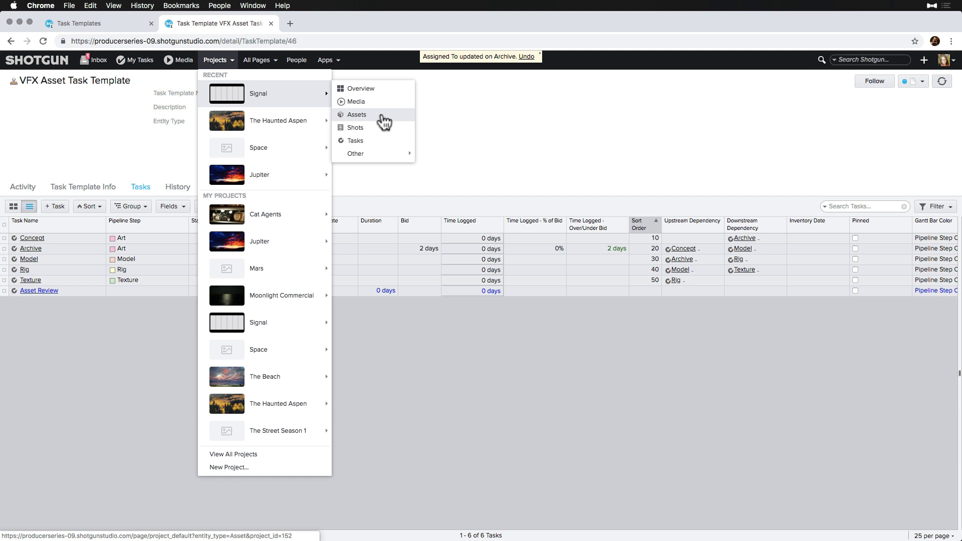
Step: Filter the Signal Assets page by Type to show only the six Prop assets
click(357, 114)
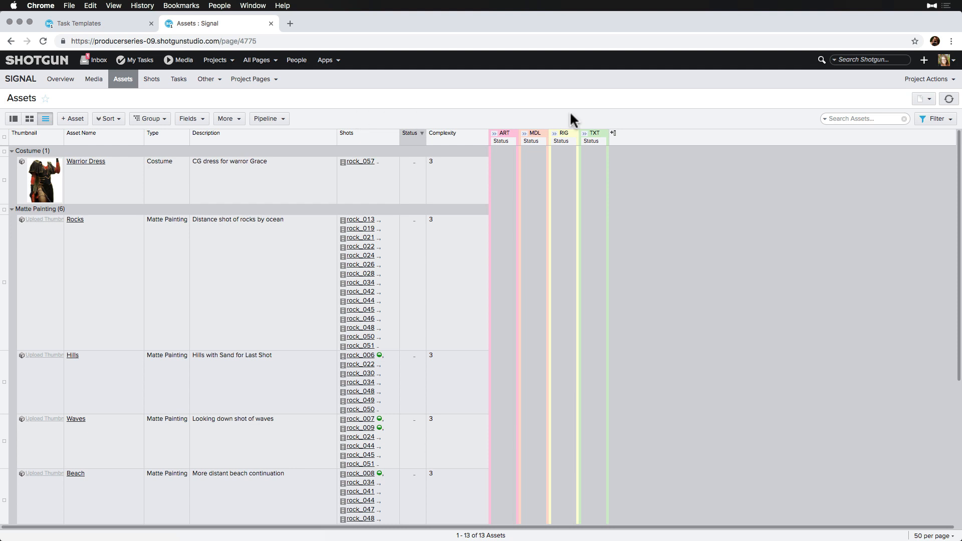
click(612, 133)
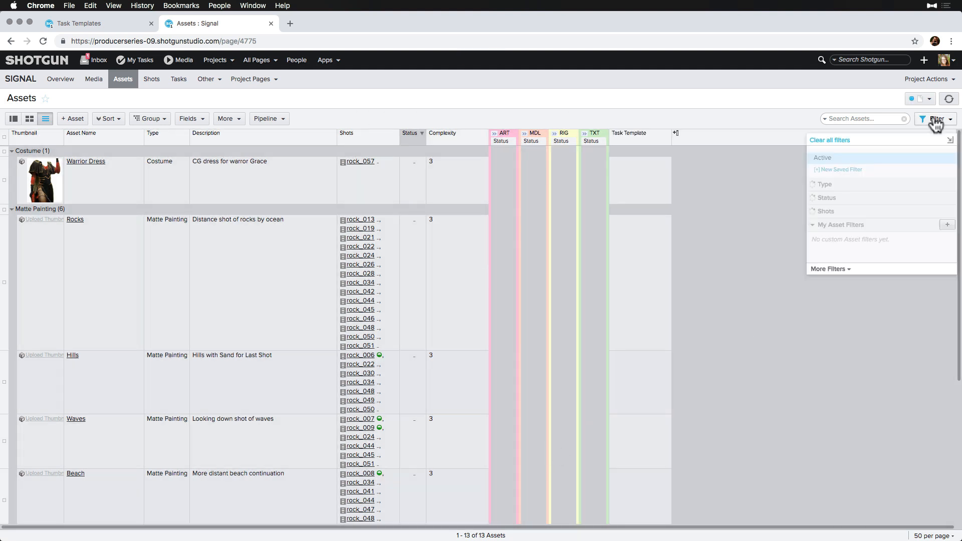
click(825, 184)
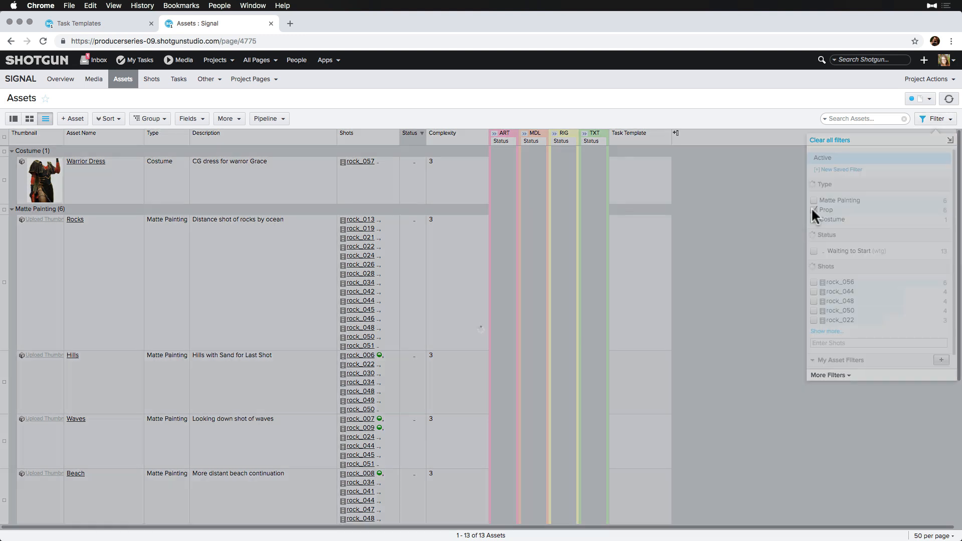
click(814, 210)
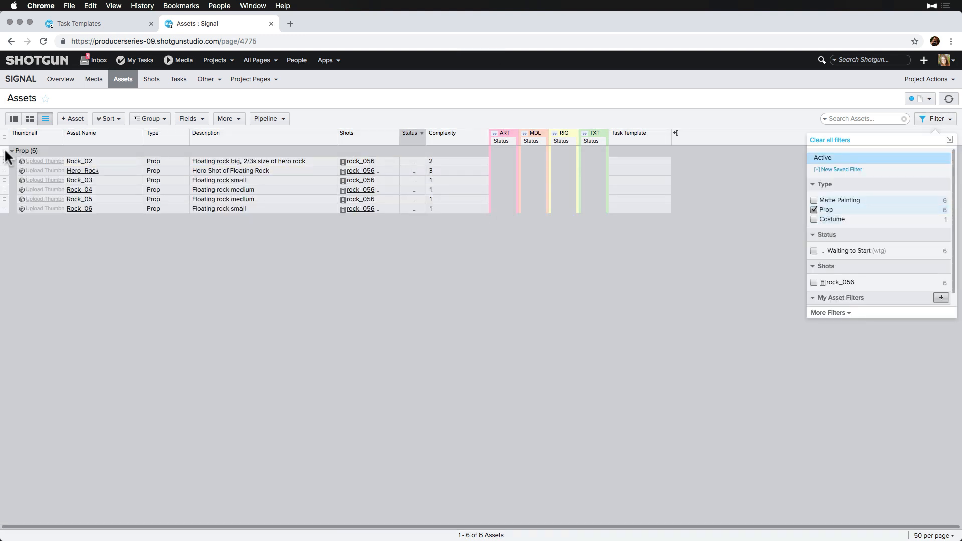
Step: Assign the VFX Asset Task Template to all six selected rock props and save
right_click(641, 170)
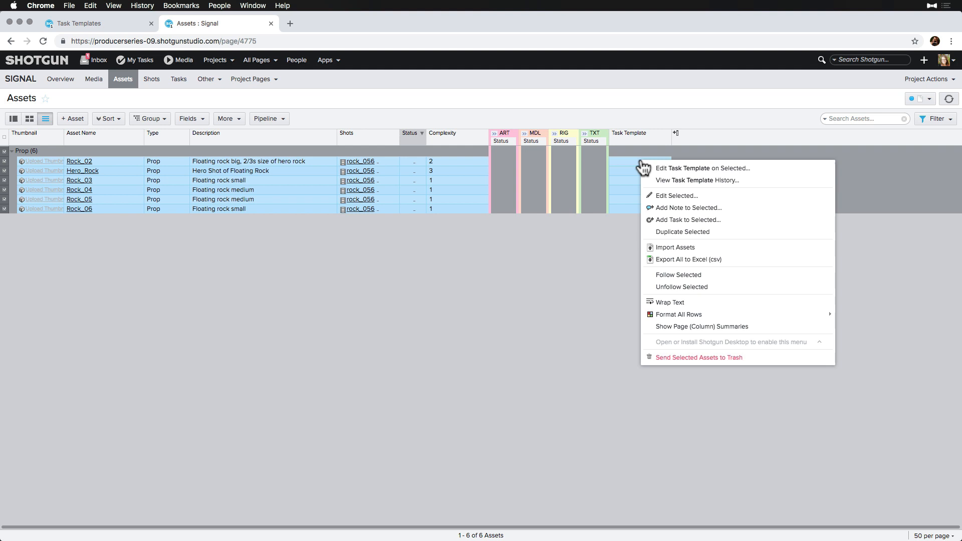
click(701, 168)
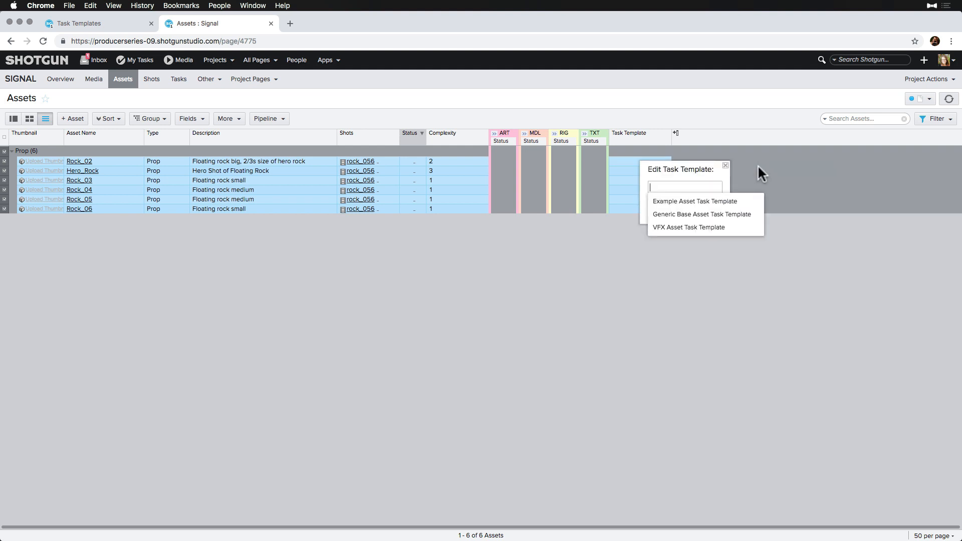
click(689, 227)
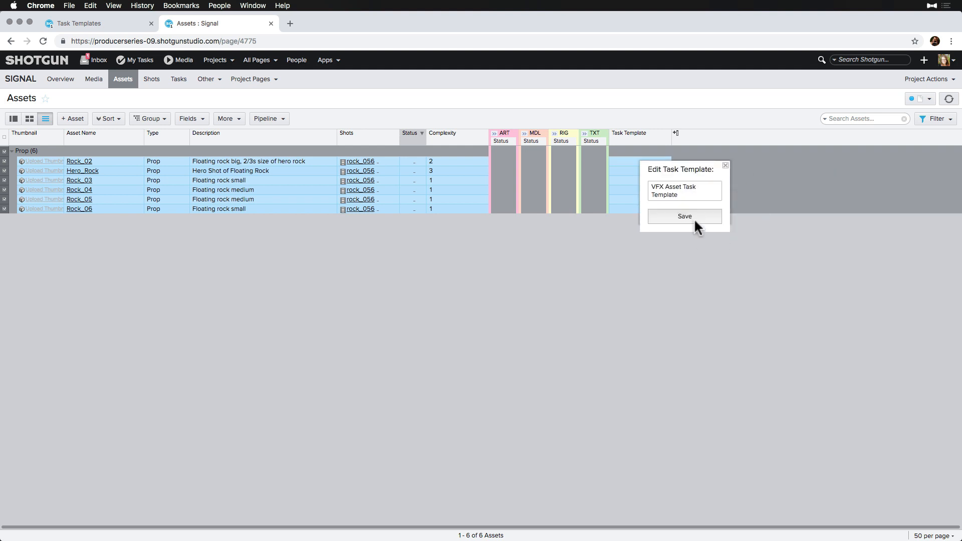
click(683, 217)
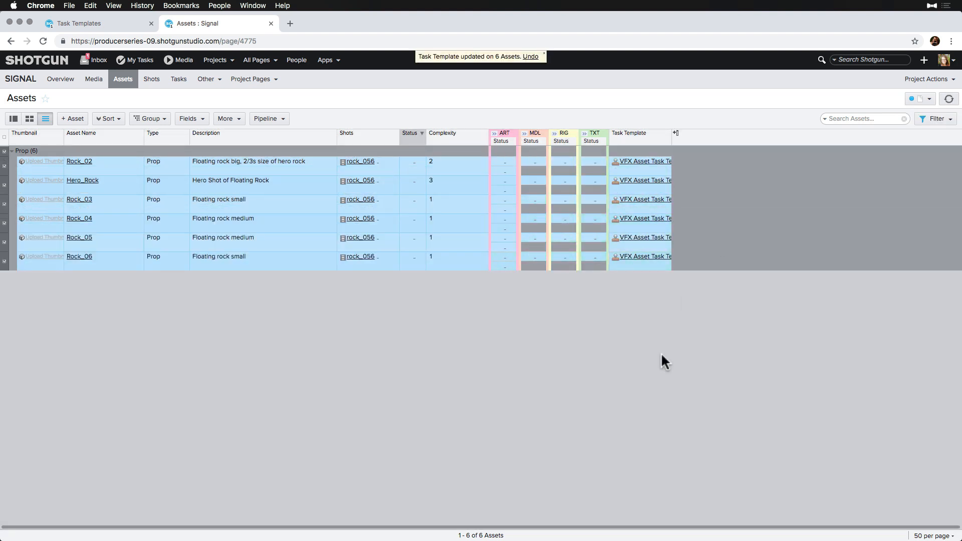
Step: Review the generated Art and Model task details on the Tasks page
click(494, 133)
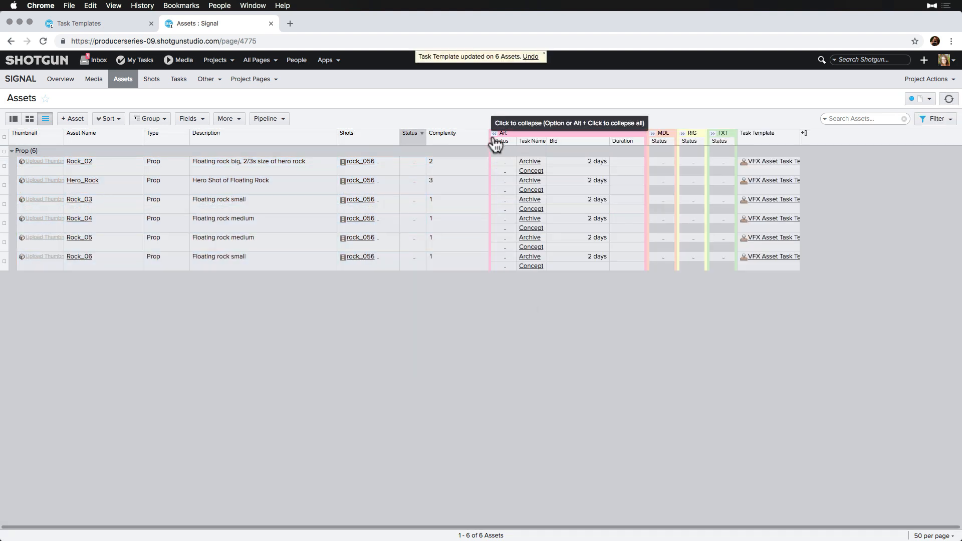
click(652, 133)
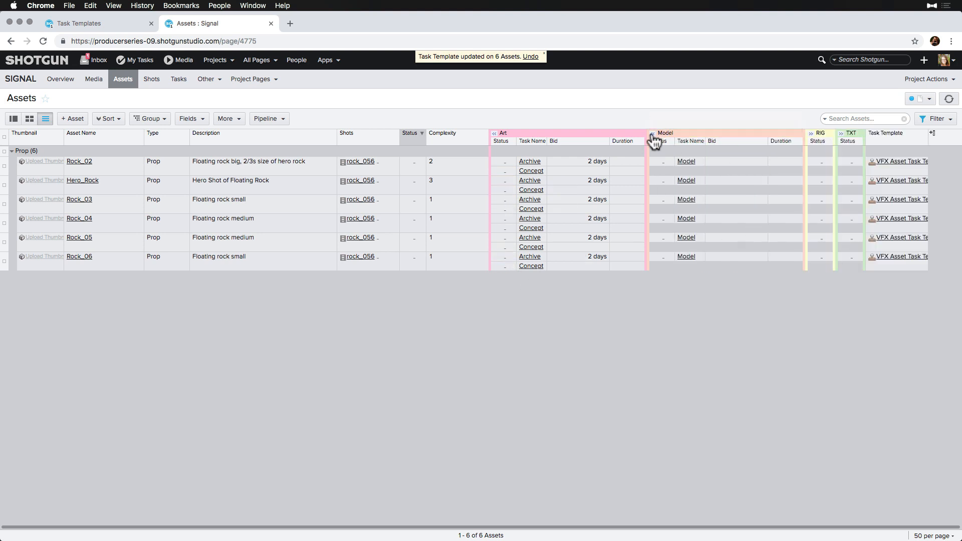
mouse_move(649, 105)
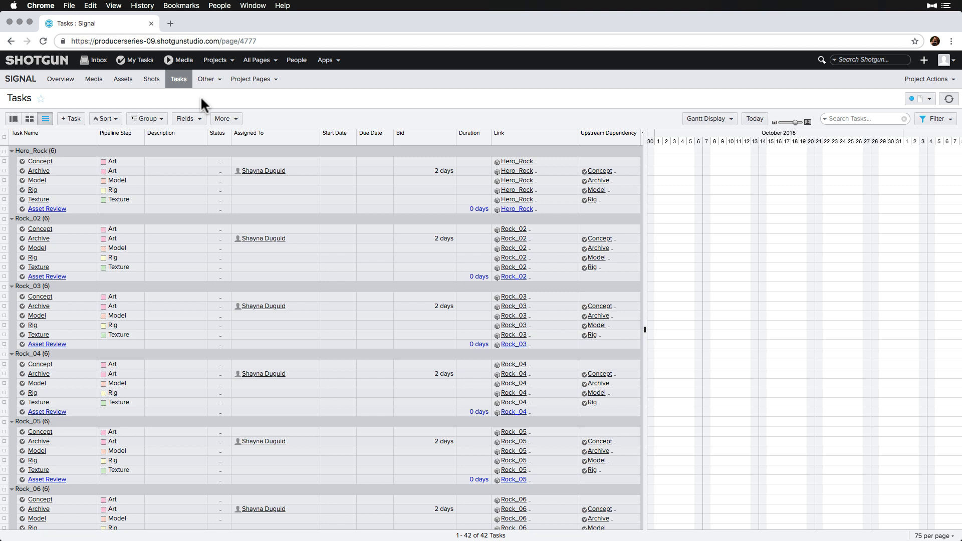
mouse_move(281, 127)
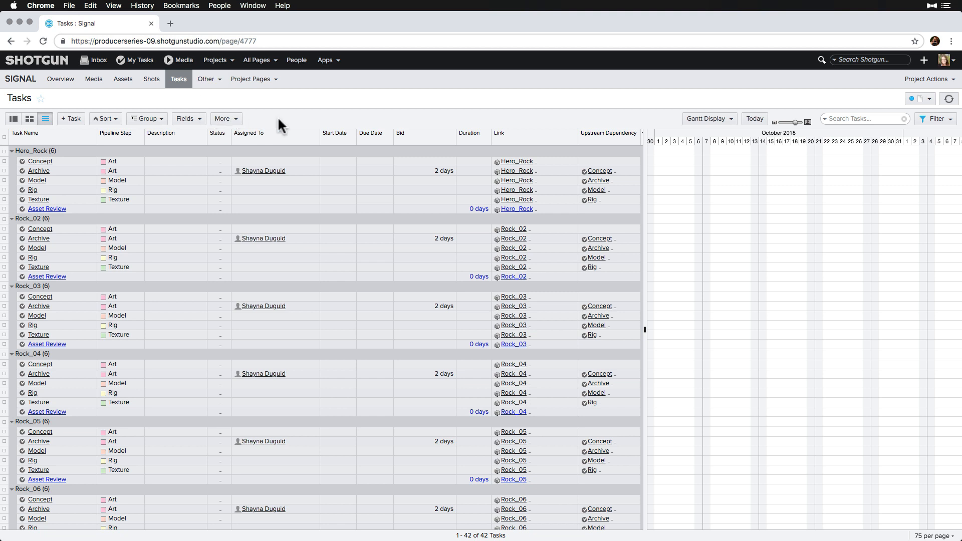
mouse_move(342, 119)
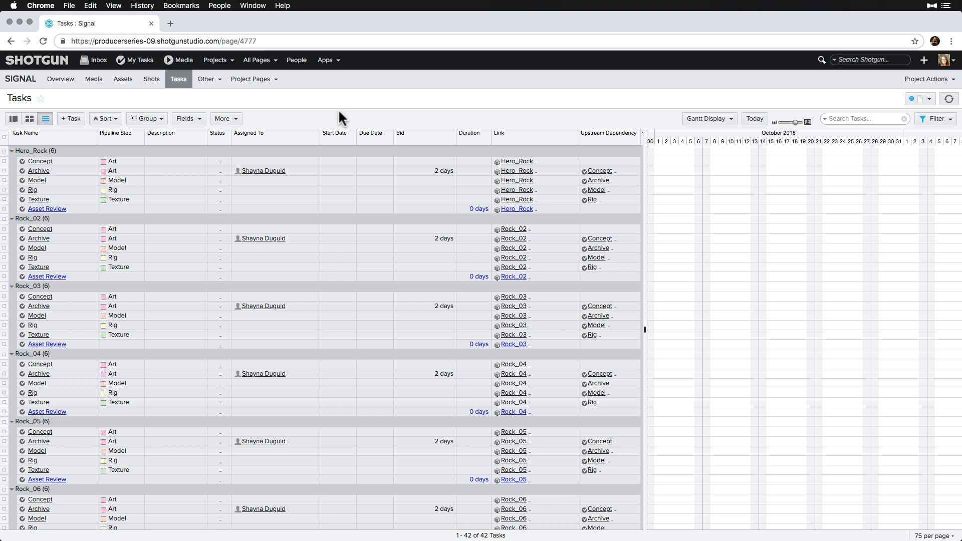
Step: Bring up the account and admin menu from the profile avatar
click(947, 59)
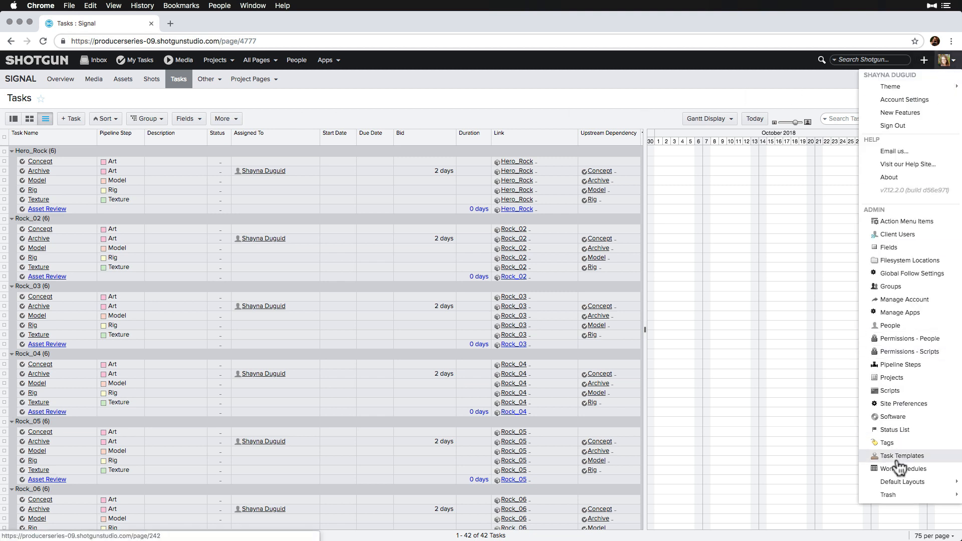
Step: Reach Admin Task Templates and view the VFX Asset Task Template's tasks, adding Asset Client Review inline
click(902, 455)
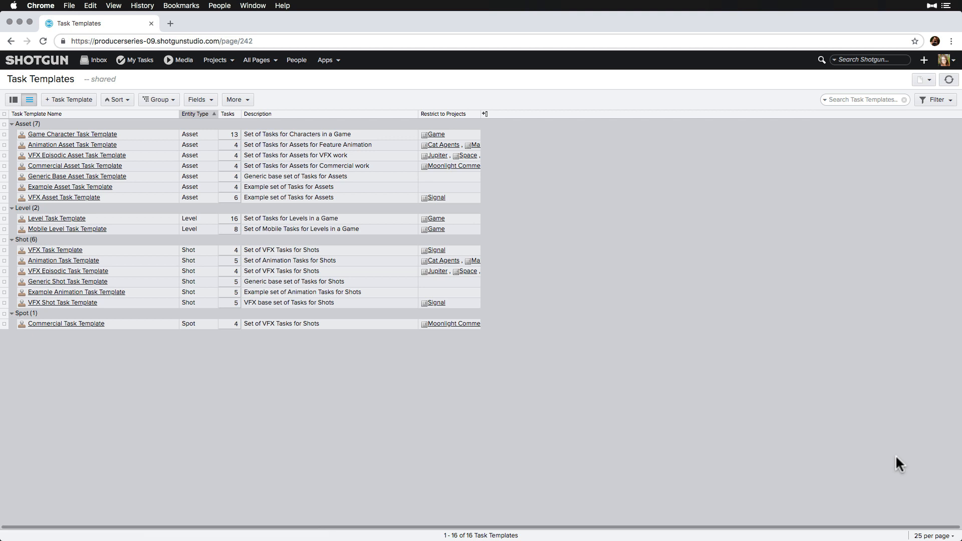
mouse_move(100, 207)
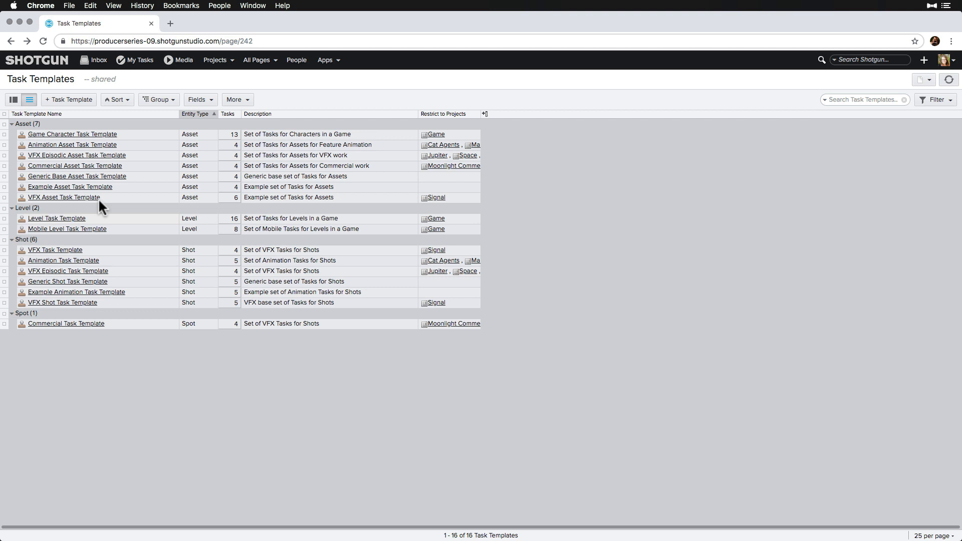
click(63, 197)
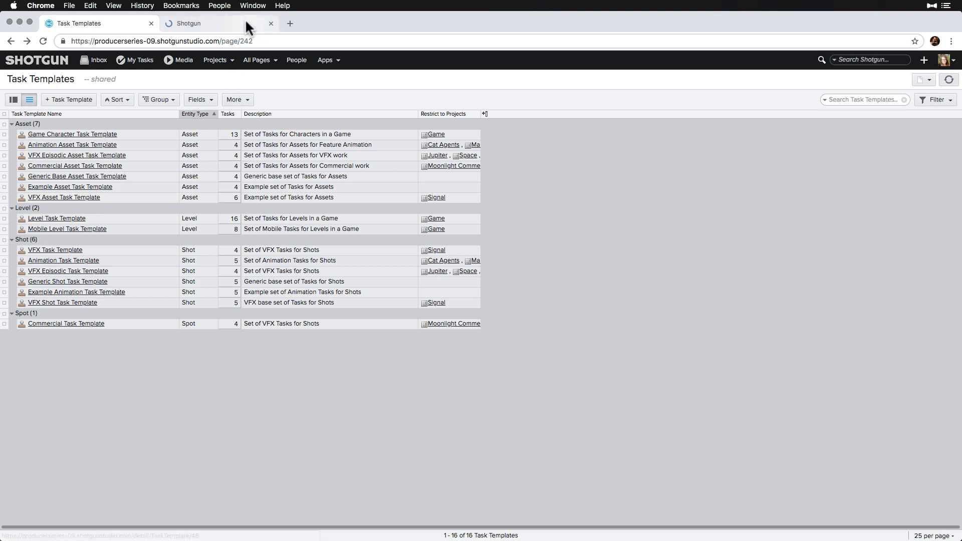
click(63, 198)
text(Asset Client Review)
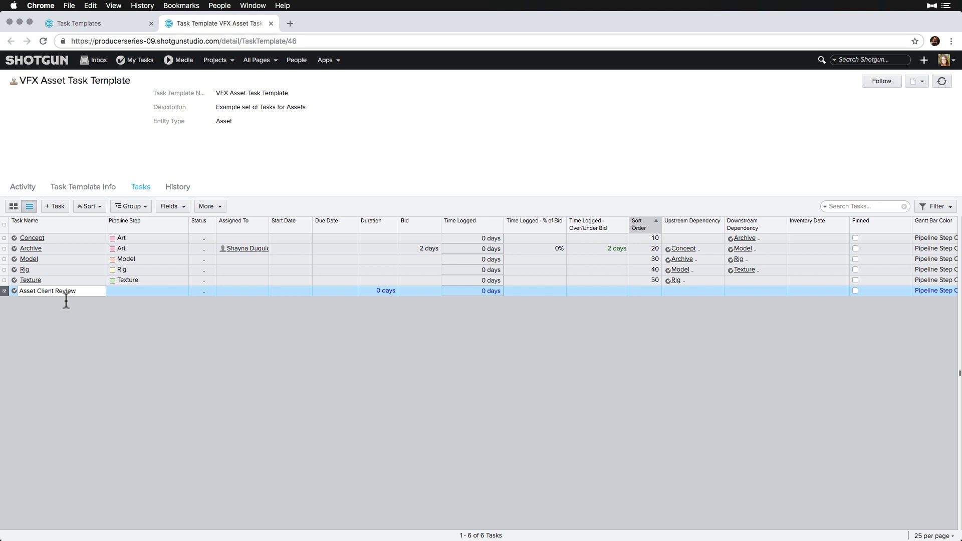
Step: Create a QC task described 'Check all publishes' on the Animation step with Sort Order 60
click(54, 207)
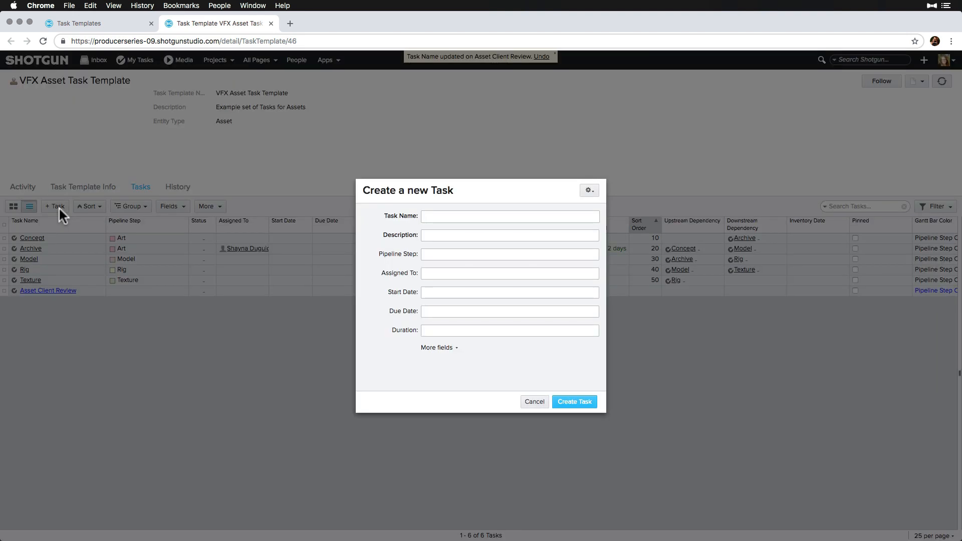
text(Check all publishes)
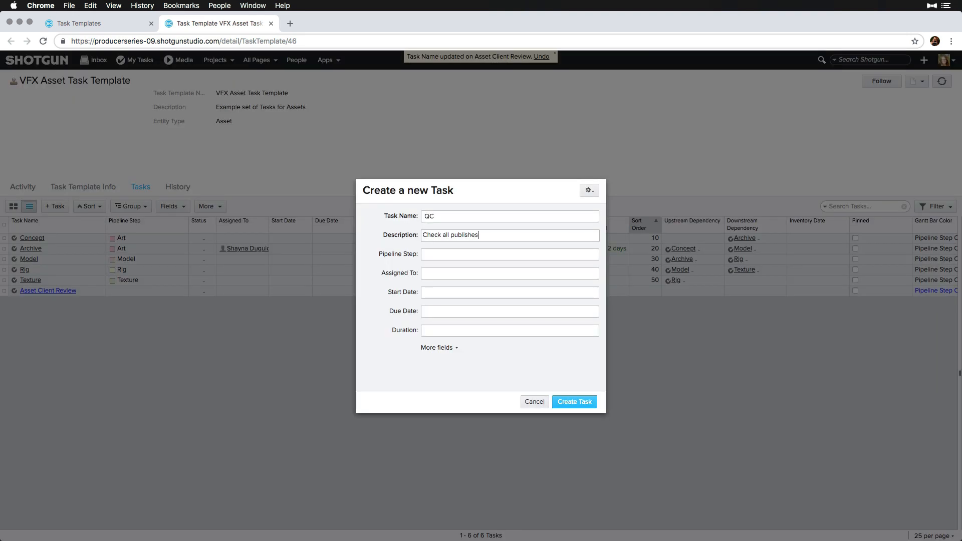
click(509, 253)
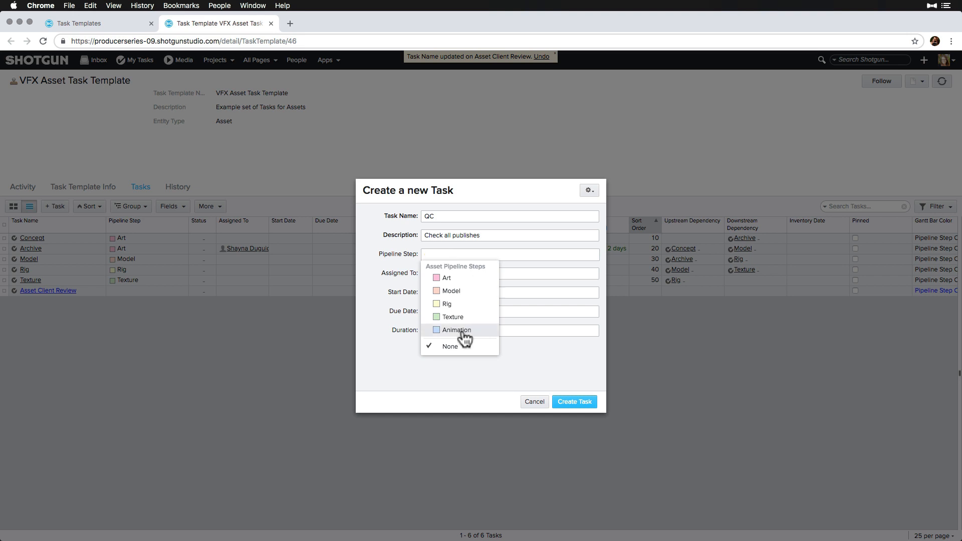
click(456, 330)
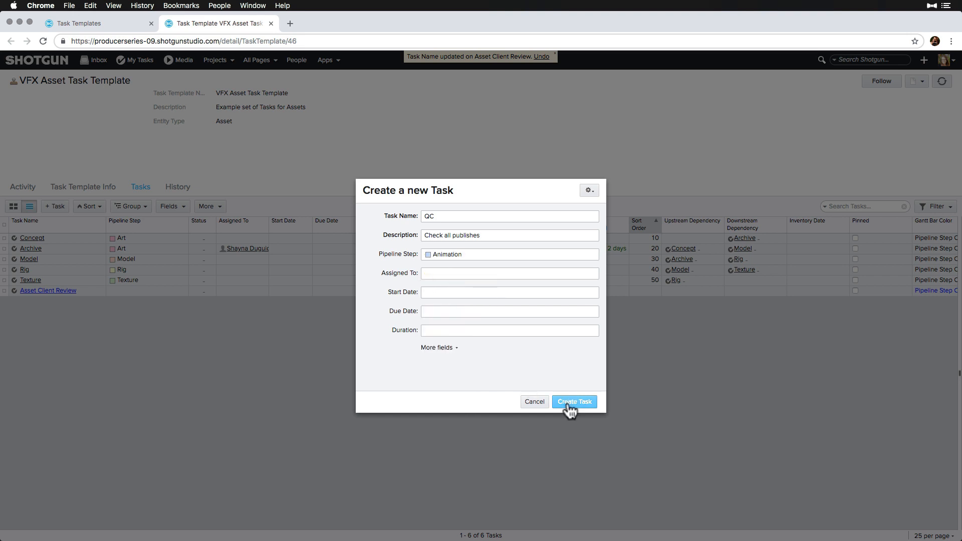
click(574, 401)
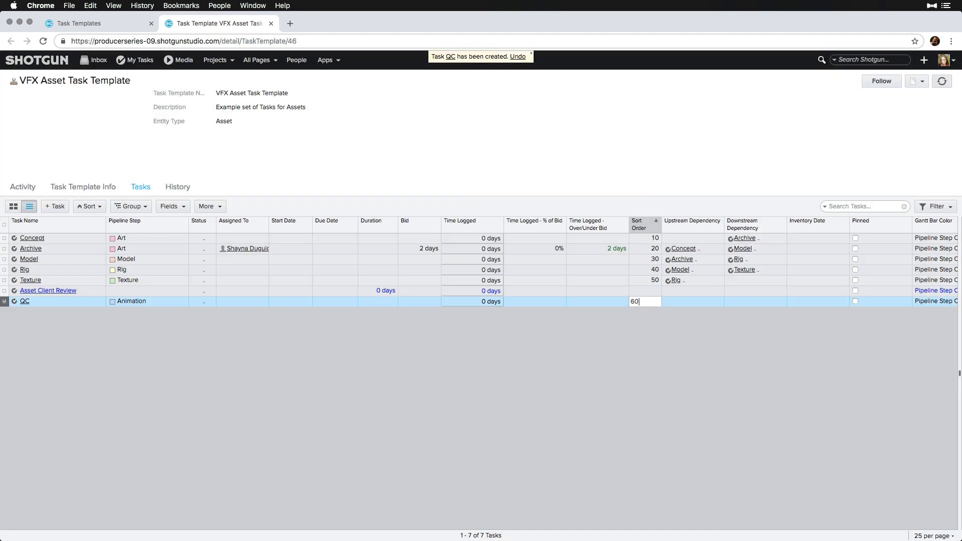
key(enter)
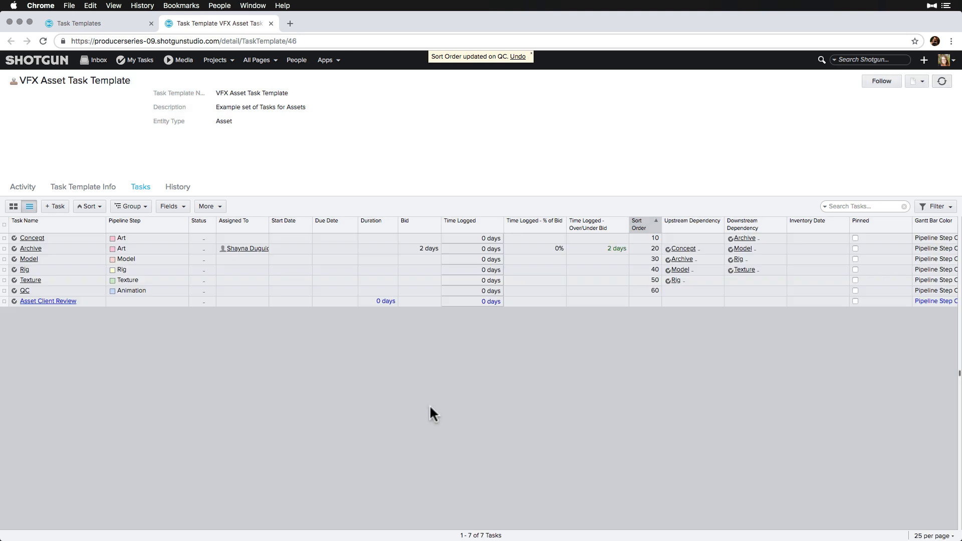
click(95, 23)
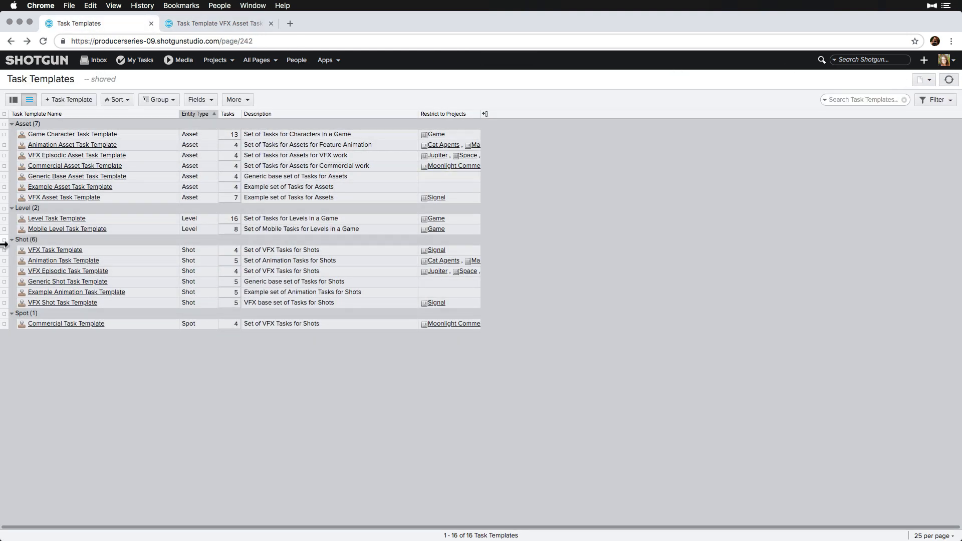
Step: Update Signal entities with the VFX Asset Task Template's new tasks, confirming 7 assets updated
click(64, 197)
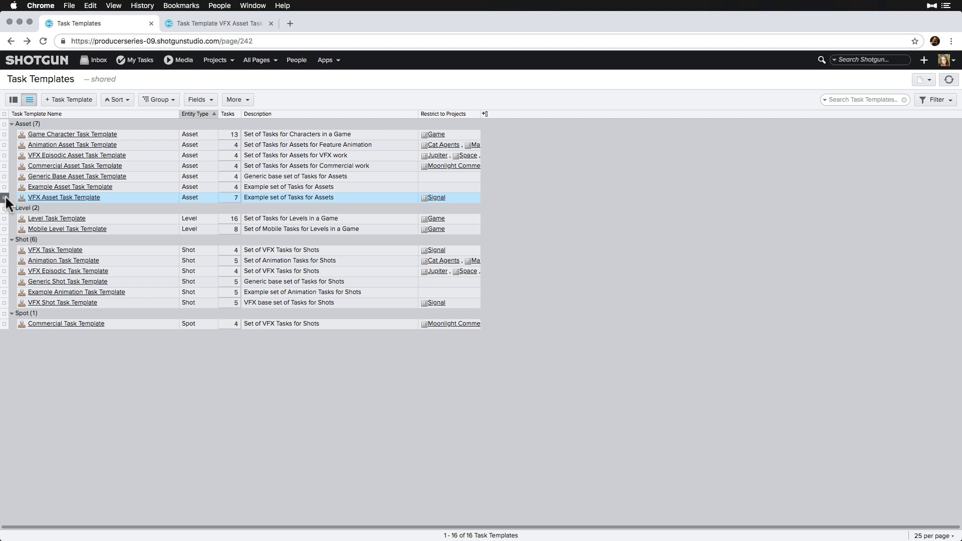
right_click(64, 198)
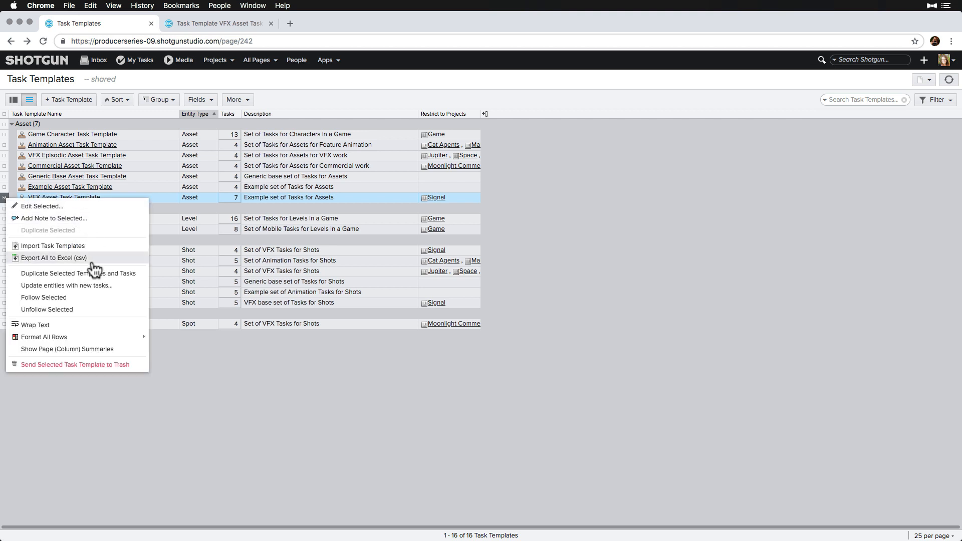
mouse_move(124, 291)
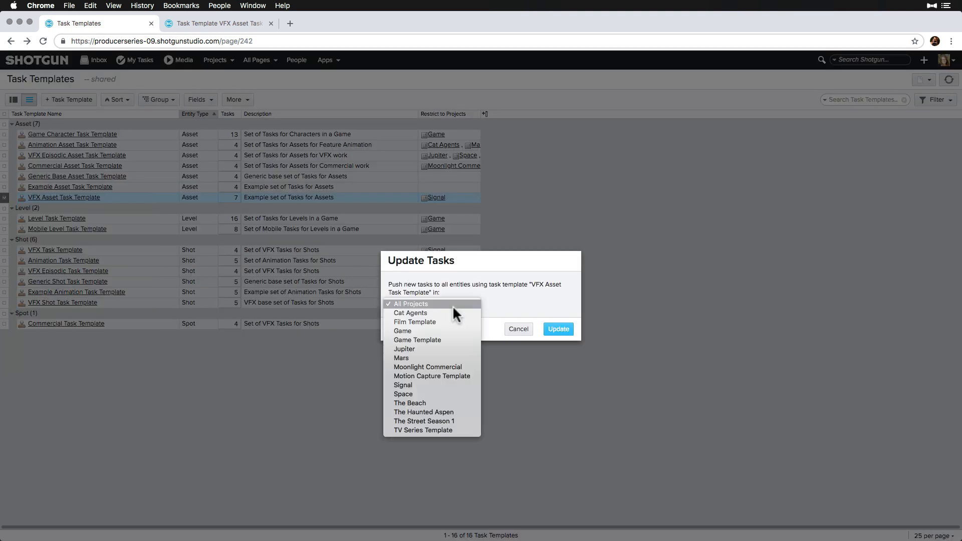
click(403, 384)
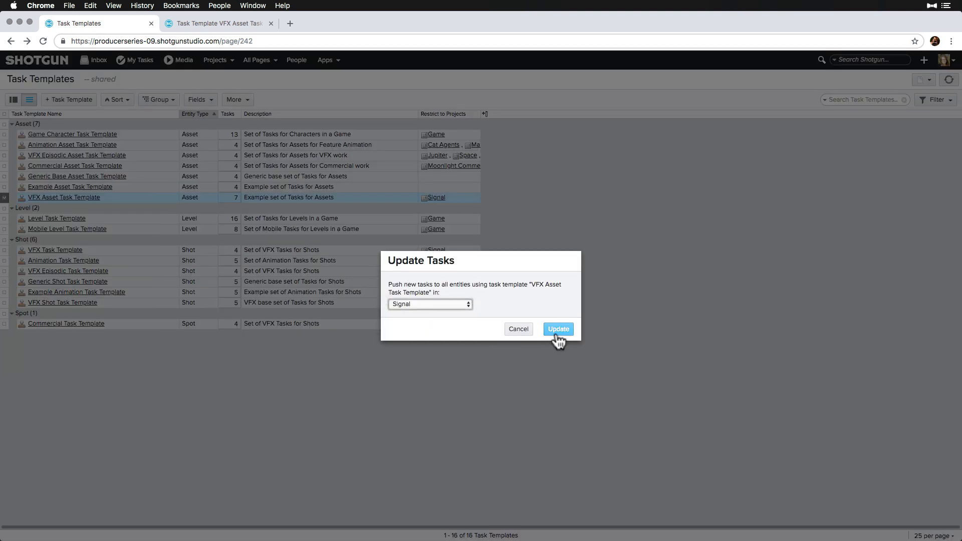
click(557, 328)
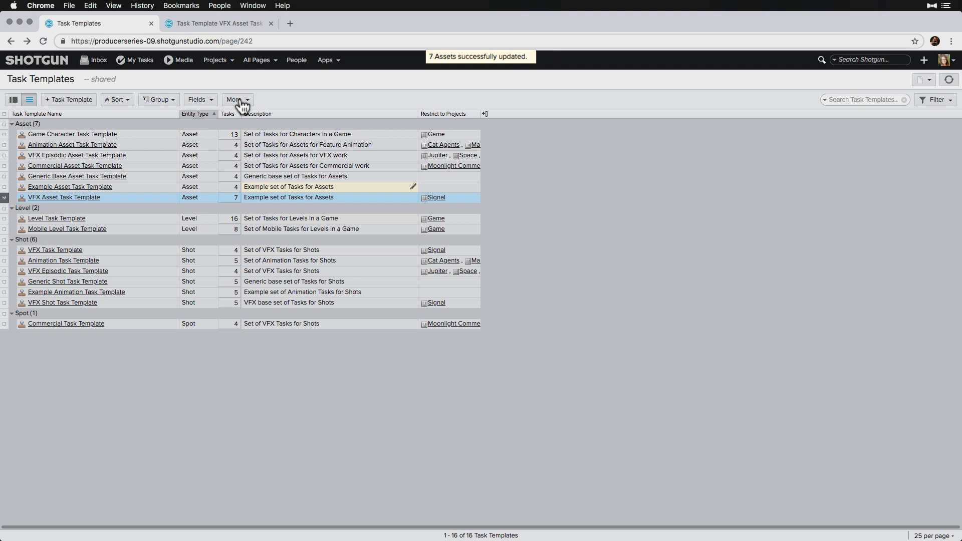
click(215, 59)
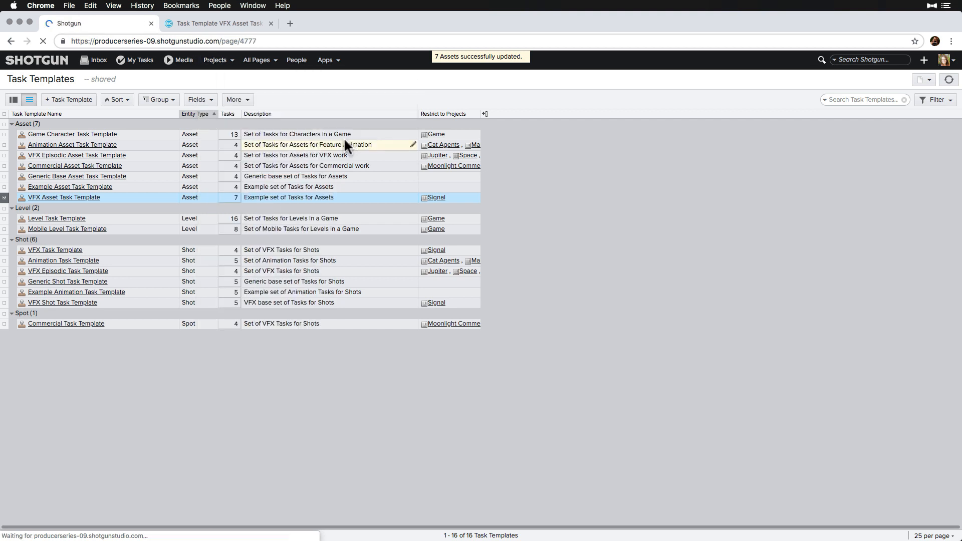
Step: Set Rock_06's Task Template to VFX Asset Task Template, check its new tasks, then show the Shots list
click(436, 197)
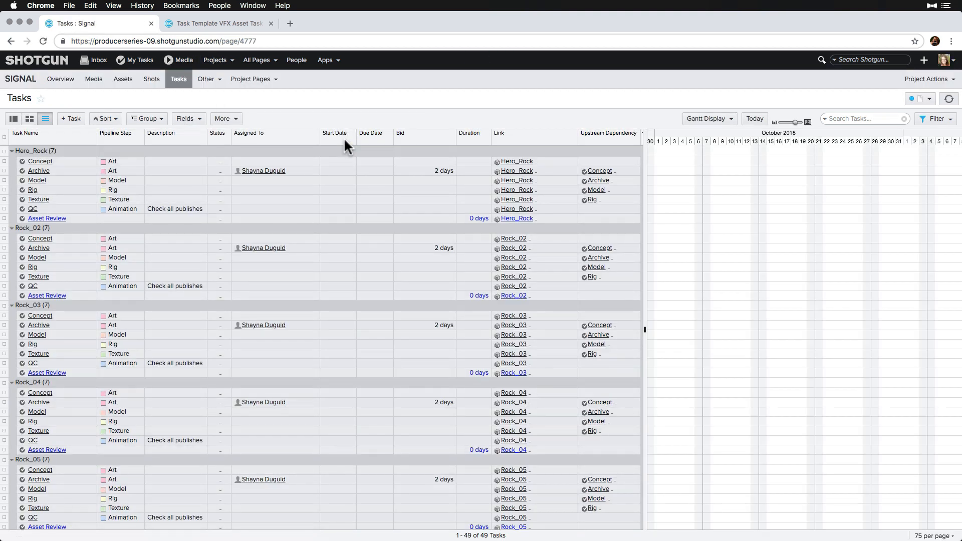
click(117, 180)
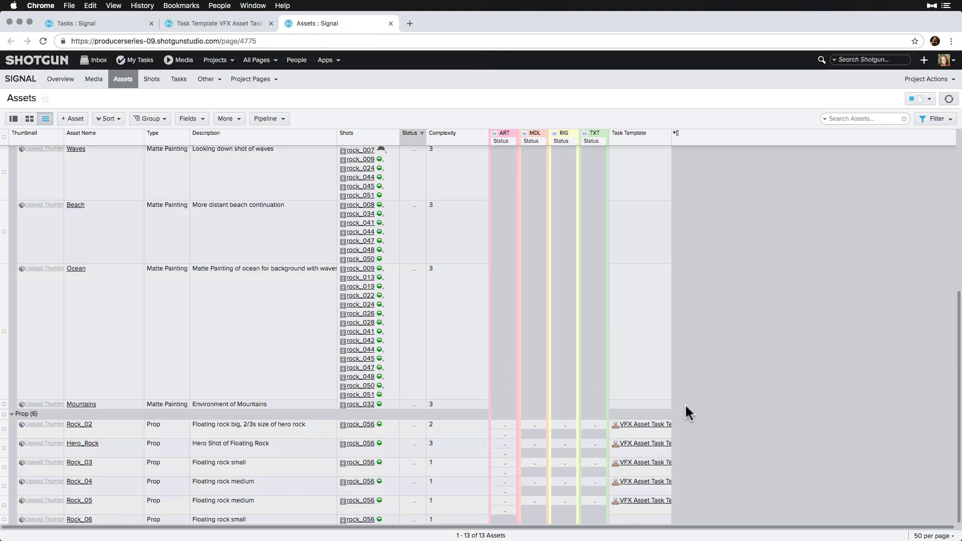
click(642, 519)
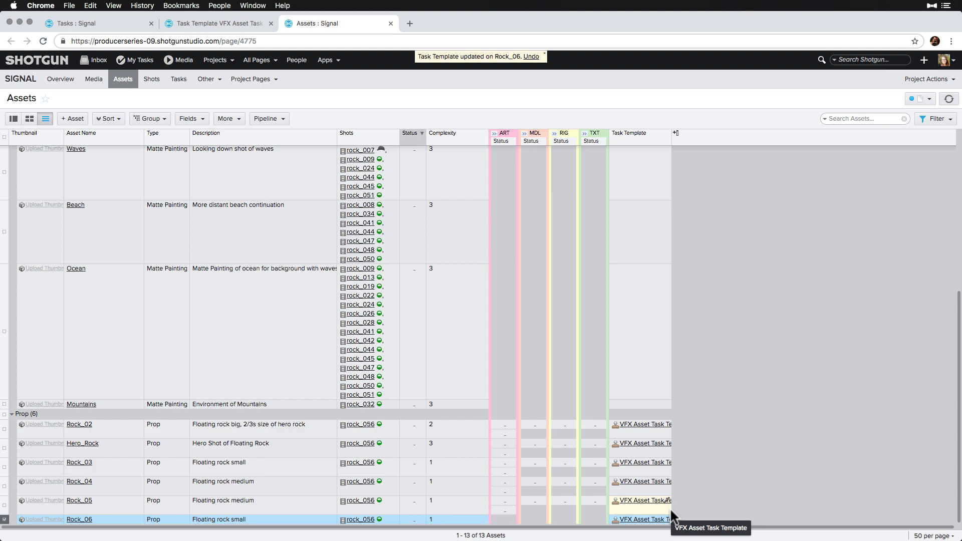
click(93, 23)
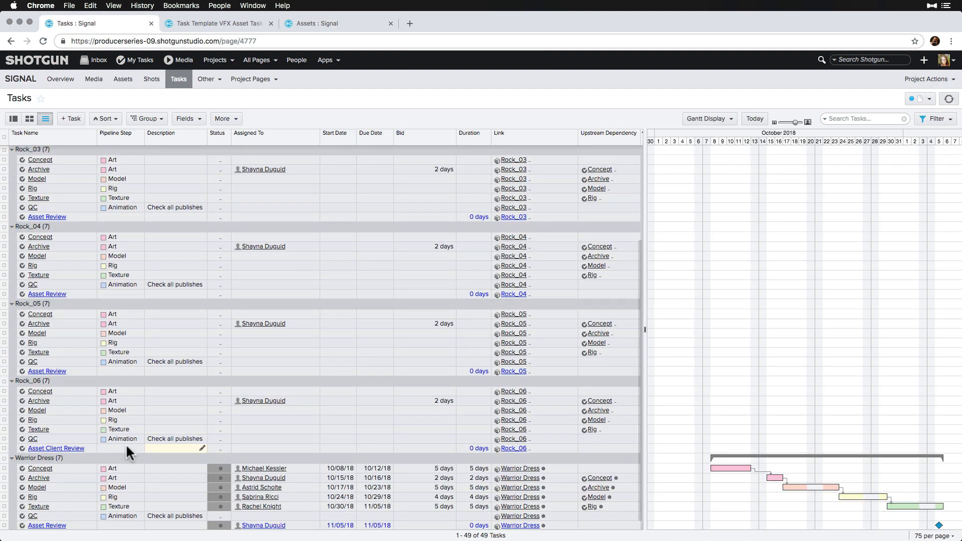
click(151, 78)
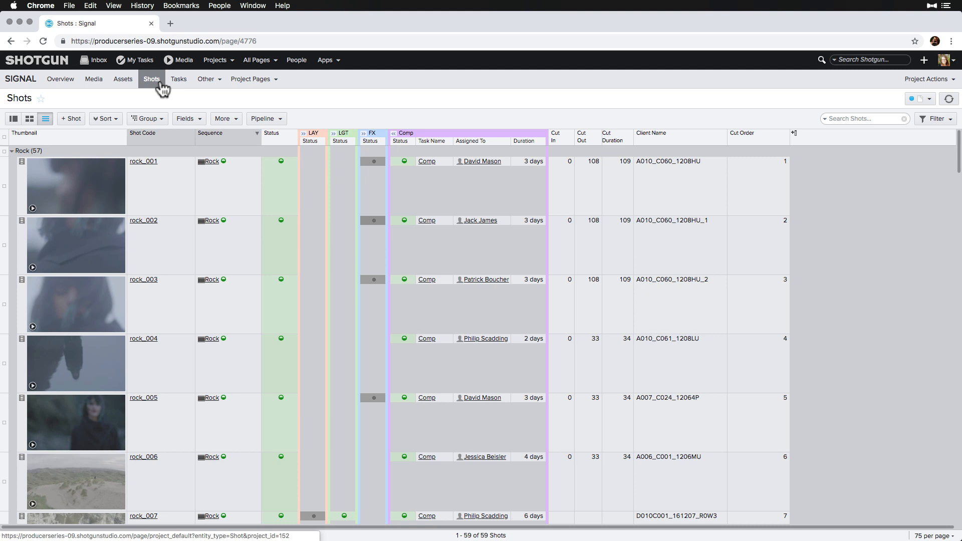
Step: Filter the shots to the seven In Progress Rock shots
click(933, 118)
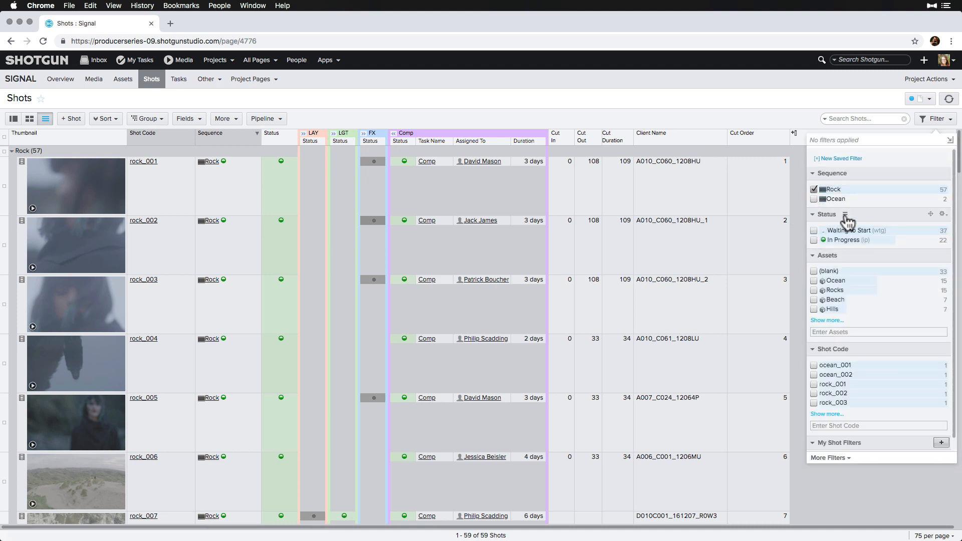
click(813, 230)
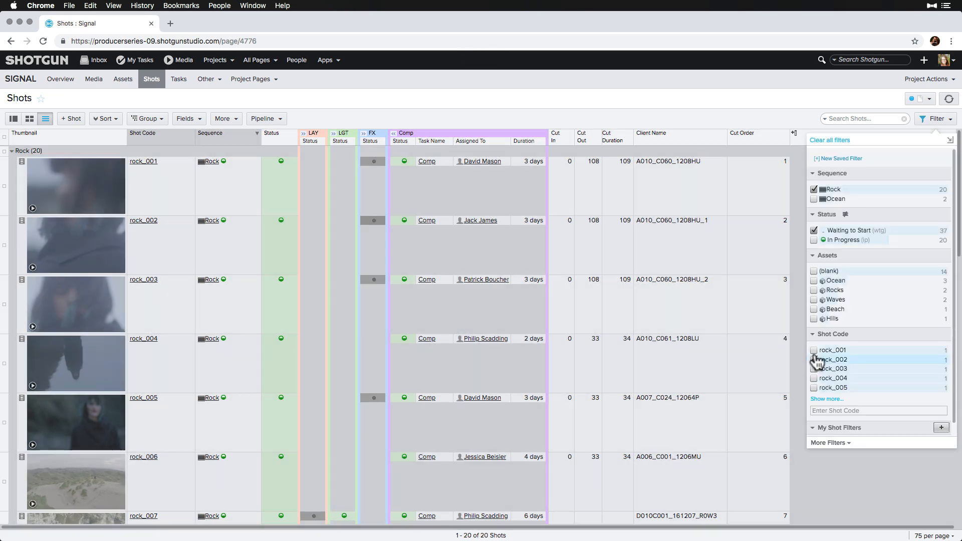
click(826, 398)
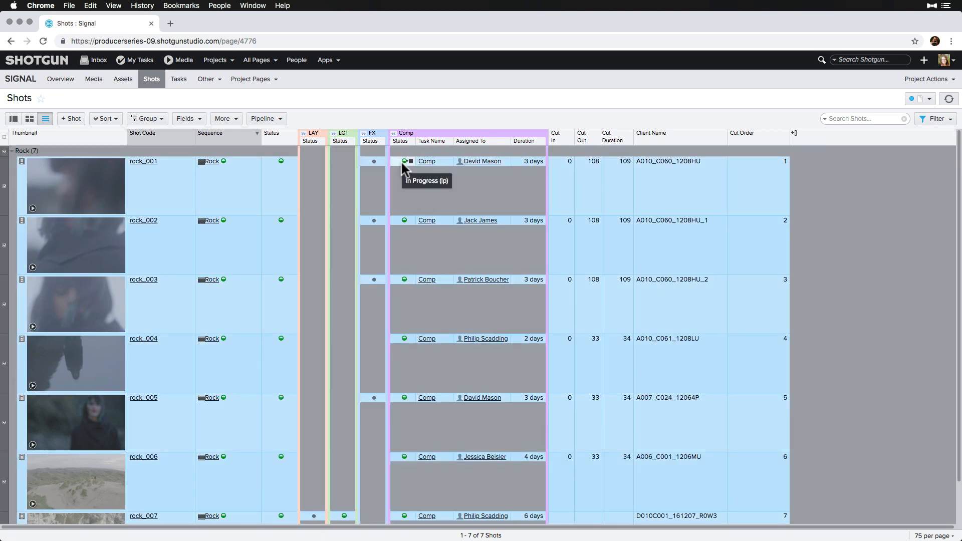
Step: Bulk-edit Comp status on the seven shots via Edit Selected, then change rock_007's Lighting status
right_click(427, 160)
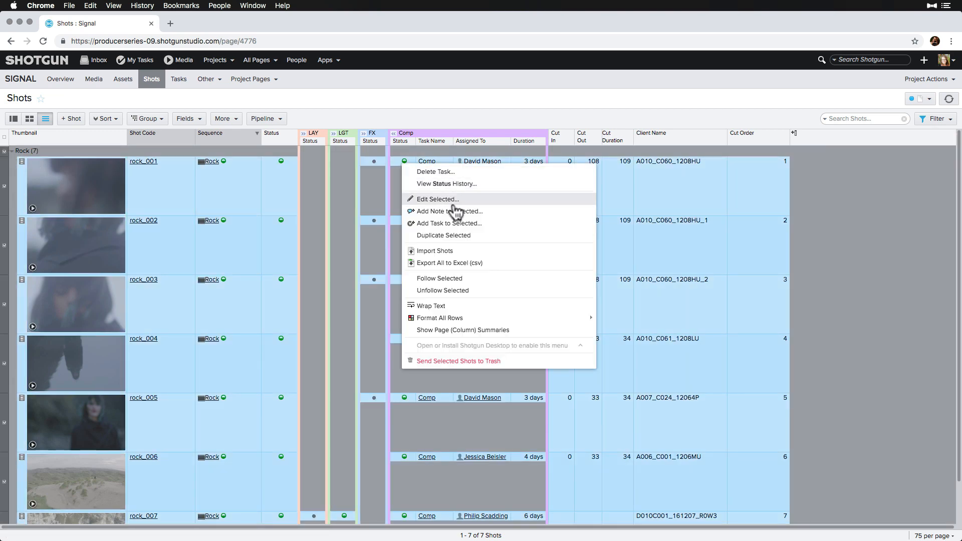
click(438, 198)
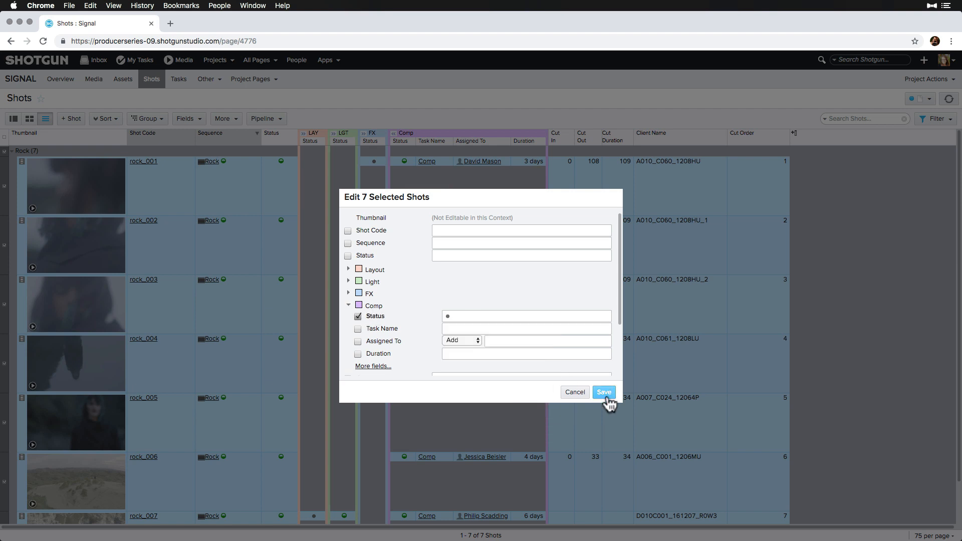
click(604, 392)
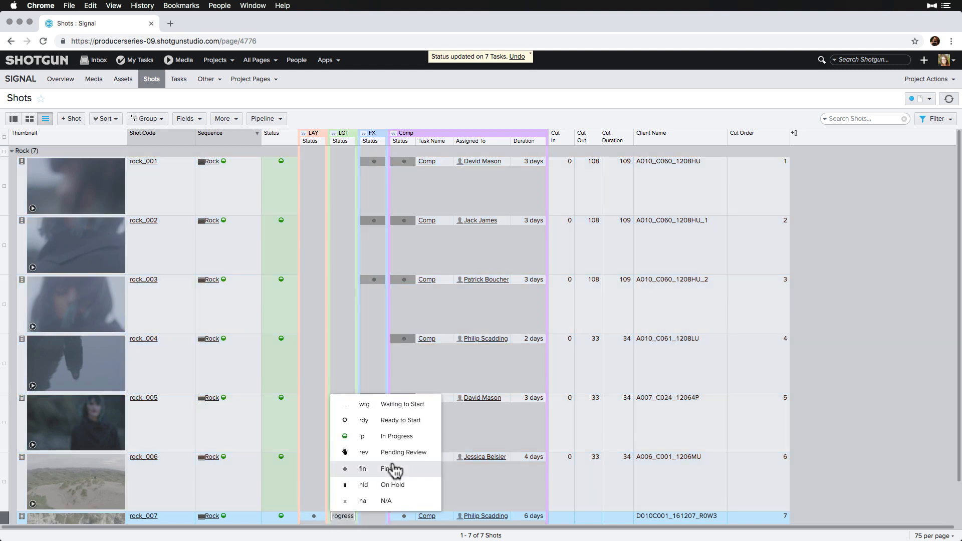
click(384, 469)
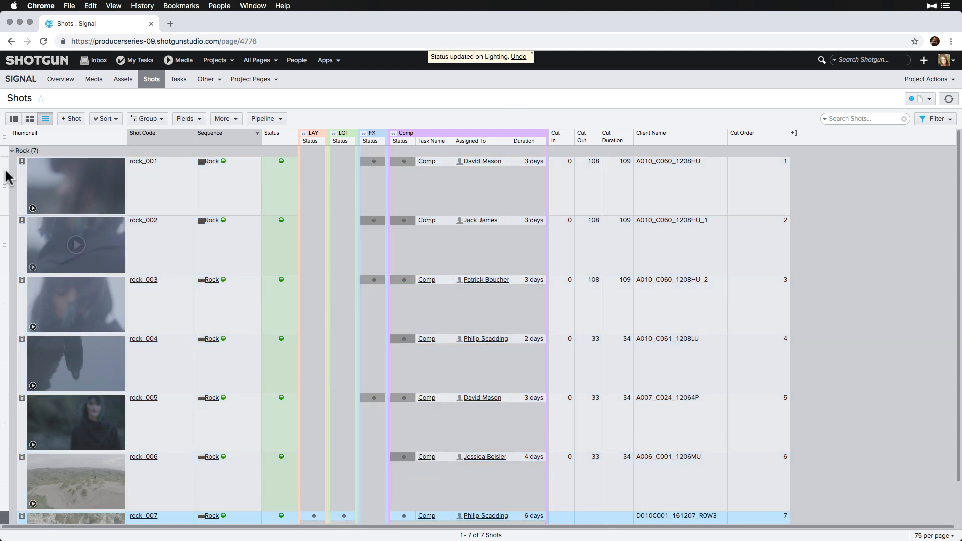
right_click(407, 244)
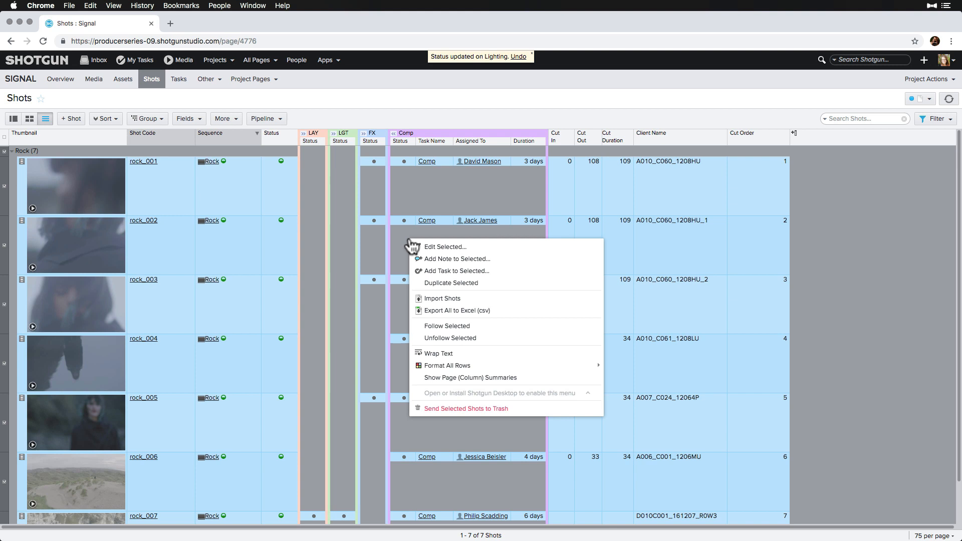
Step: Add a 'Paint Fix' task, described 'Paint fixes on selected frames' and assigned to Comp Fix, to each selected shot
click(455, 271)
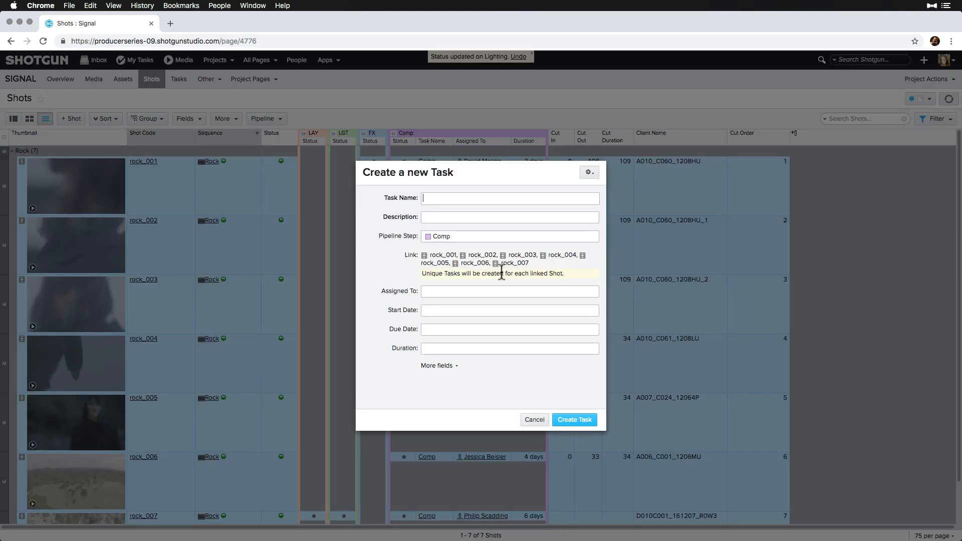
text(Paint Fix)
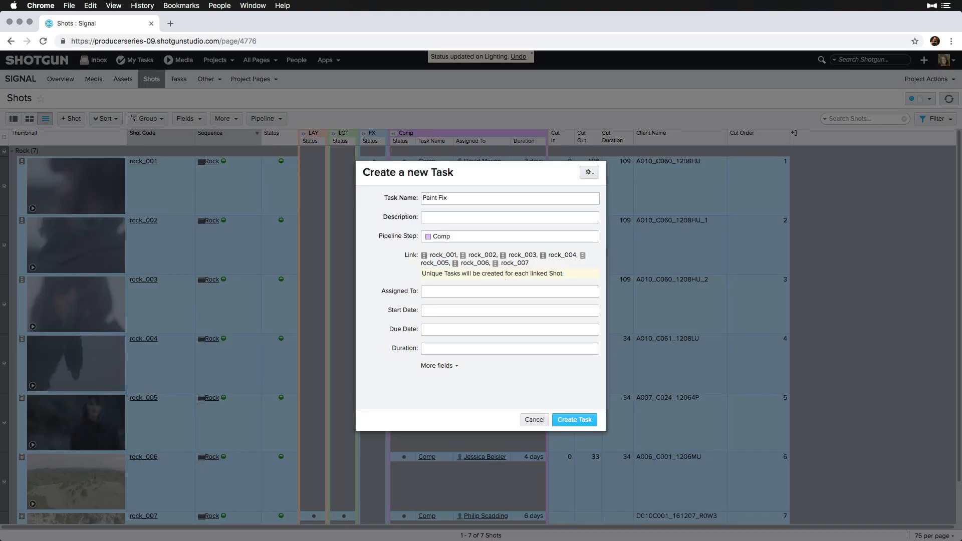
text(Paint fixes)
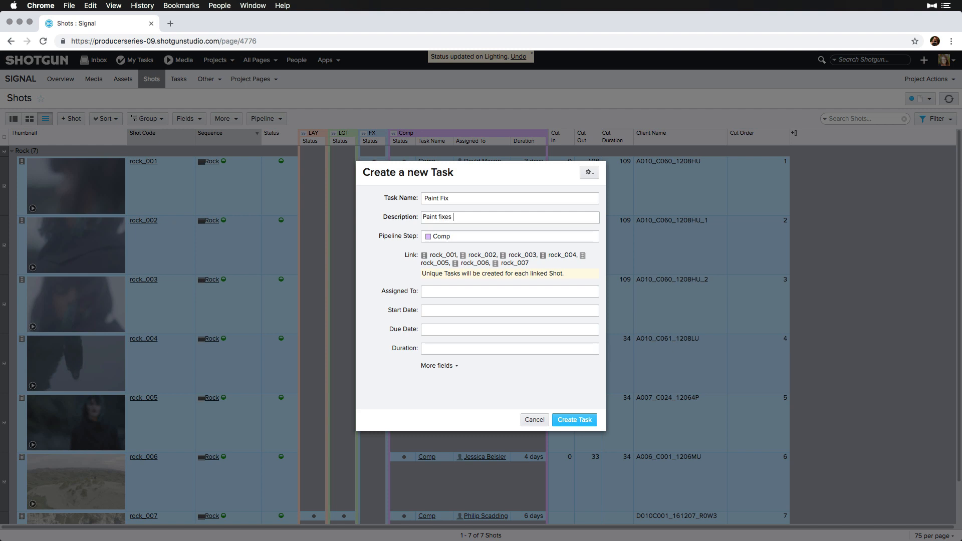
text(on selected frames)
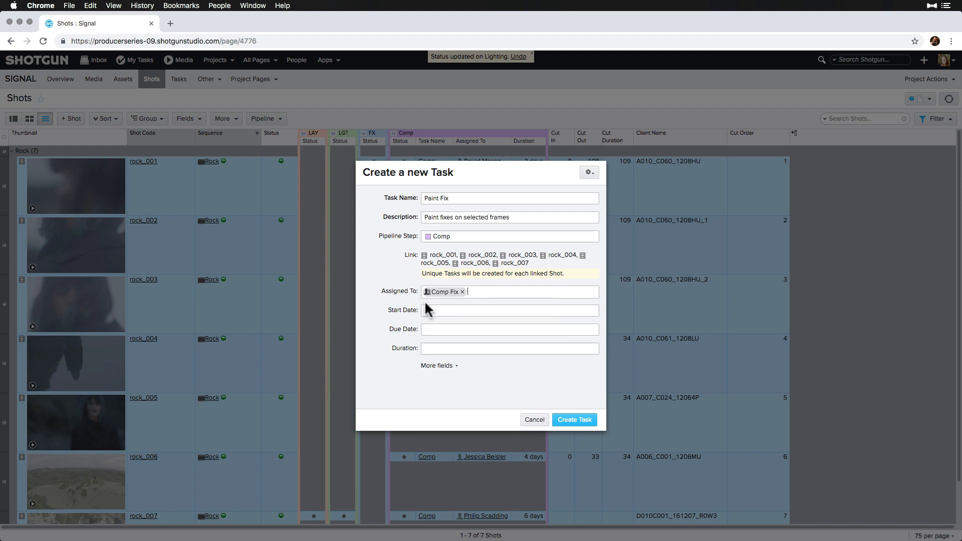
click(573, 420)
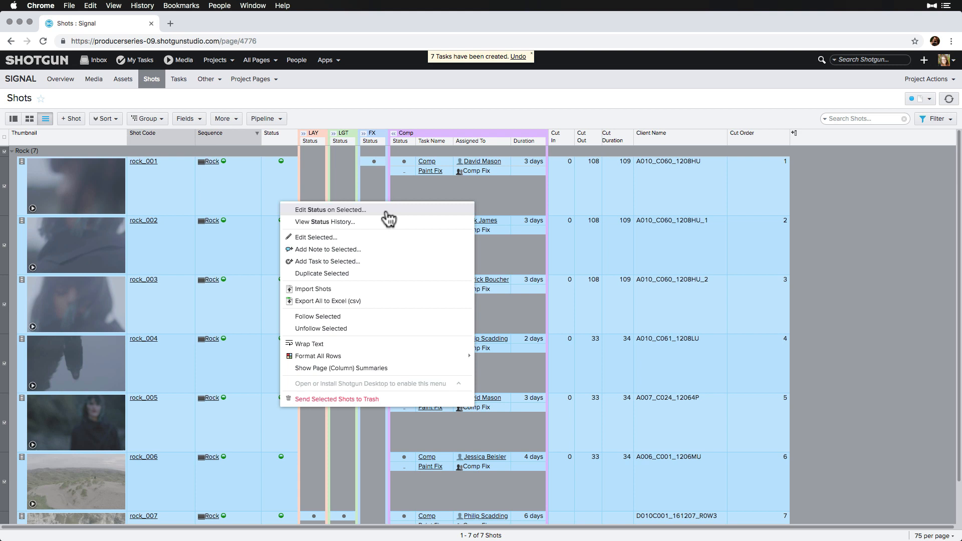
Step: Set the seven shots to Final Pending Fix, then clear the filters and go to the task list
click(331, 209)
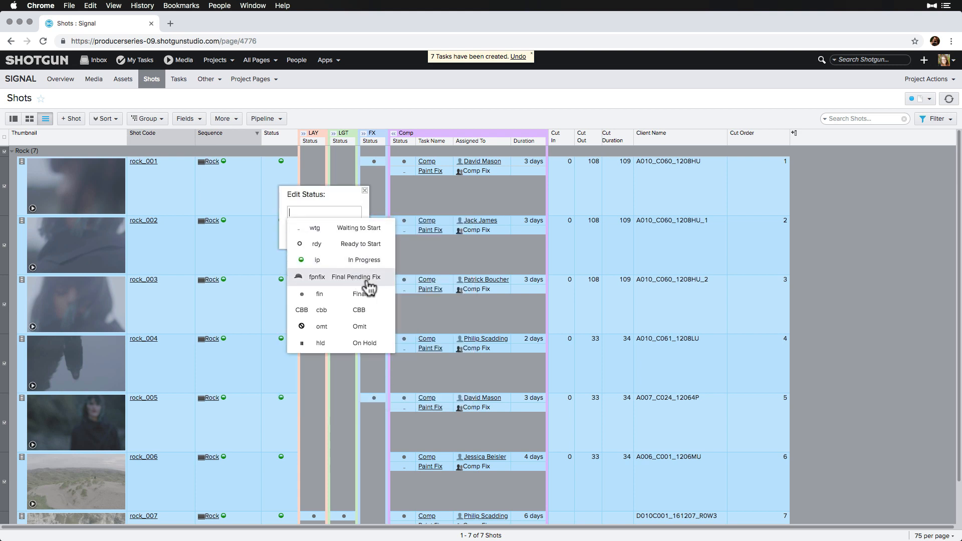
click(355, 277)
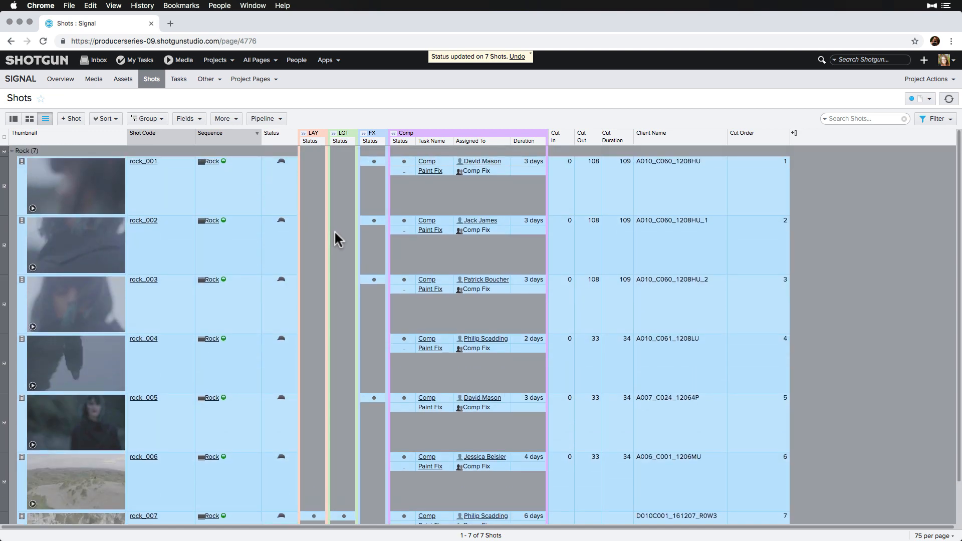
click(935, 118)
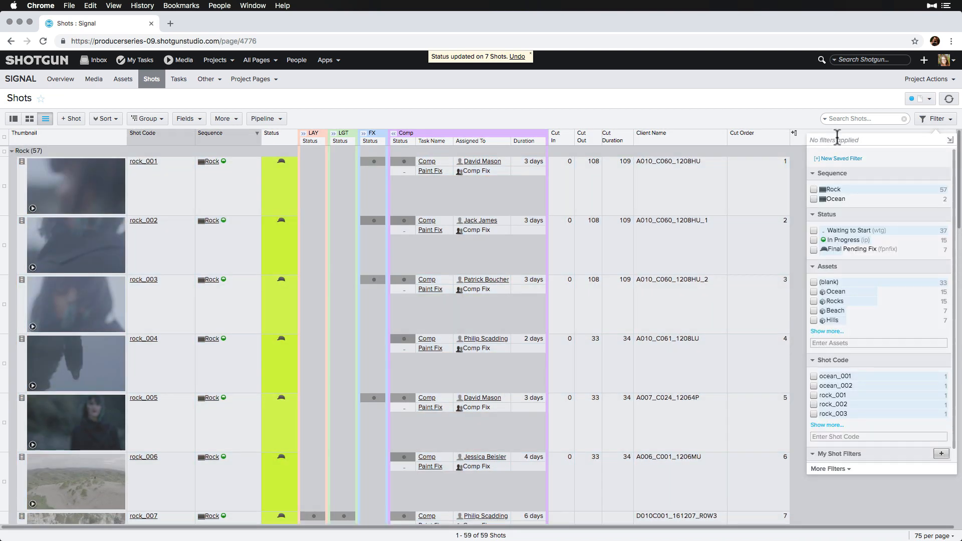
click(816, 239)
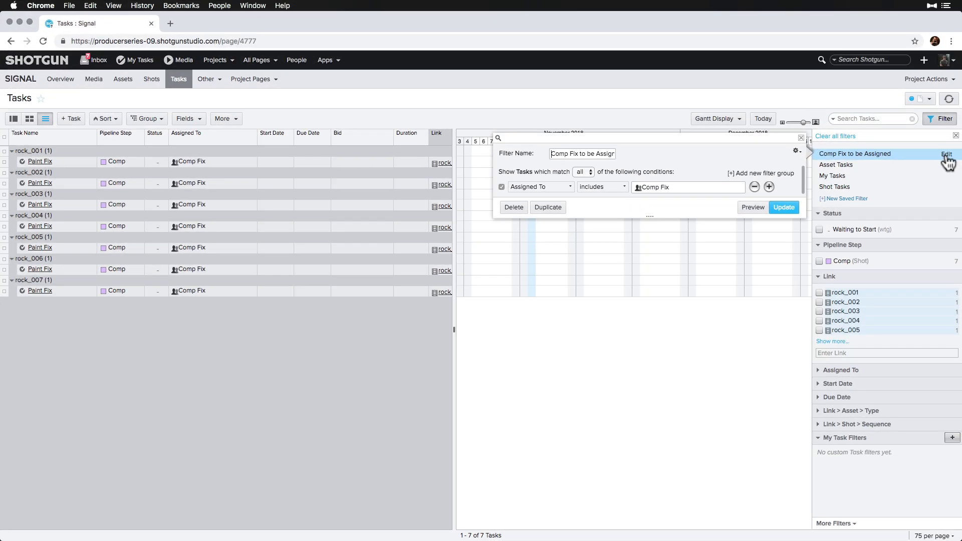
mouse_move(753, 181)
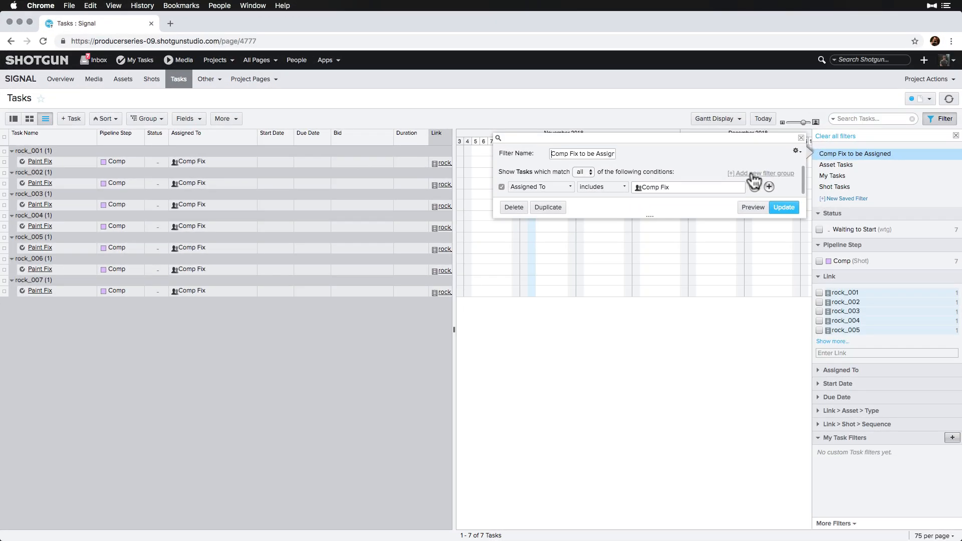
Step: Overwrite Assigned To on the selected Paint Fix tasks so each has a named artist
click(783, 206)
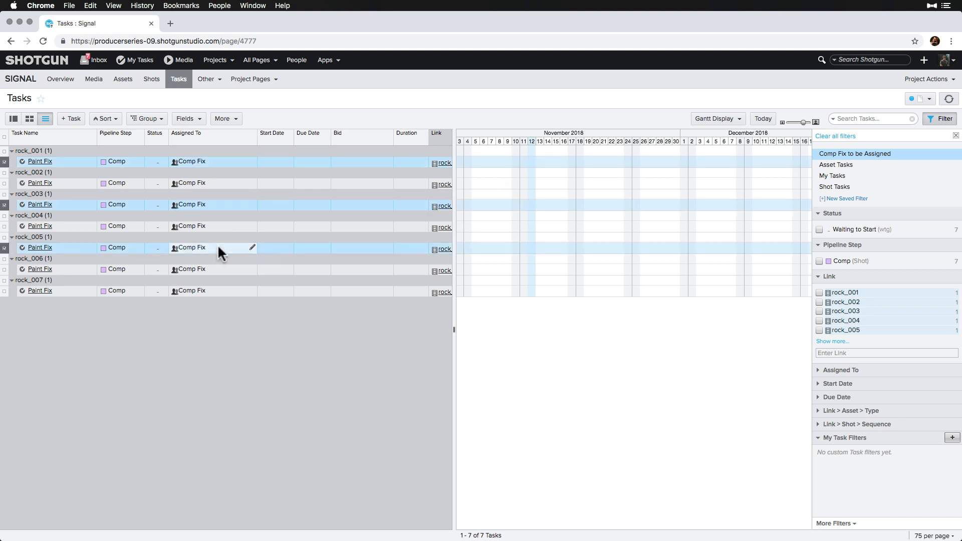
click(252, 247)
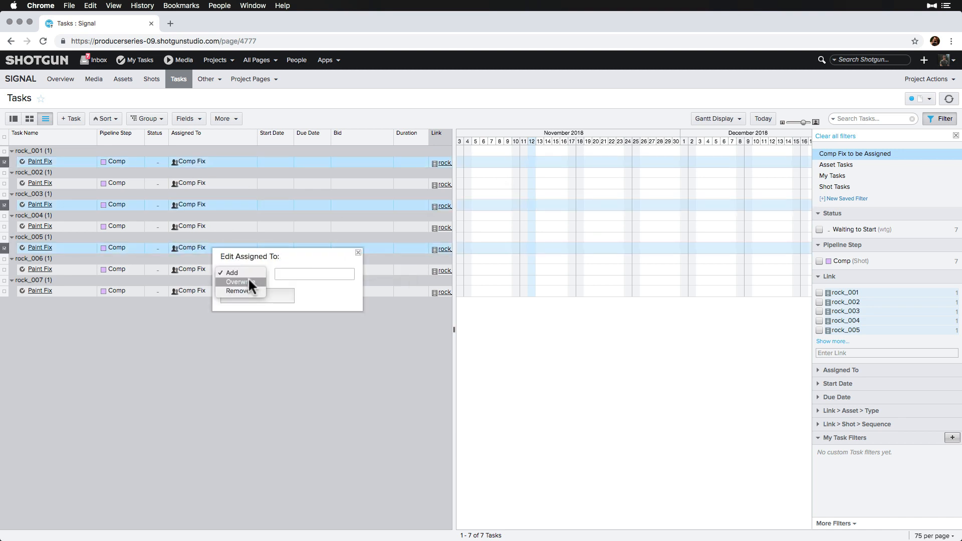
click(237, 281)
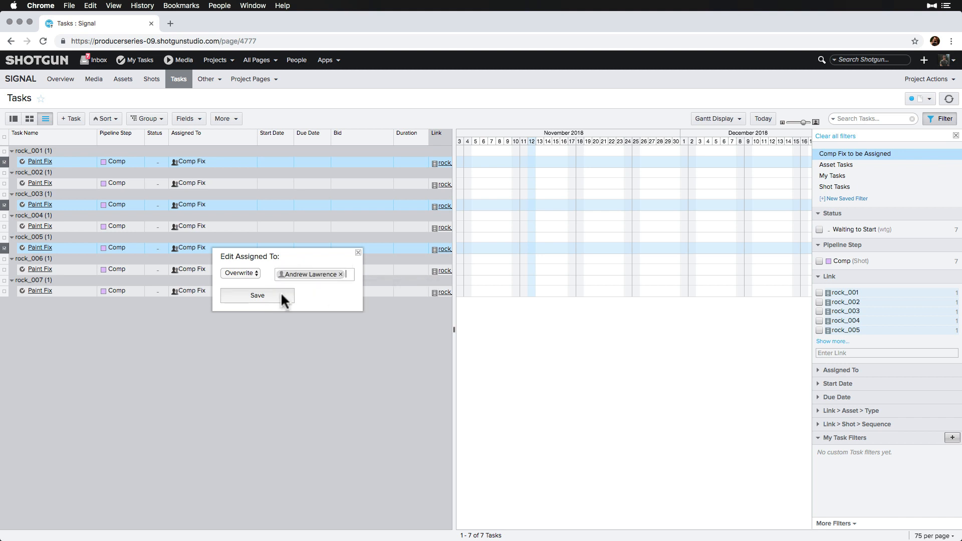
click(257, 295)
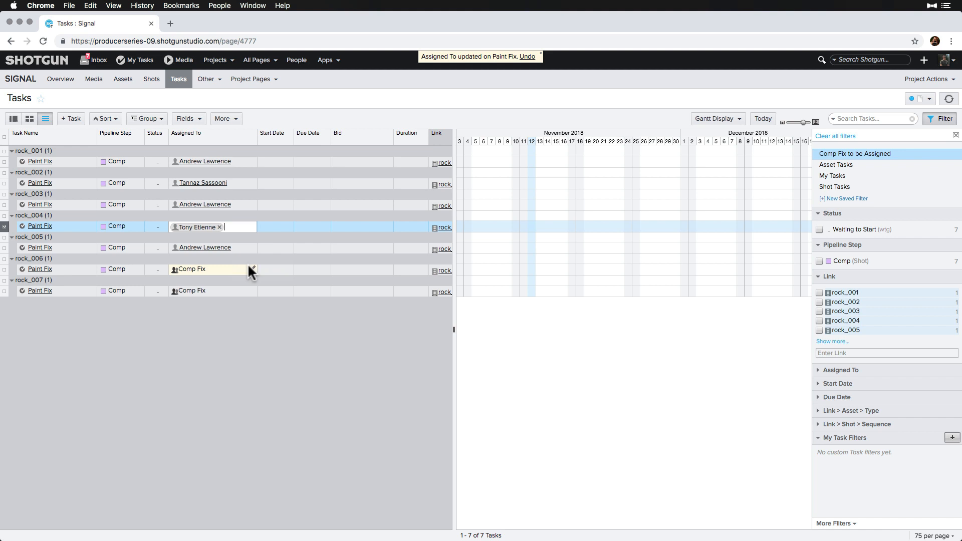
click(212, 291)
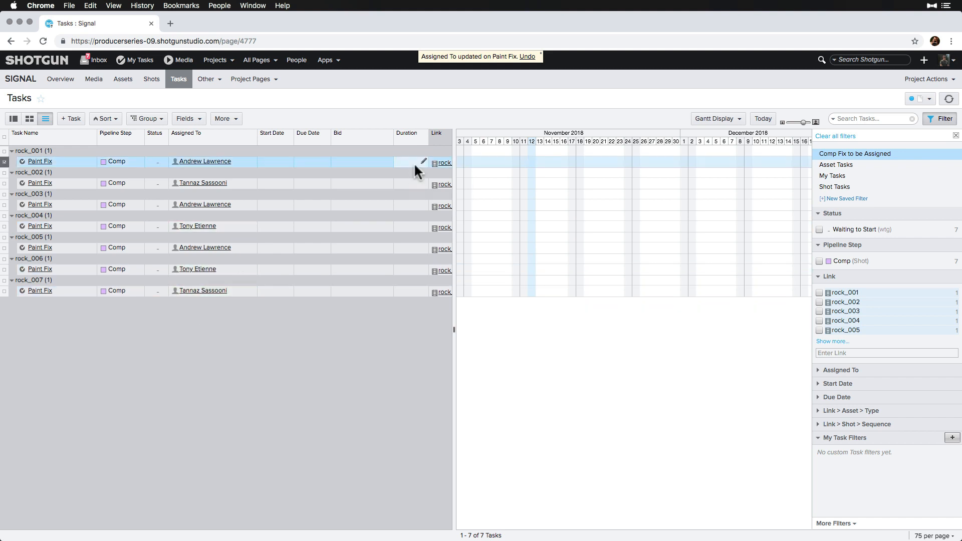
Step: Bid the Paint Fix tasks at 1 day and switch to My Tasks
click(422, 161)
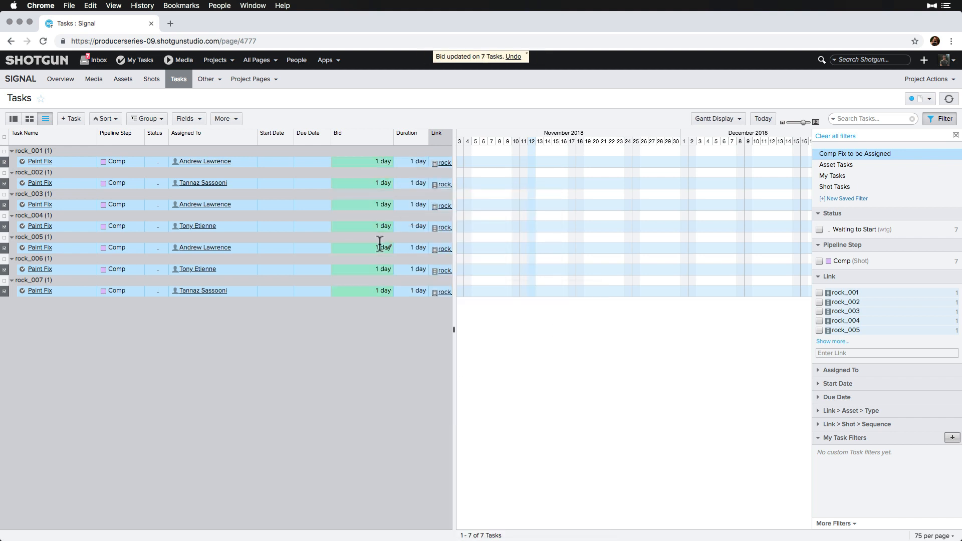
click(272, 161)
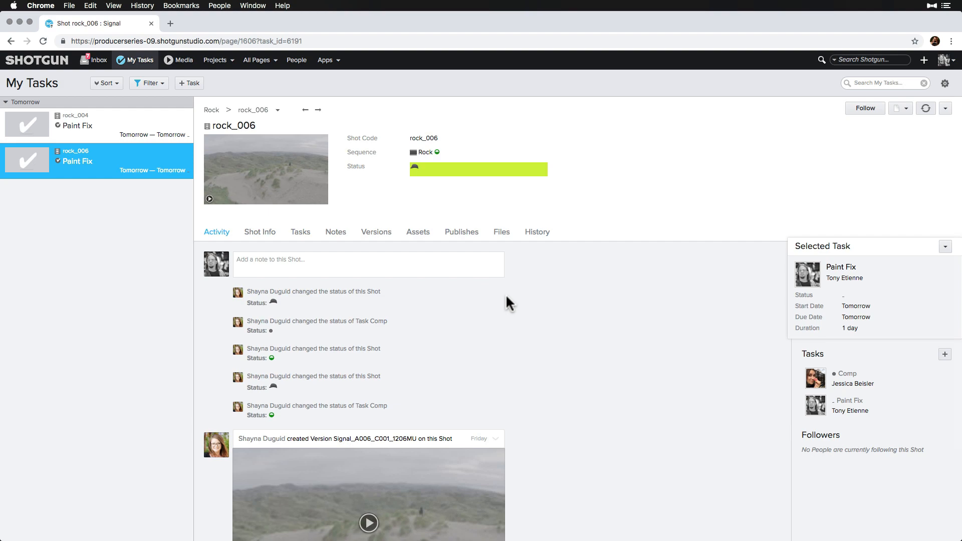
Step: Review the Shots list with Paint Fix tasks shown, then go to the project's Tasks page
click(151, 78)
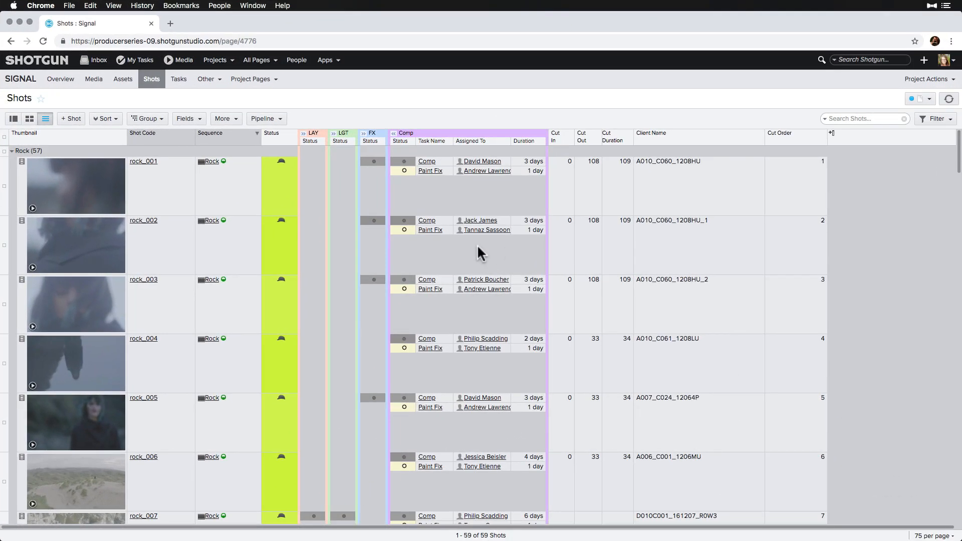
scroll(down, 3)
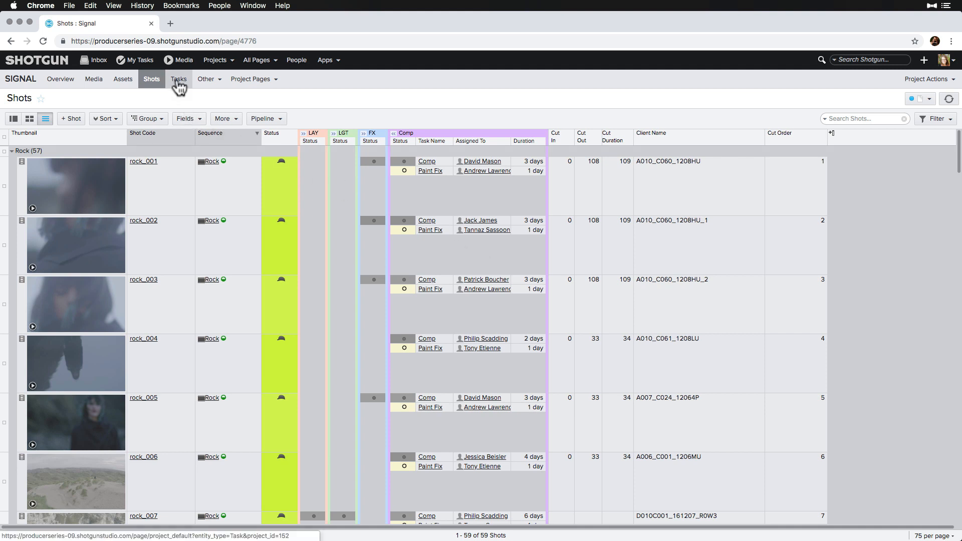
click(178, 79)
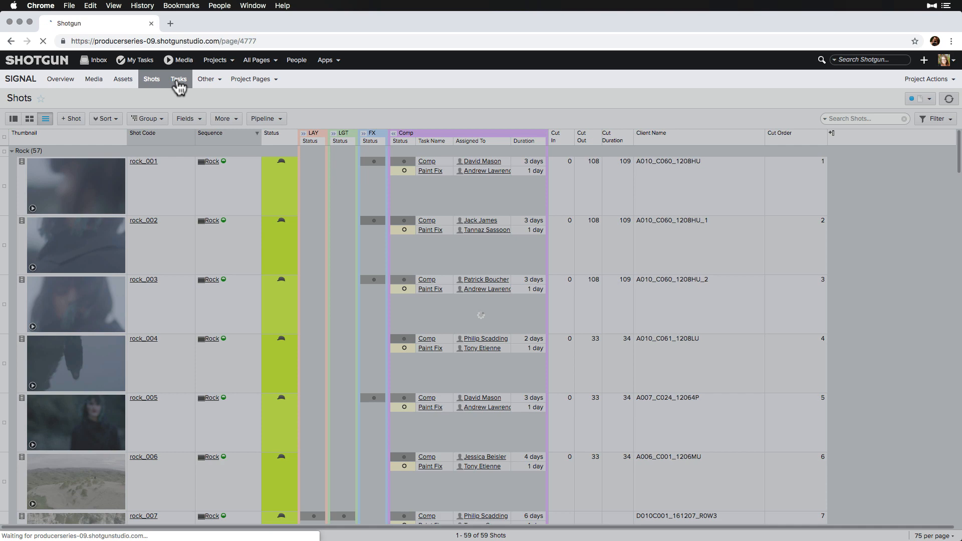
Step: Filter tasks to rock_050, rock_051, rock_056 and rock_057, and start a new task
click(178, 78)
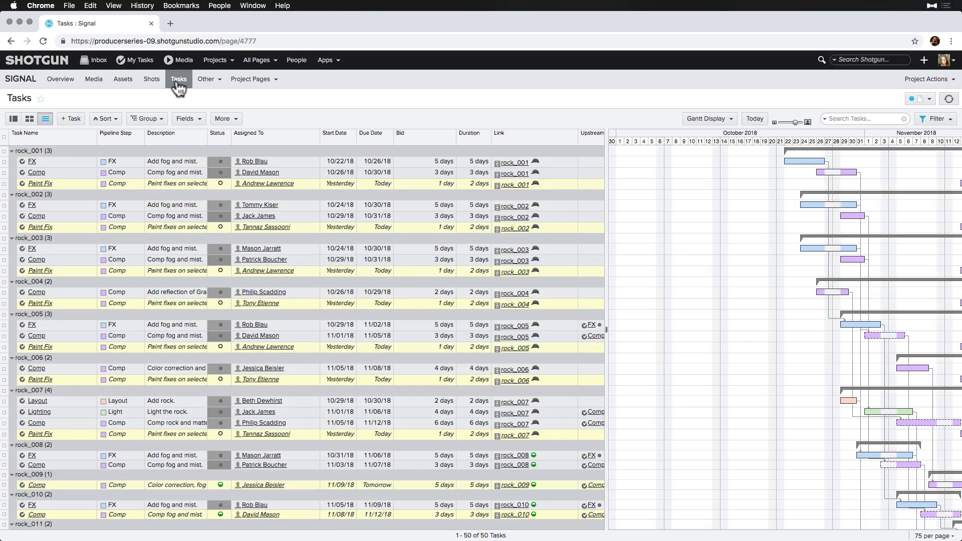
click(936, 118)
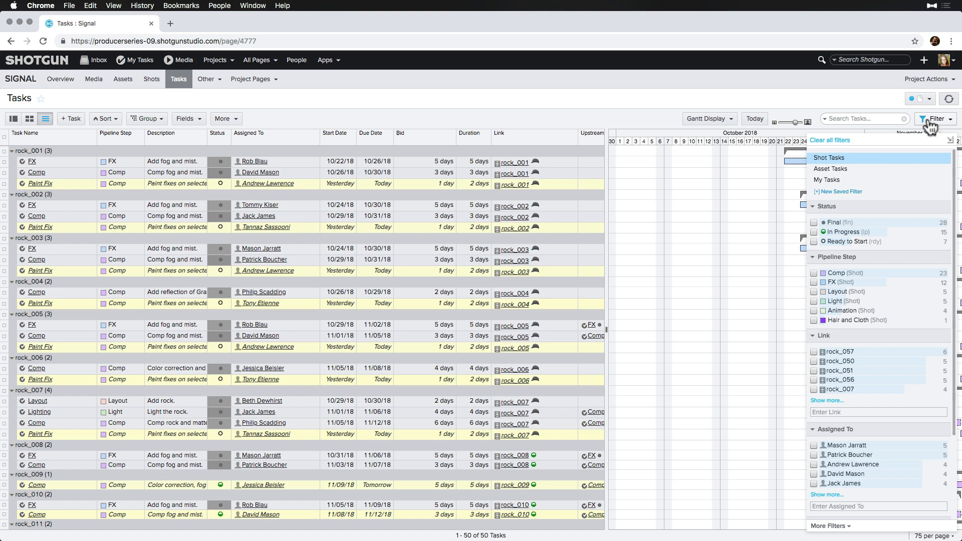
click(814, 351)
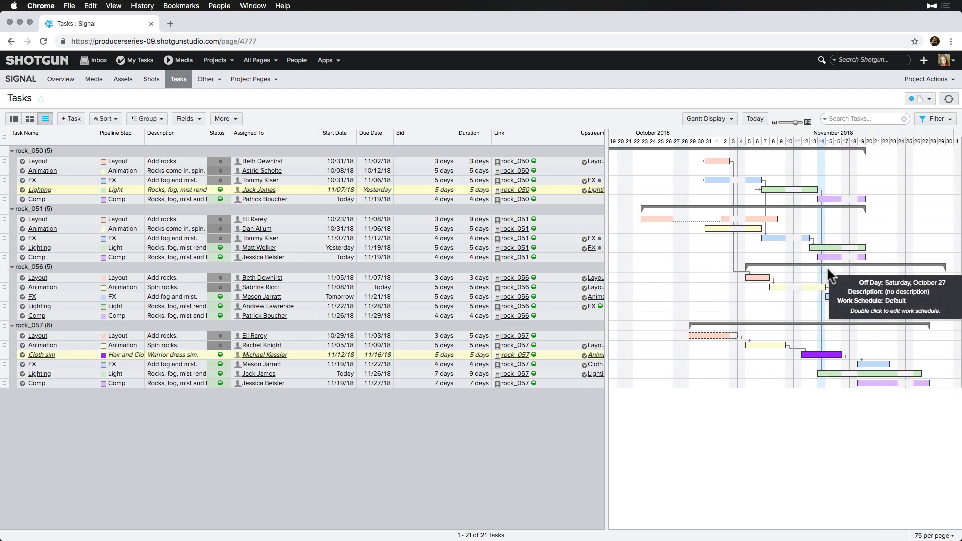
click(70, 118)
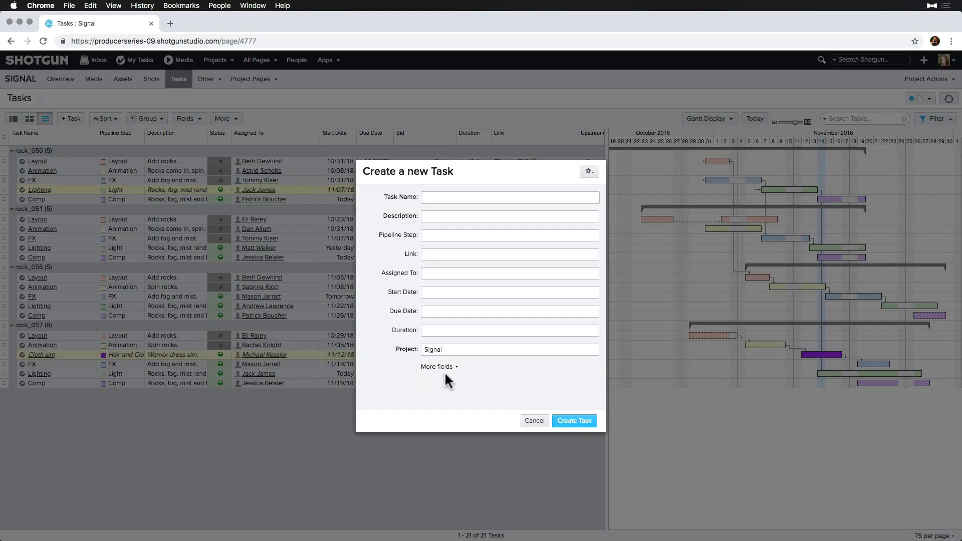
Step: Name the task Kickback, describe 'Decrease rock spin by 50%' and link it to rock_050
text(Kick)
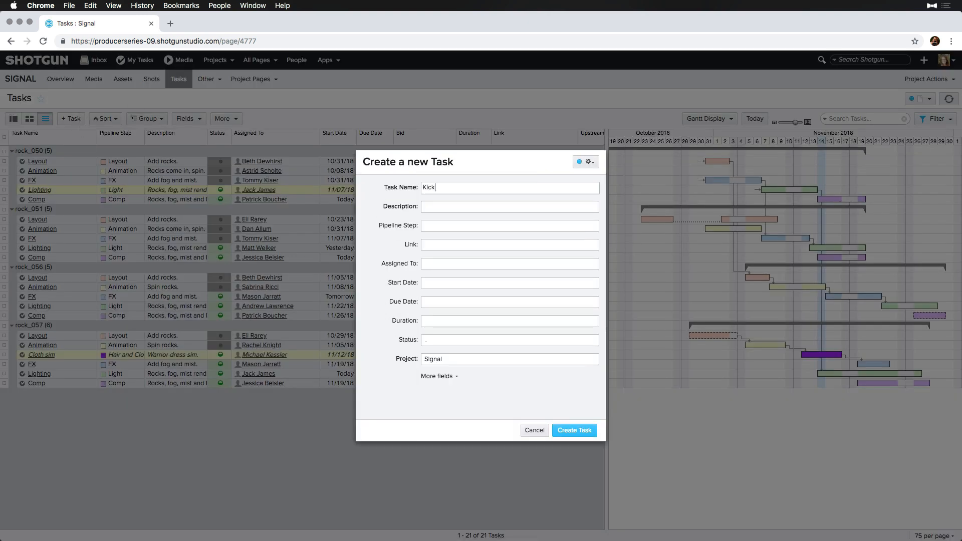
text(Decrease rock spin by 50%)
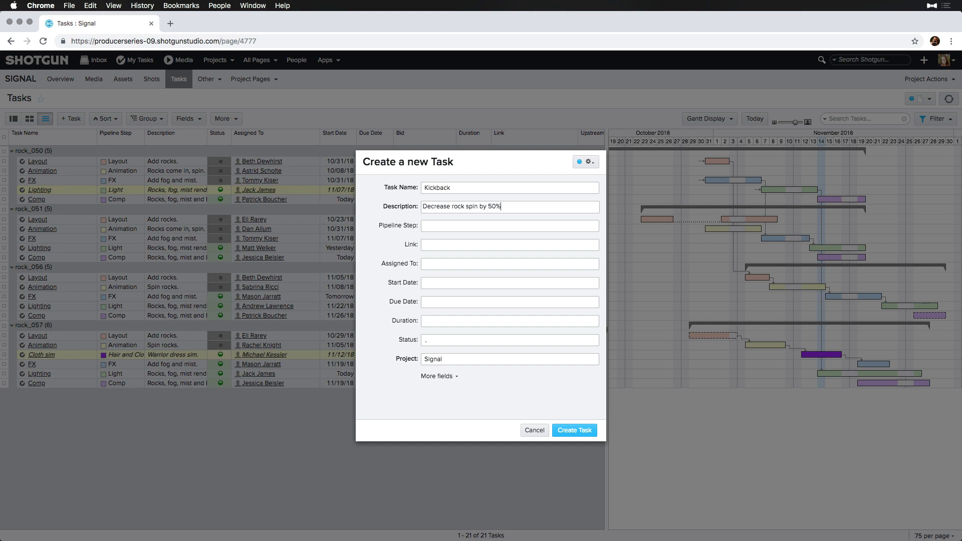
text(050)
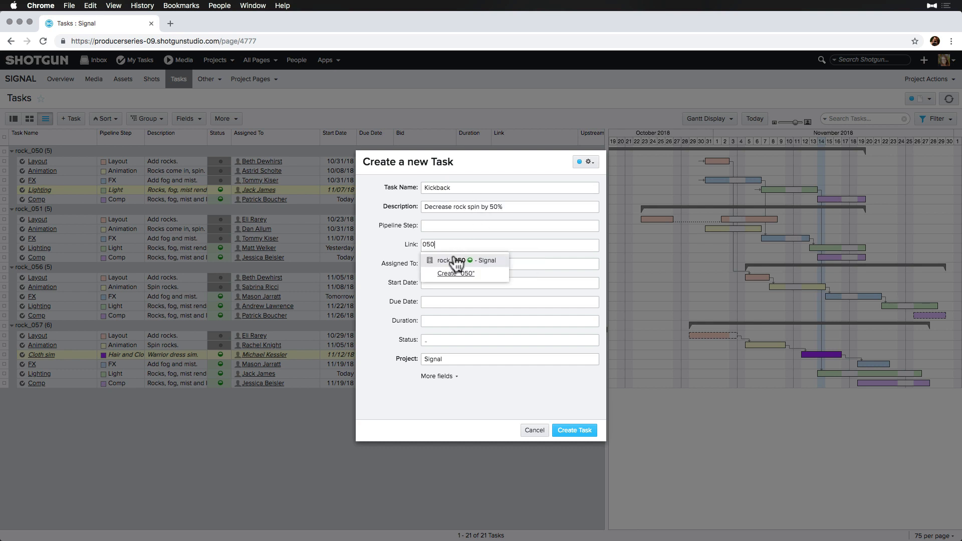
click(454, 261)
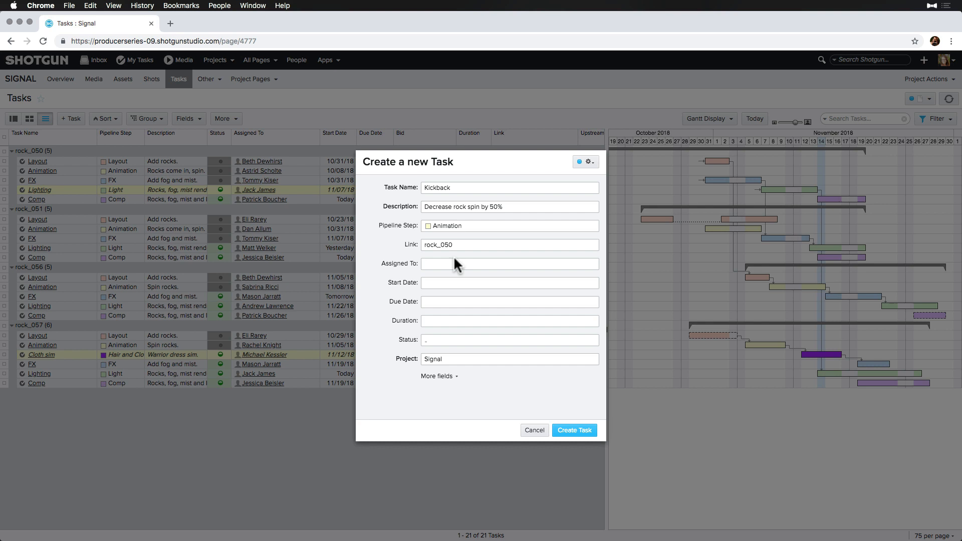
Step: Assign it to Animation, set status Kickback and create the task
text(anim)
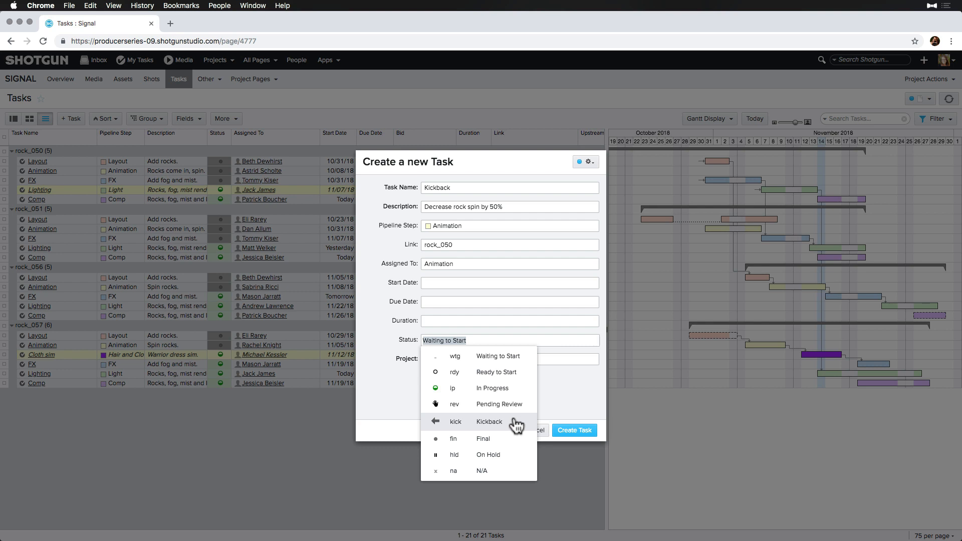
click(489, 422)
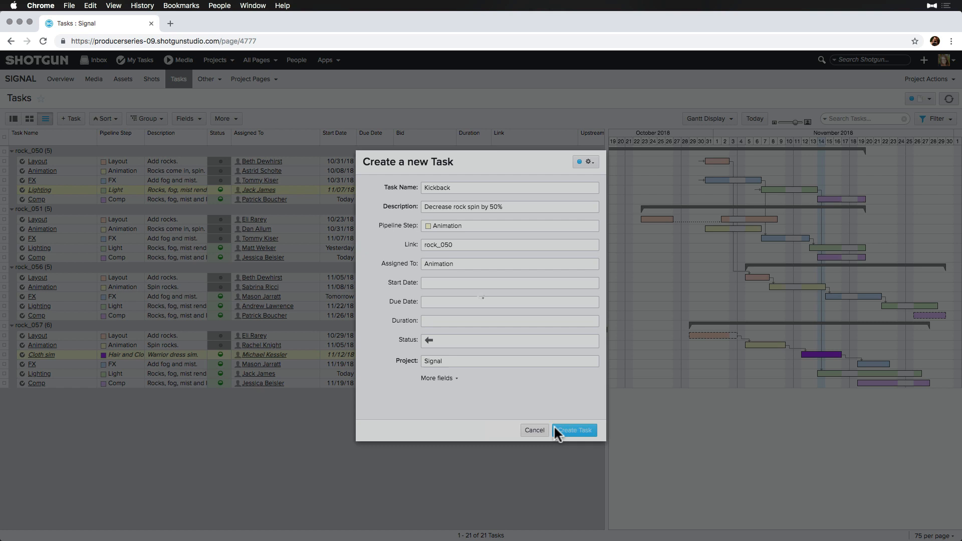
click(573, 430)
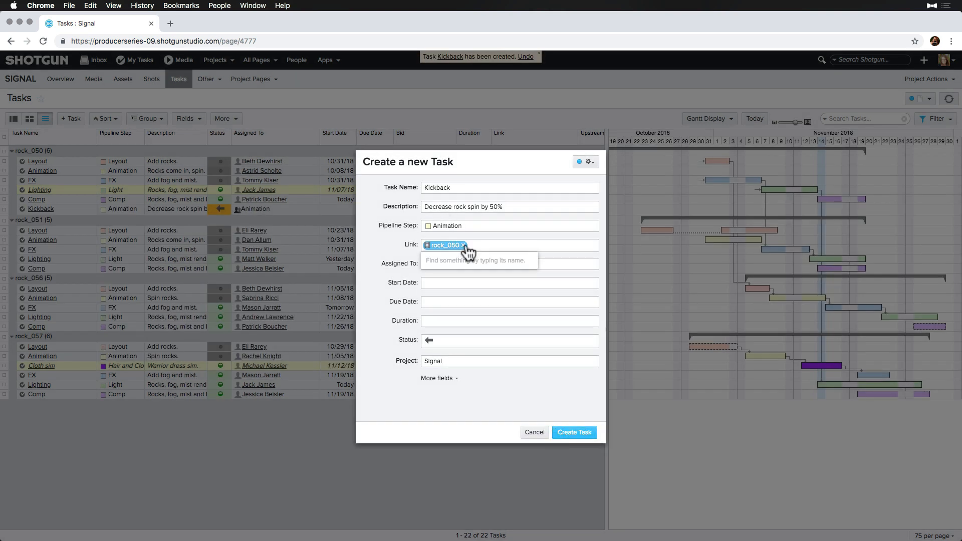
Step: Create the same Kickback task on rock_051, rock_056 and rock_057 by changing the Link
text(051)
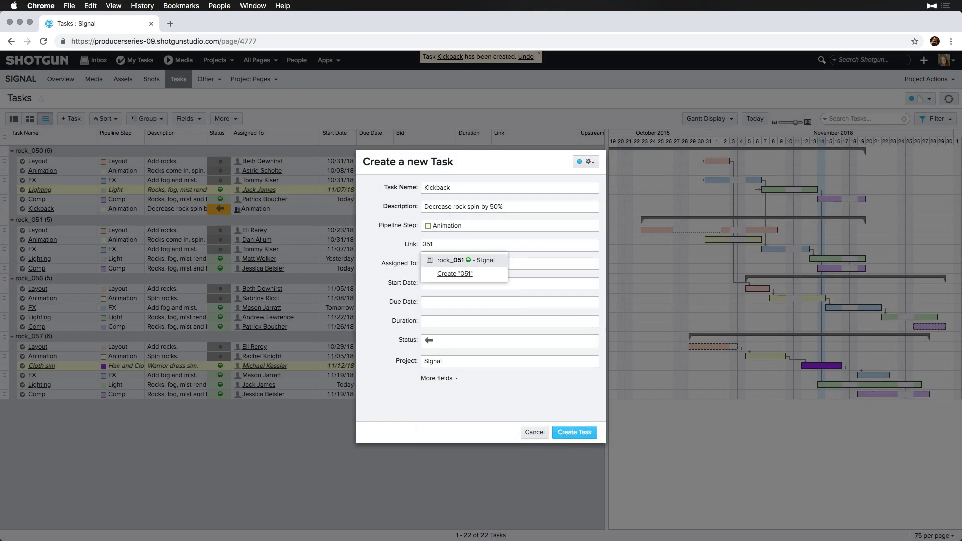
click(464, 261)
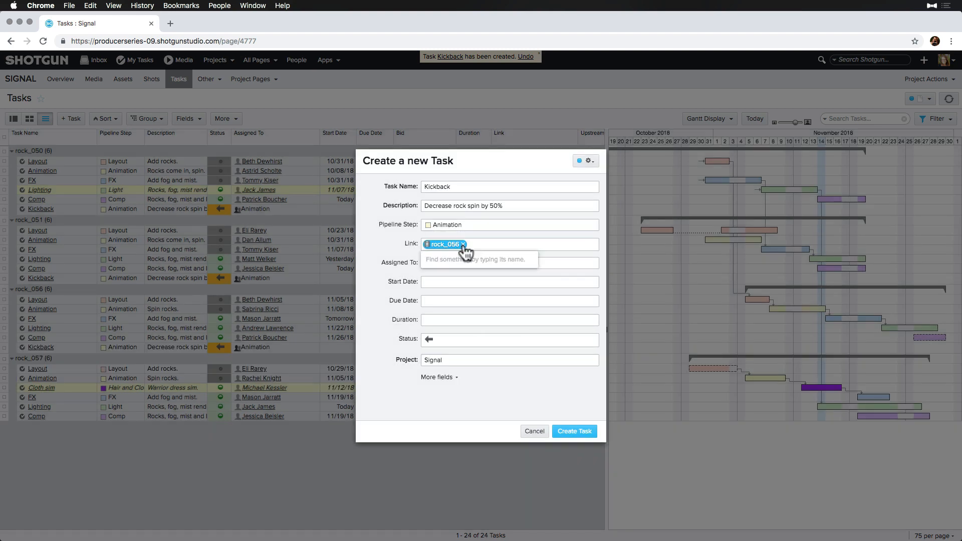
text(057)
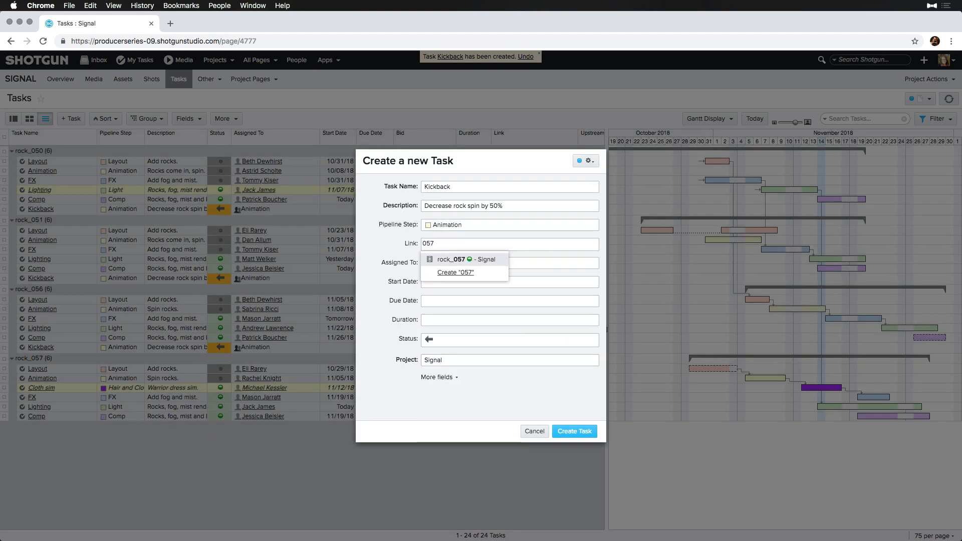
click(573, 430)
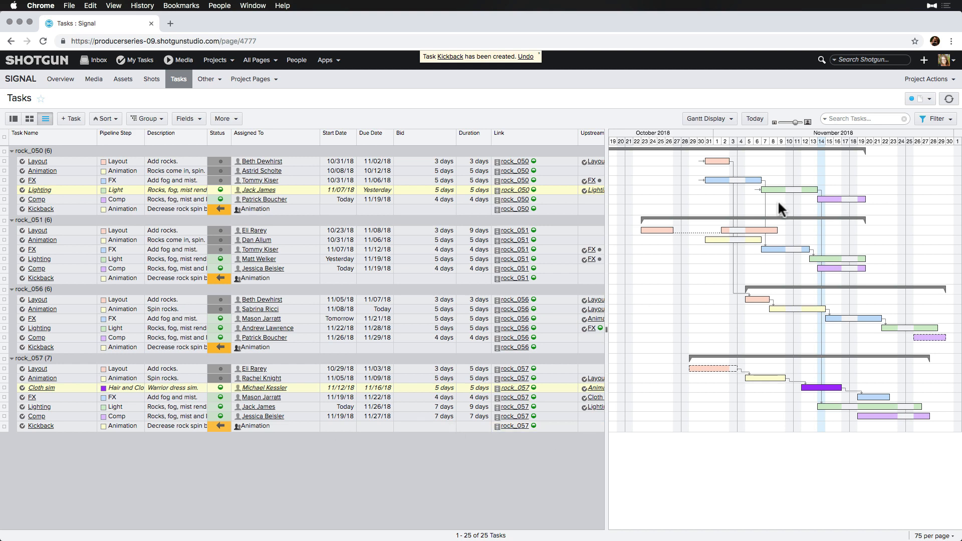
click(935, 118)
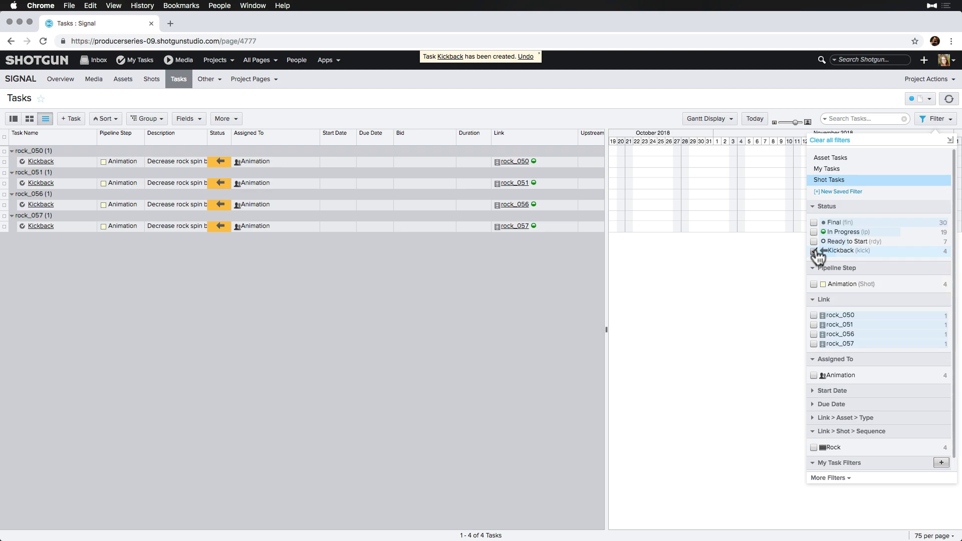
Step: Show only Kickback-status tasks, then view the Shots page in Detail View
click(814, 250)
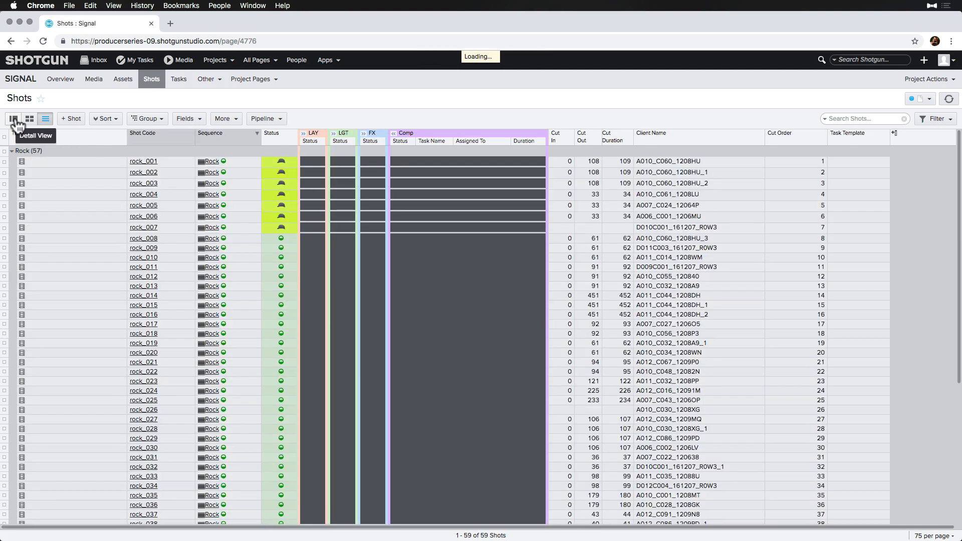
click(13, 119)
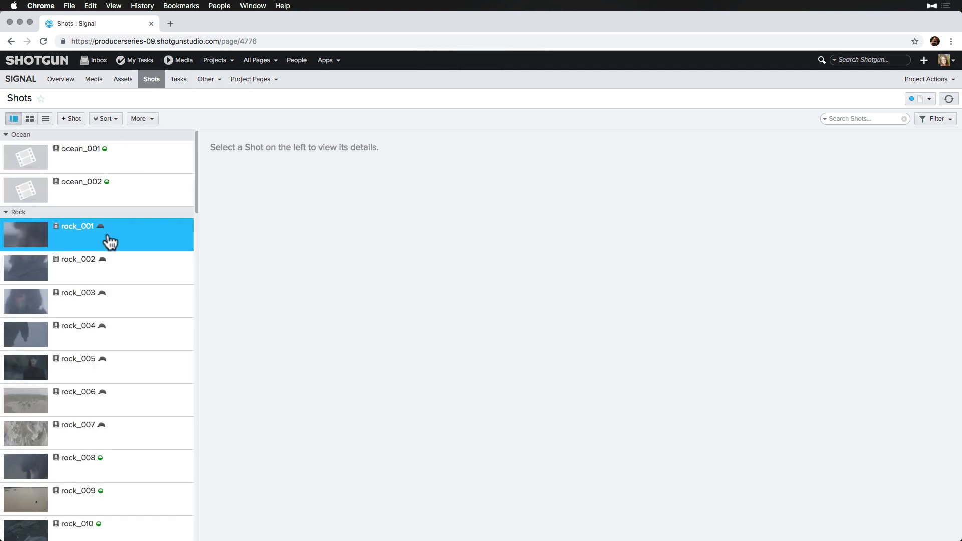
Step: Review rock_001's tasks, start and cancel a task pre-linked to it, then go to My Tasks
click(77, 226)
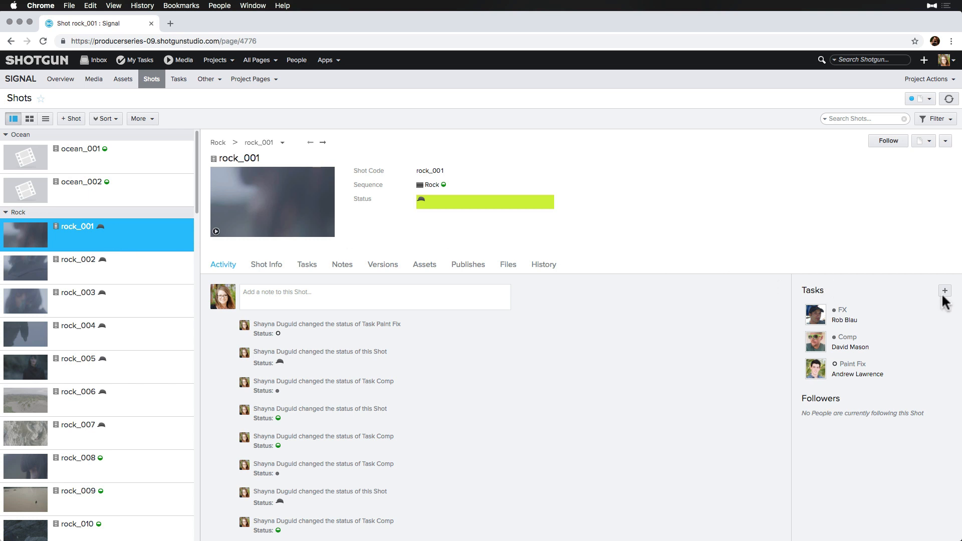
click(944, 291)
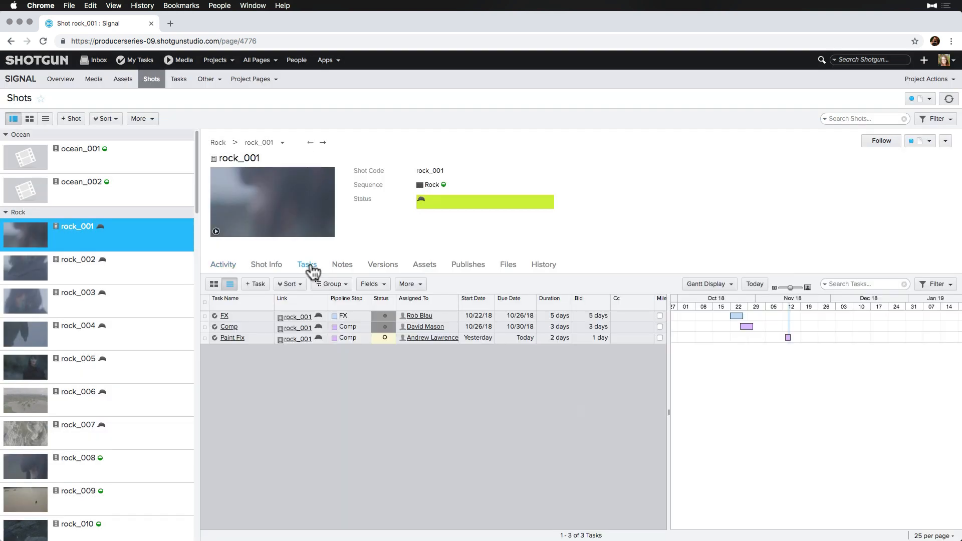
click(254, 284)
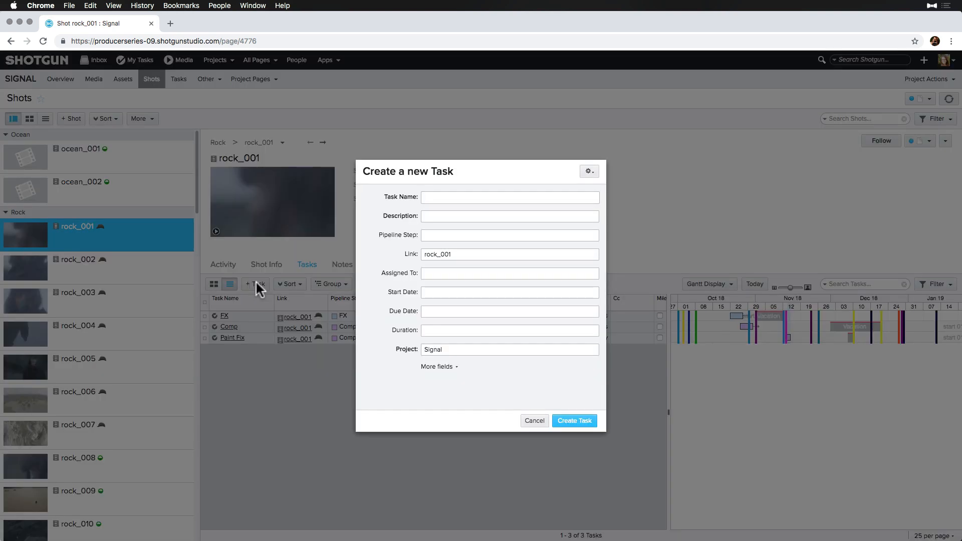
click(533, 420)
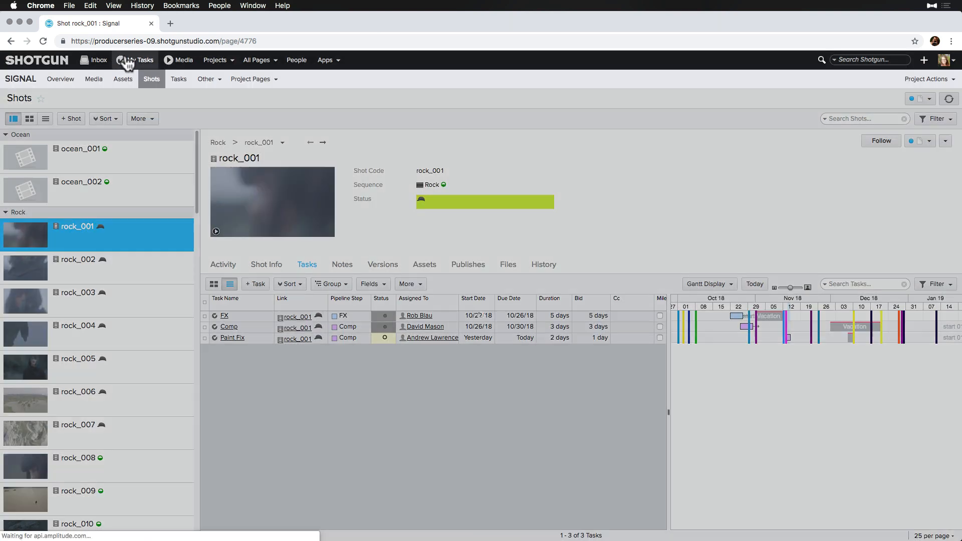
click(139, 59)
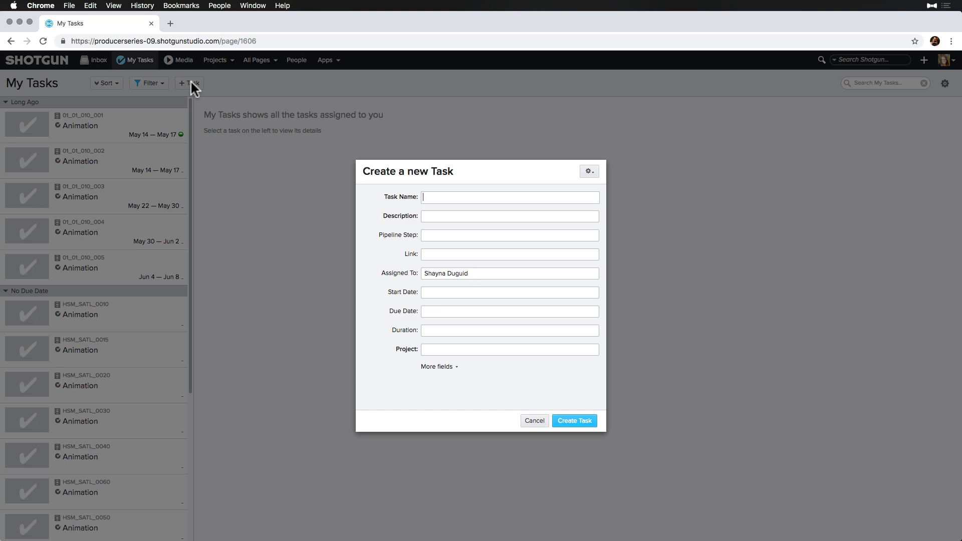
Step: Start a new task from My Tasks, pre-assigned to me, and cancel it
click(509, 254)
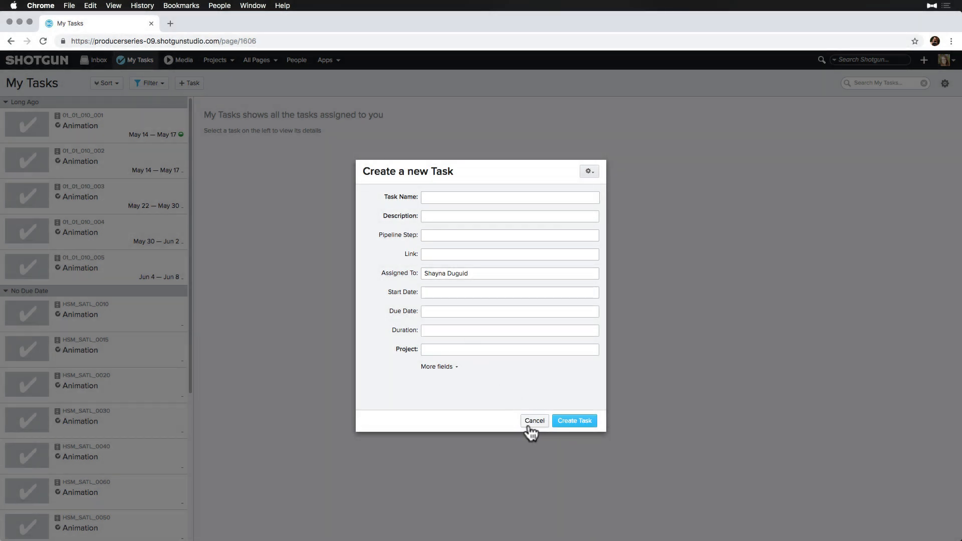
click(534, 420)
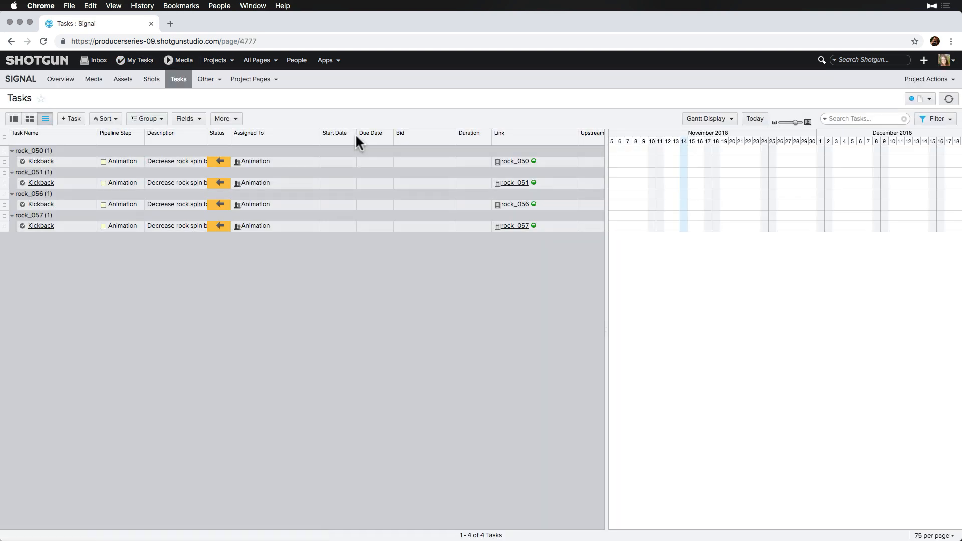
Step: Start Import Tasks from the More menu to open the Bulk Task Import wizard
click(223, 118)
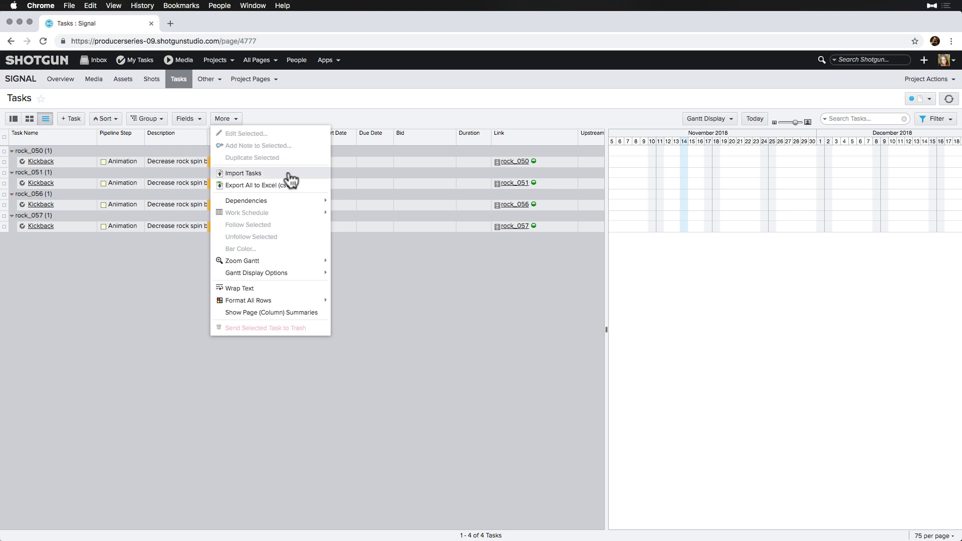
click(244, 172)
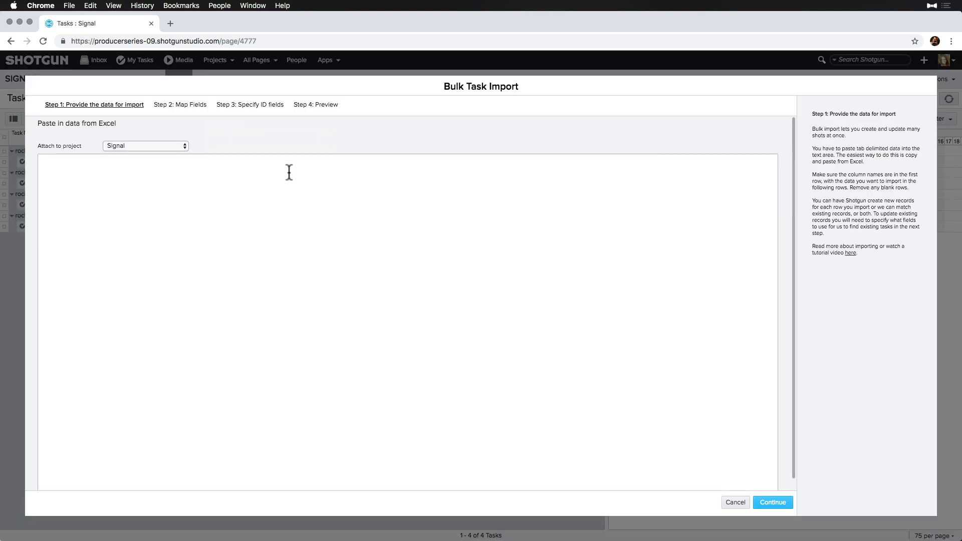